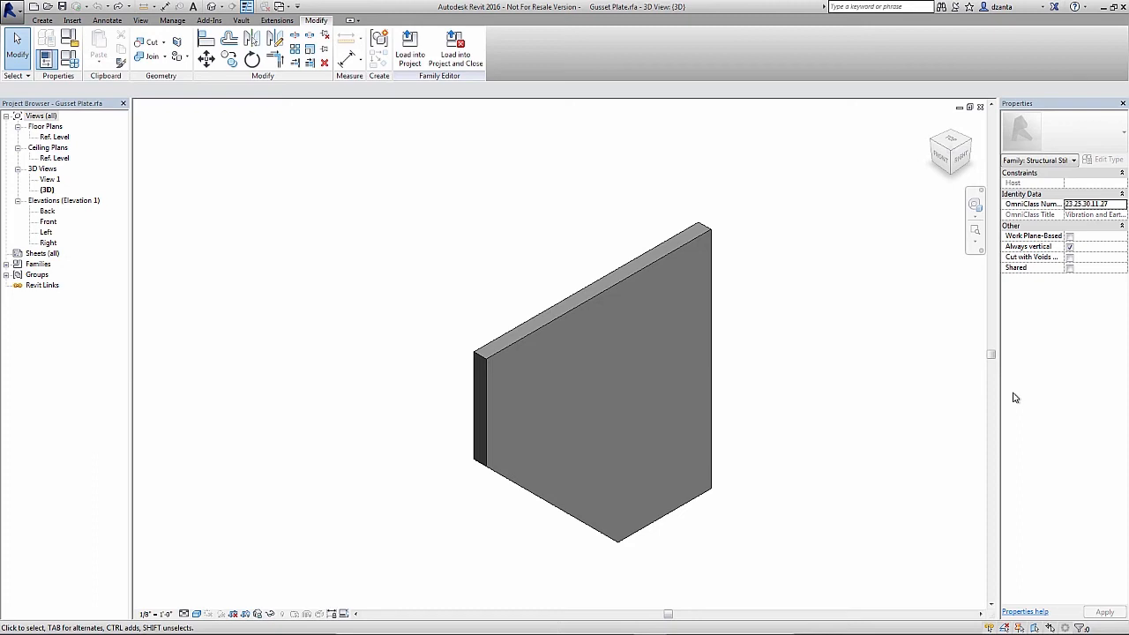
mouse_move(876, 378)
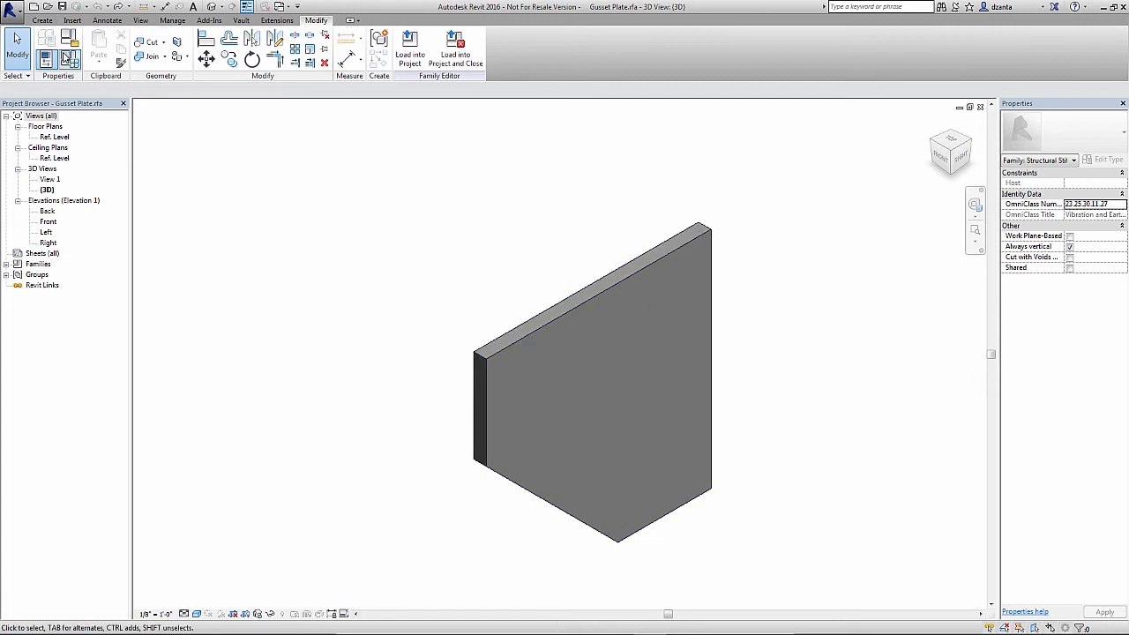
mouse_move(69, 60)
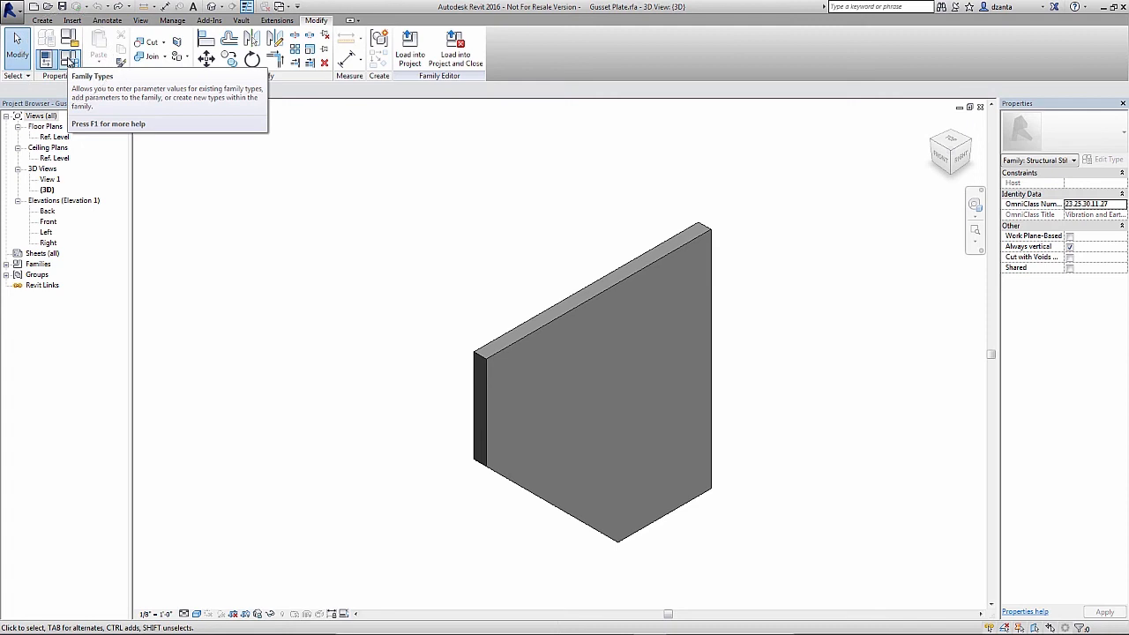
mouse_move(70, 60)
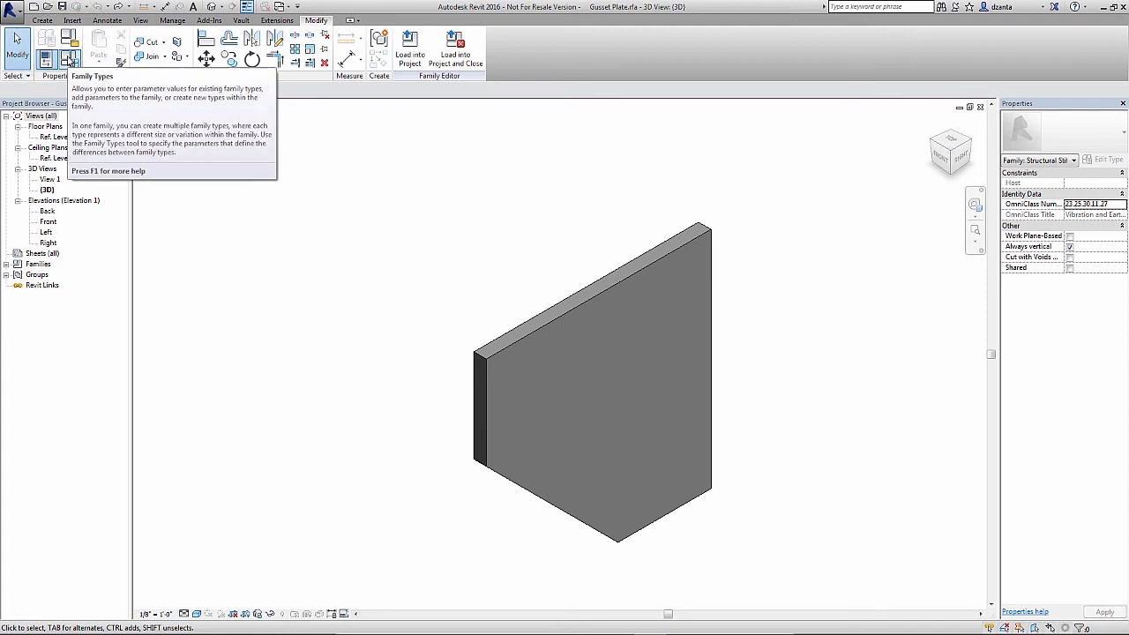
Begin a new parameter from the Family Types dialog via New Parameter.
click(71, 60)
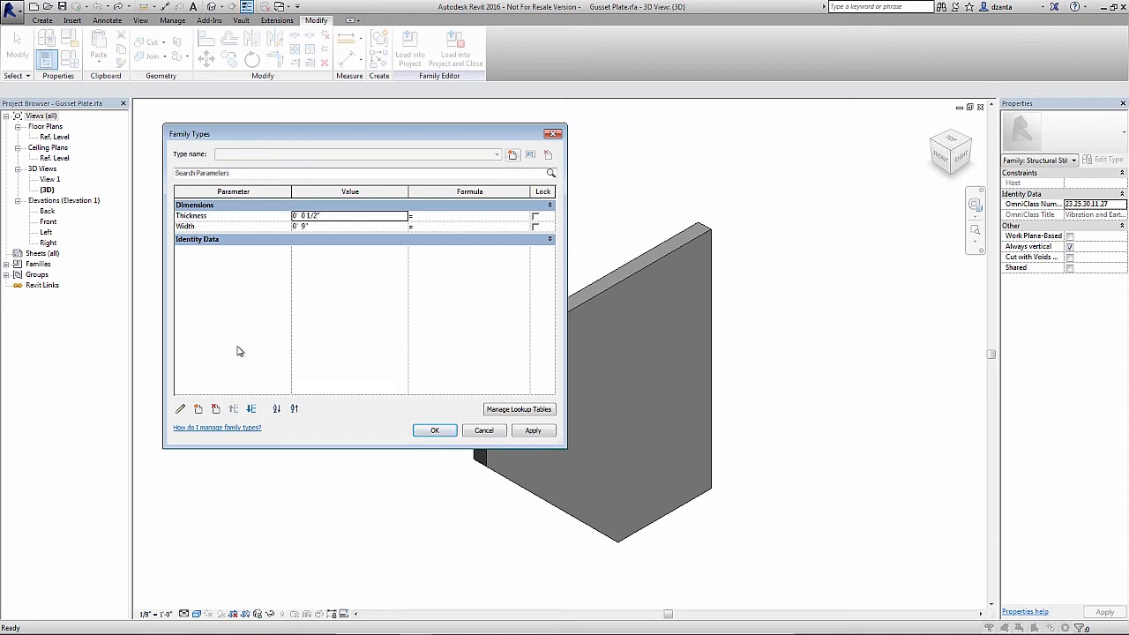
mouse_move(197, 409)
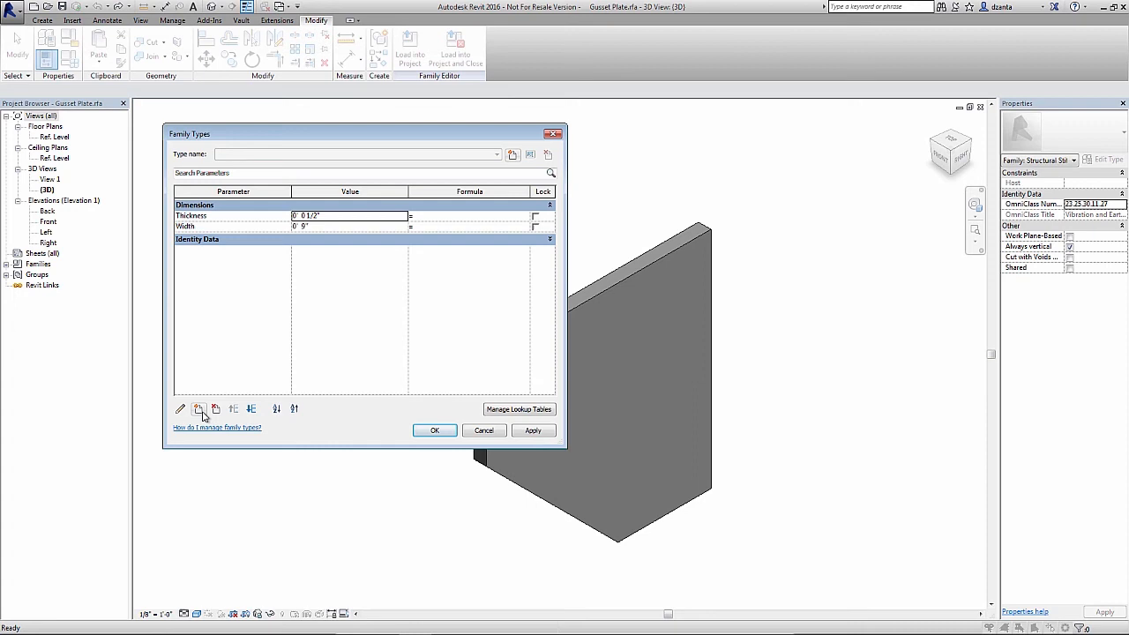
click(197, 409)
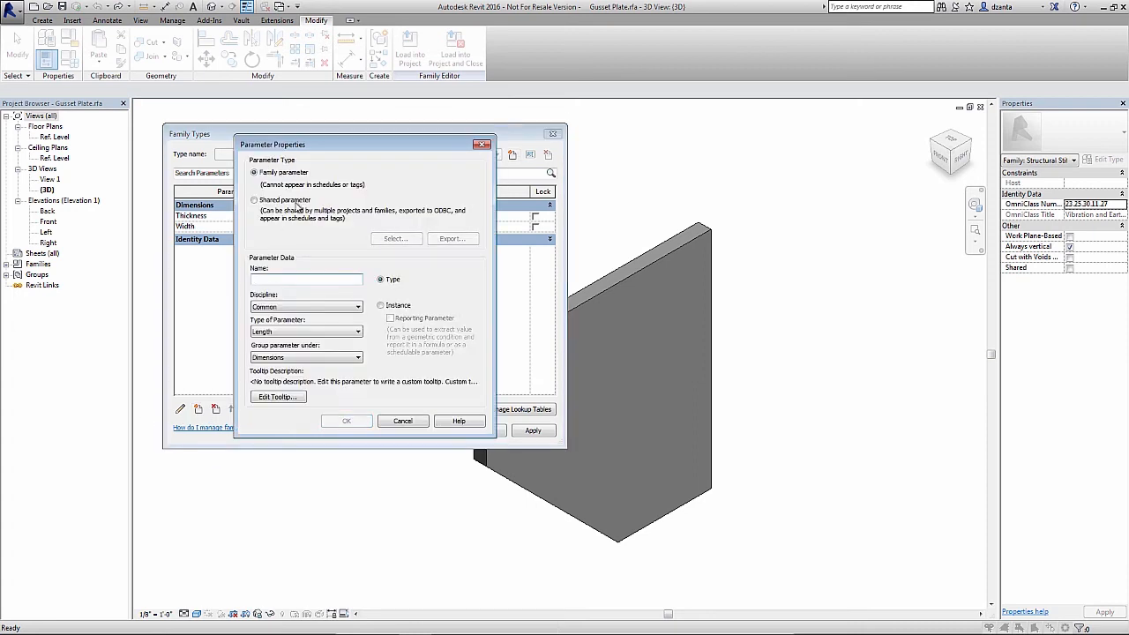
Name the parameter Gusset_Plate_Material with Common discipline and Material as its type.
click(307, 279)
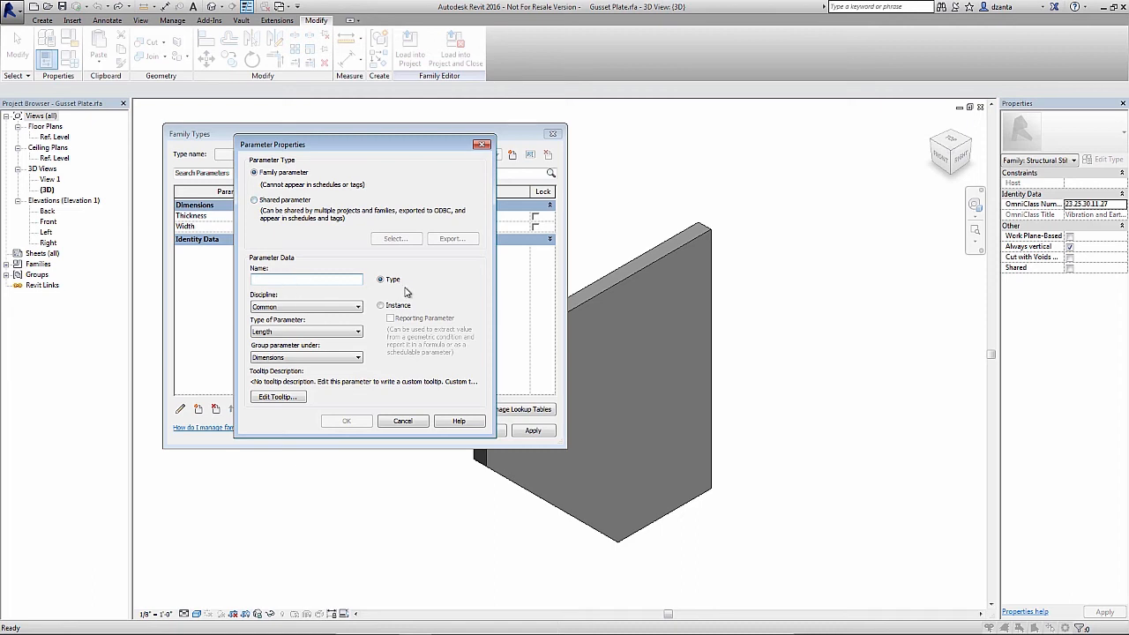
mouse_move(406, 314)
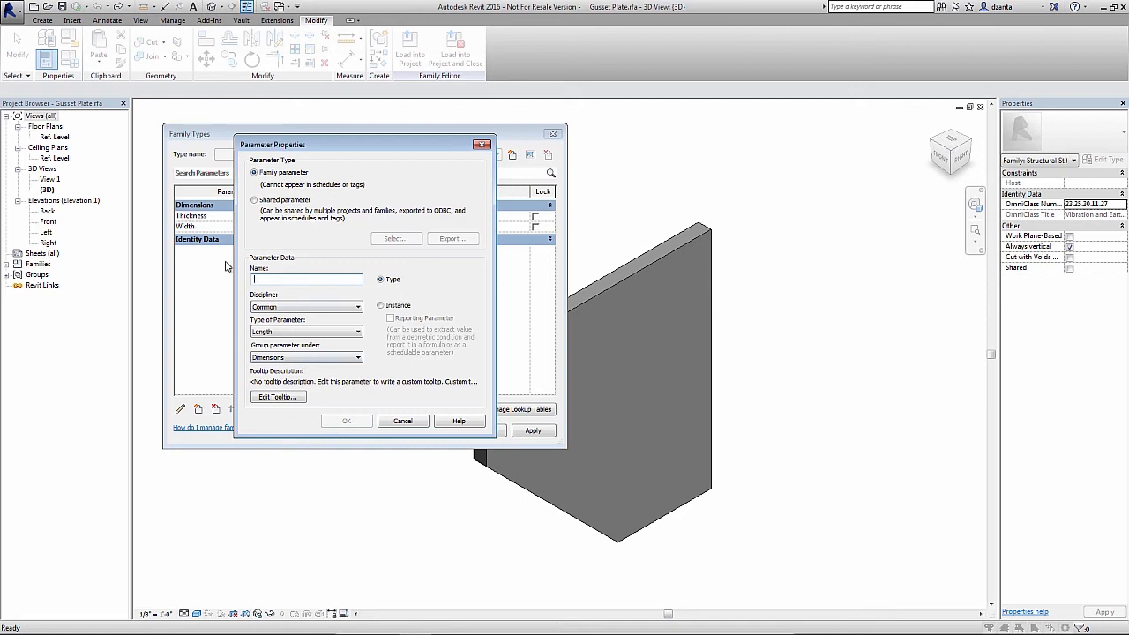
text(Gusset_Plate_Material)
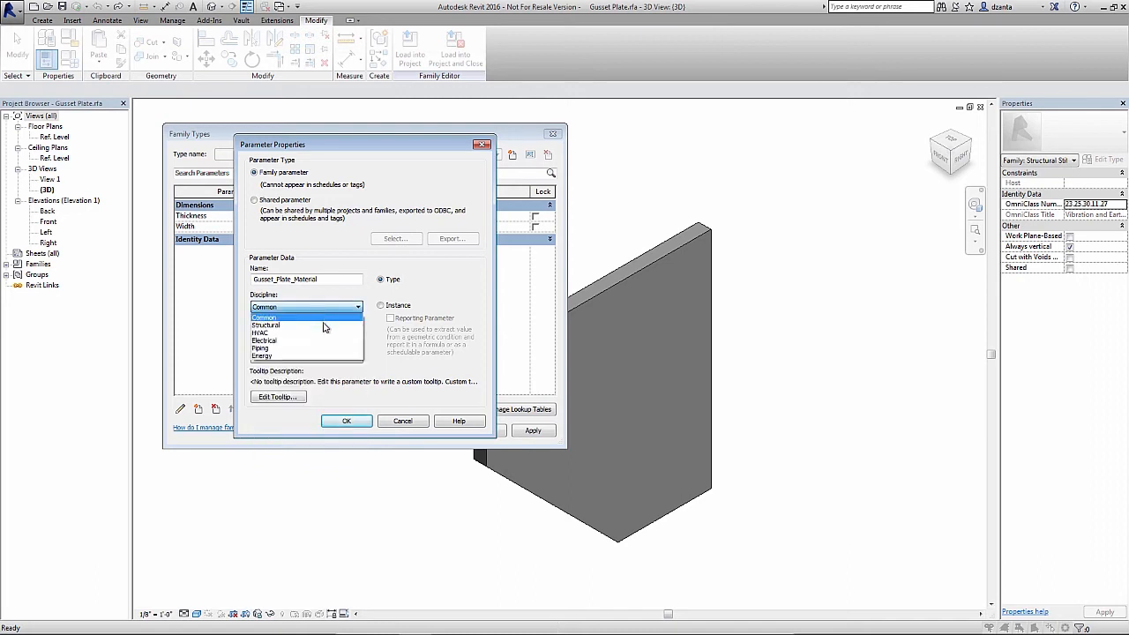
click(264, 325)
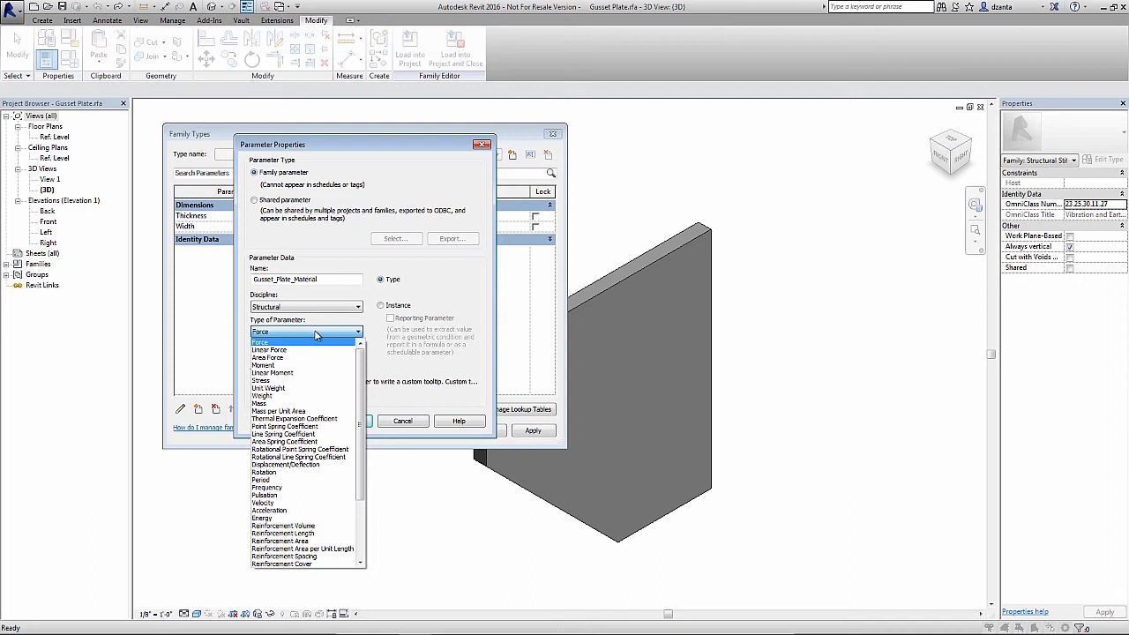
mouse_move(327, 321)
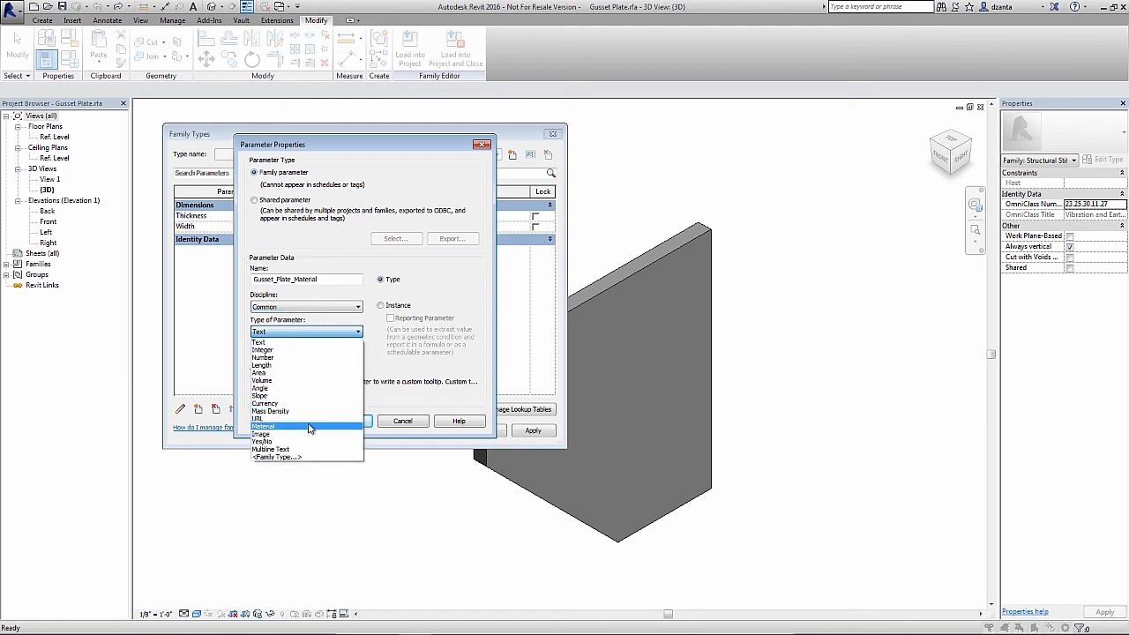
click(262, 425)
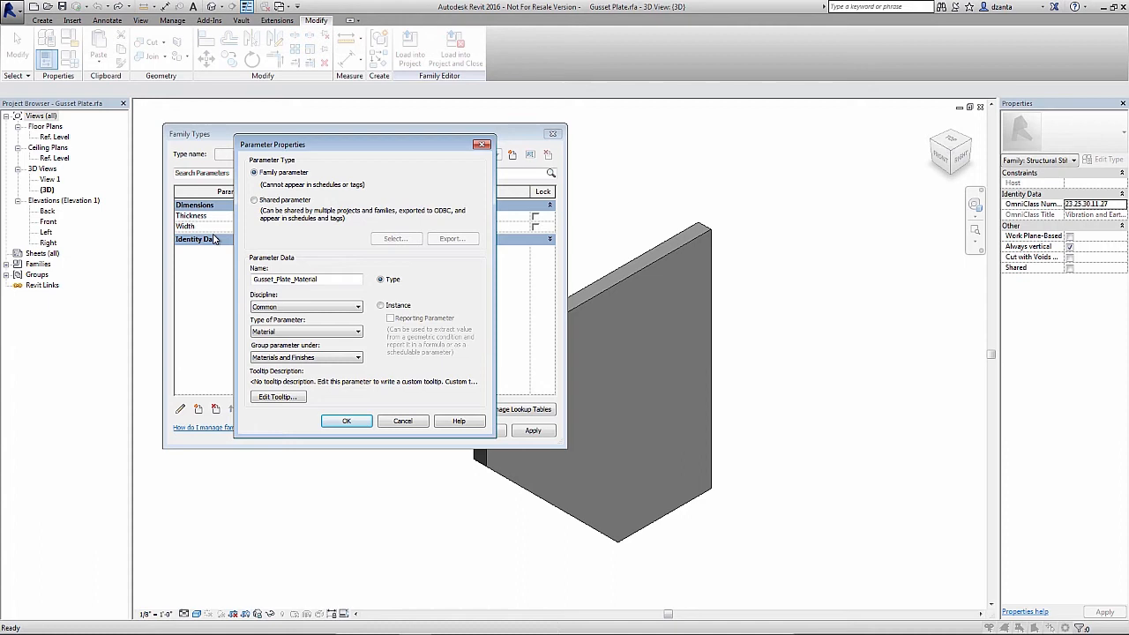
mouse_move(218, 247)
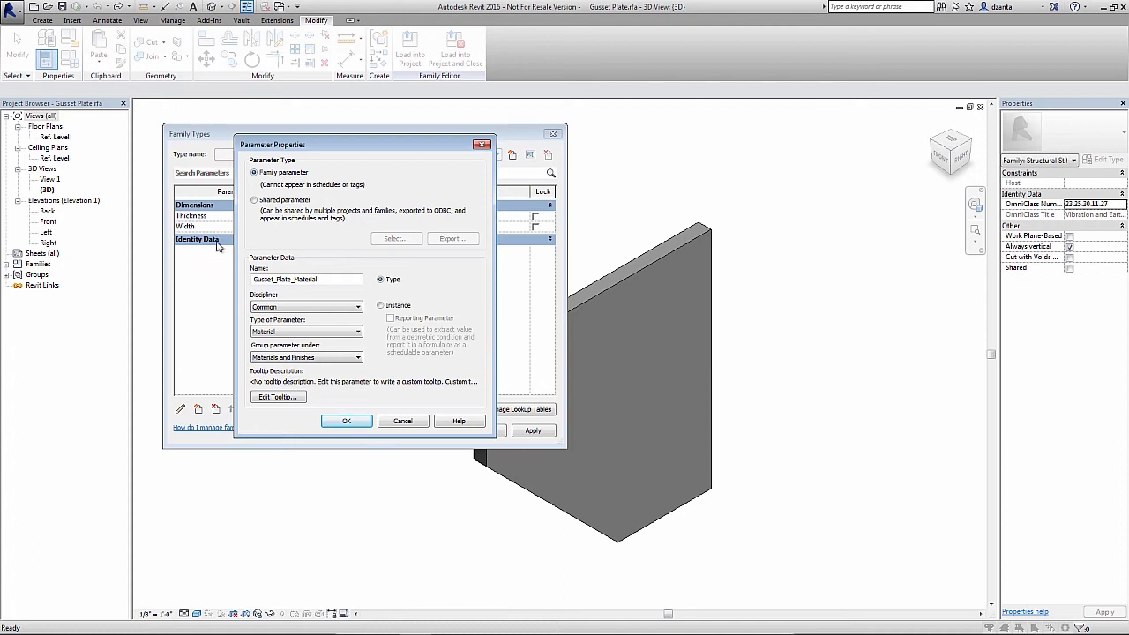
mouse_move(198, 251)
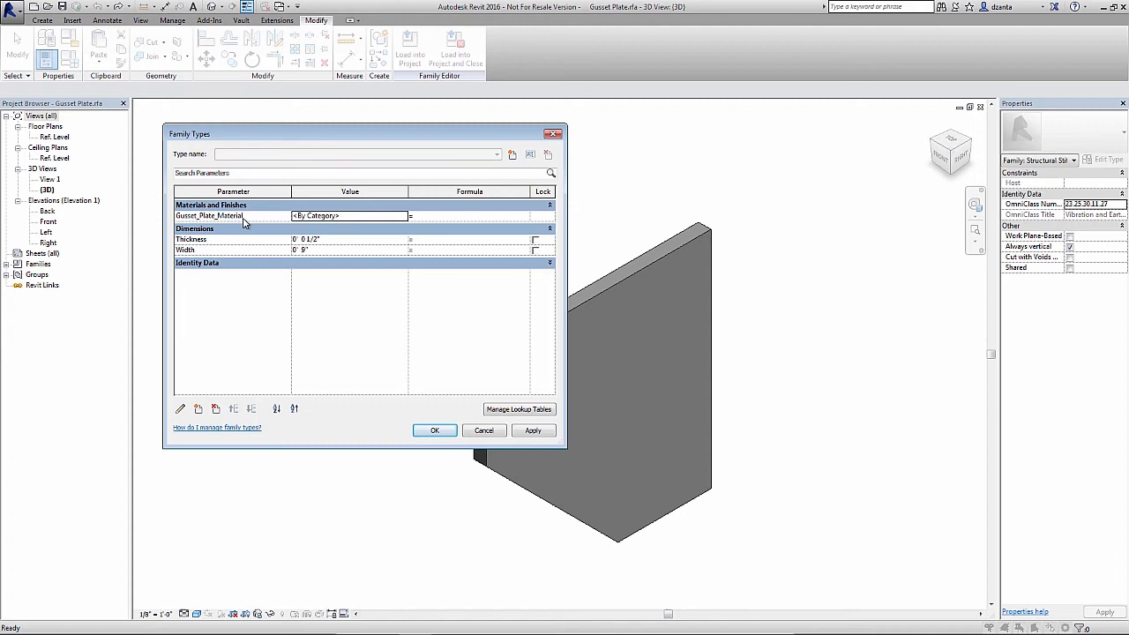
mouse_move(244, 219)
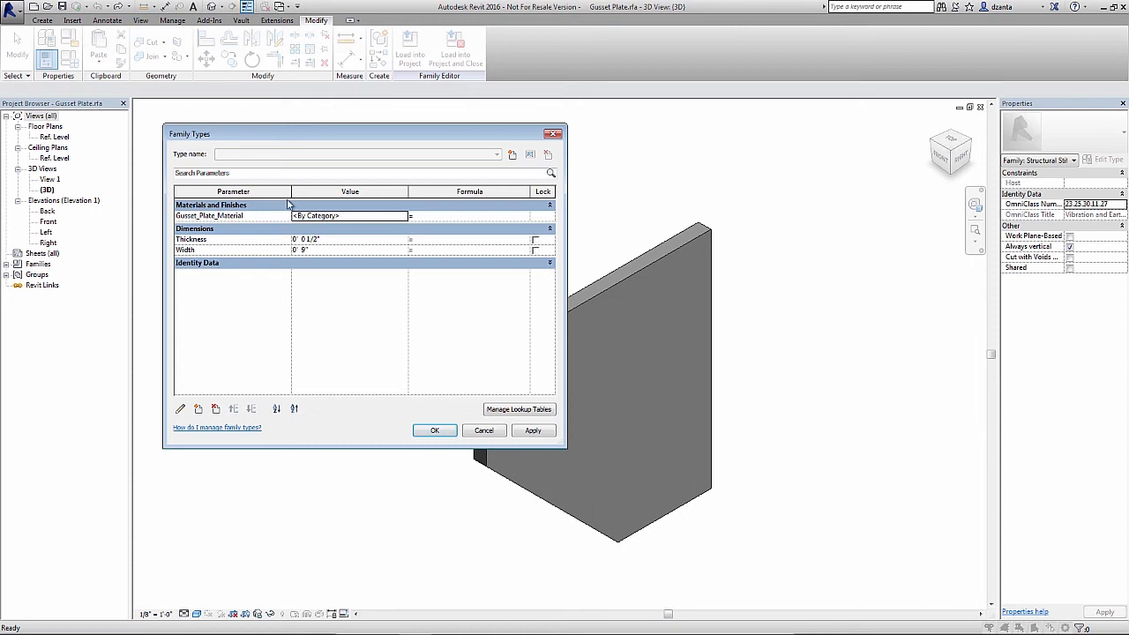
mouse_move(330, 238)
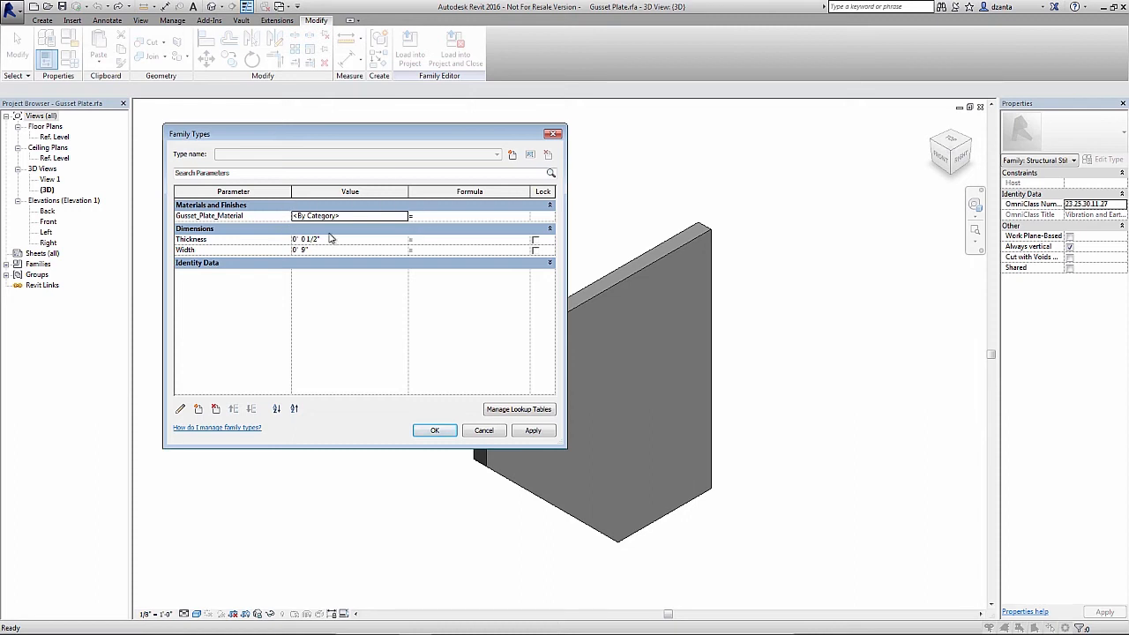
mouse_move(367, 238)
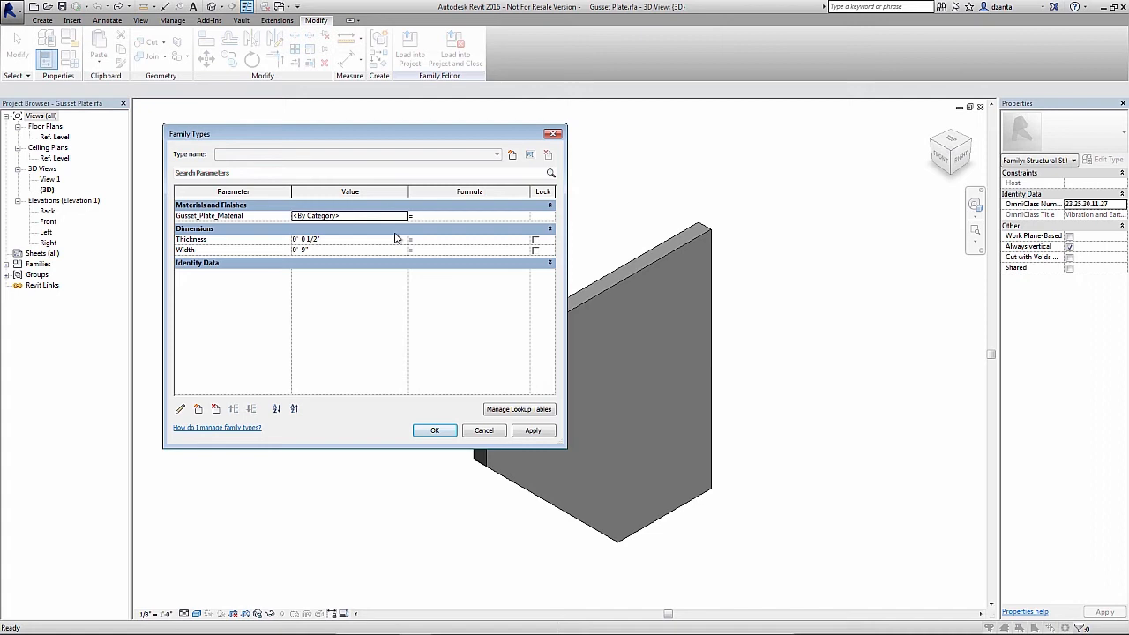
mouse_move(401, 231)
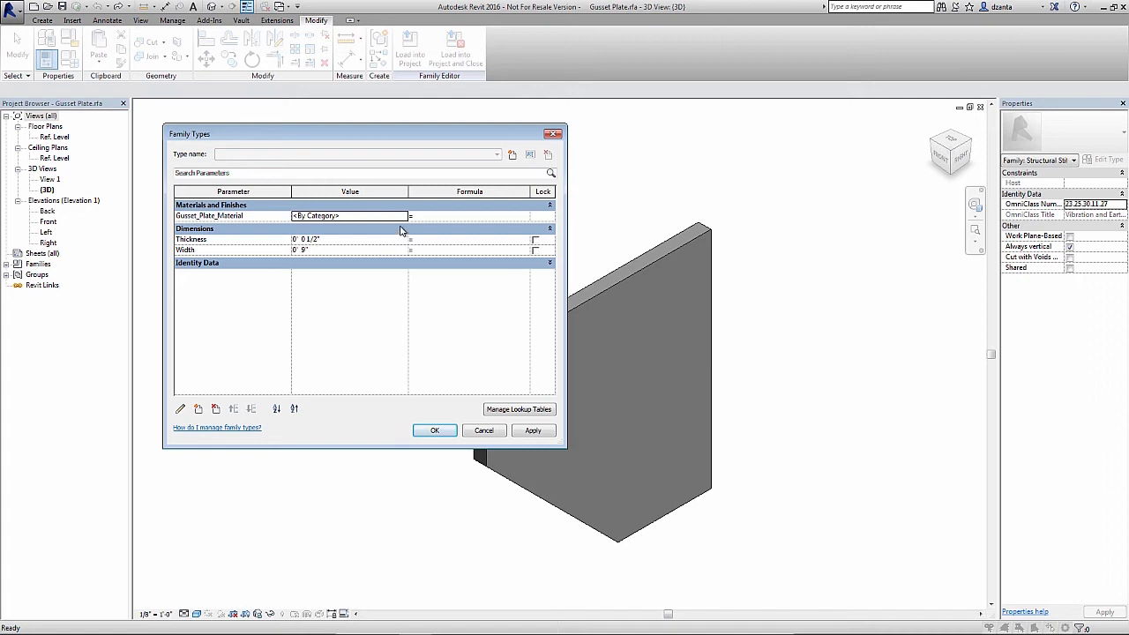
mouse_move(402, 227)
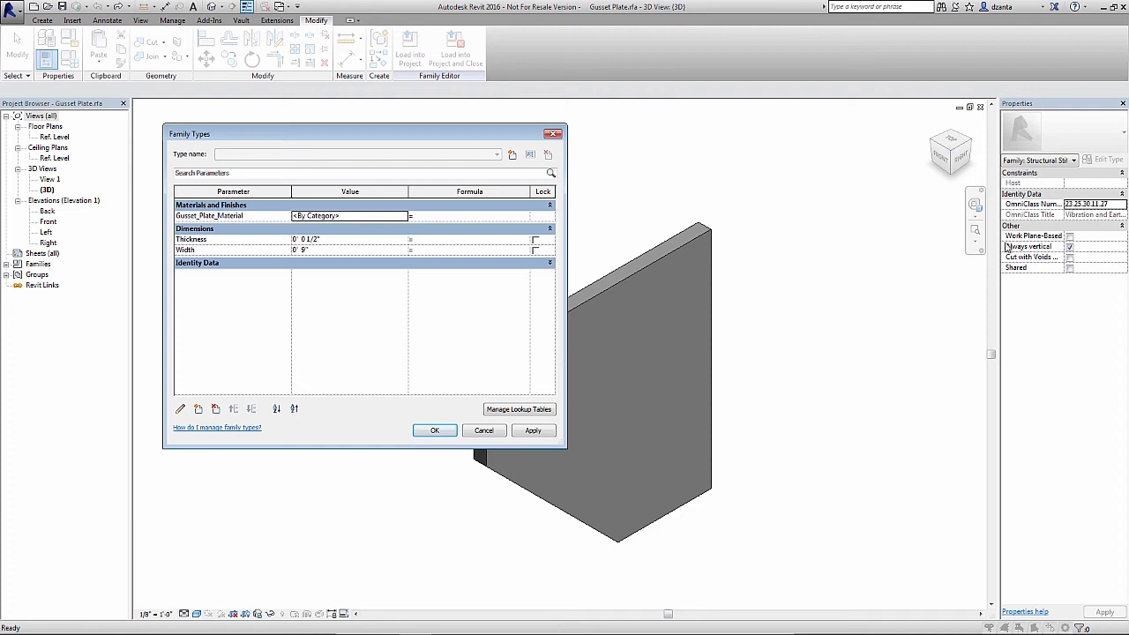
mouse_move(1103, 165)
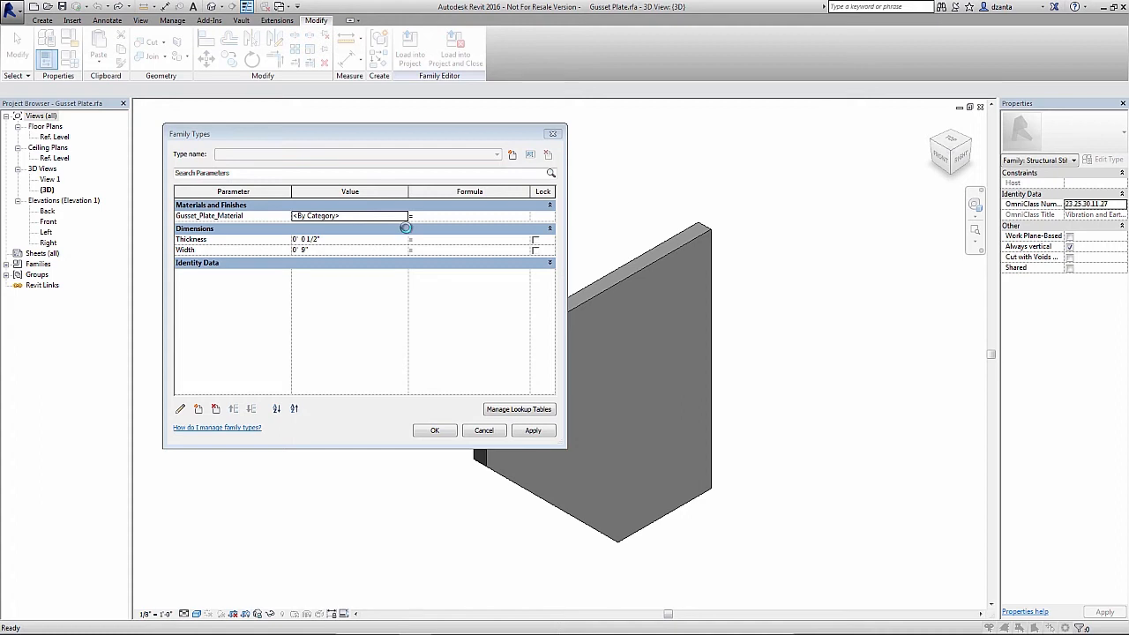
click(409, 215)
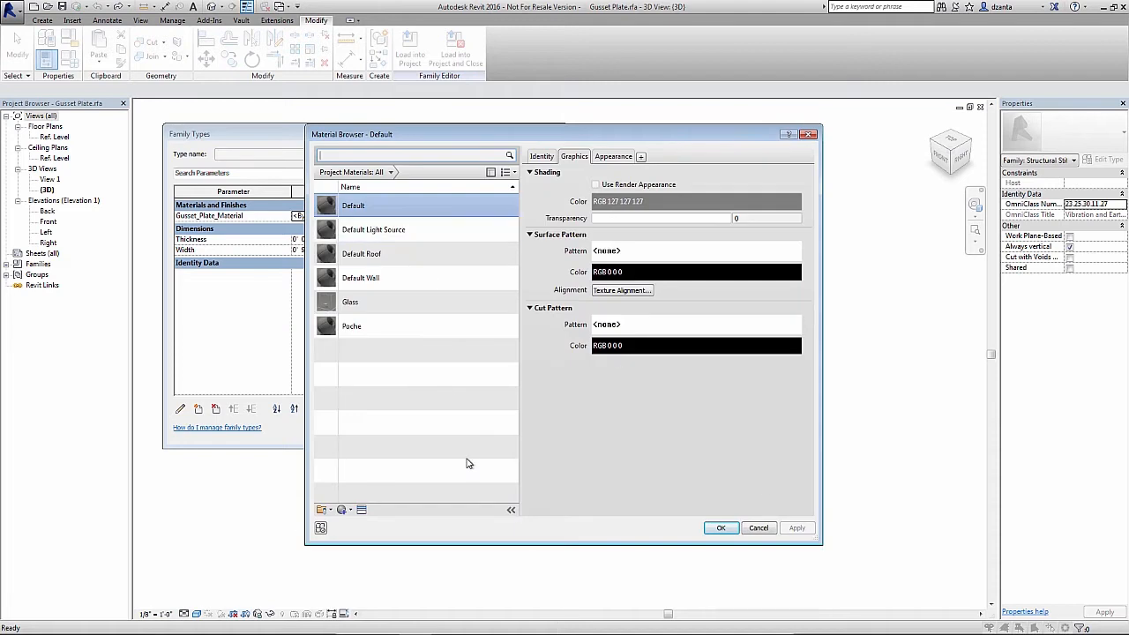
mouse_move(473, 319)
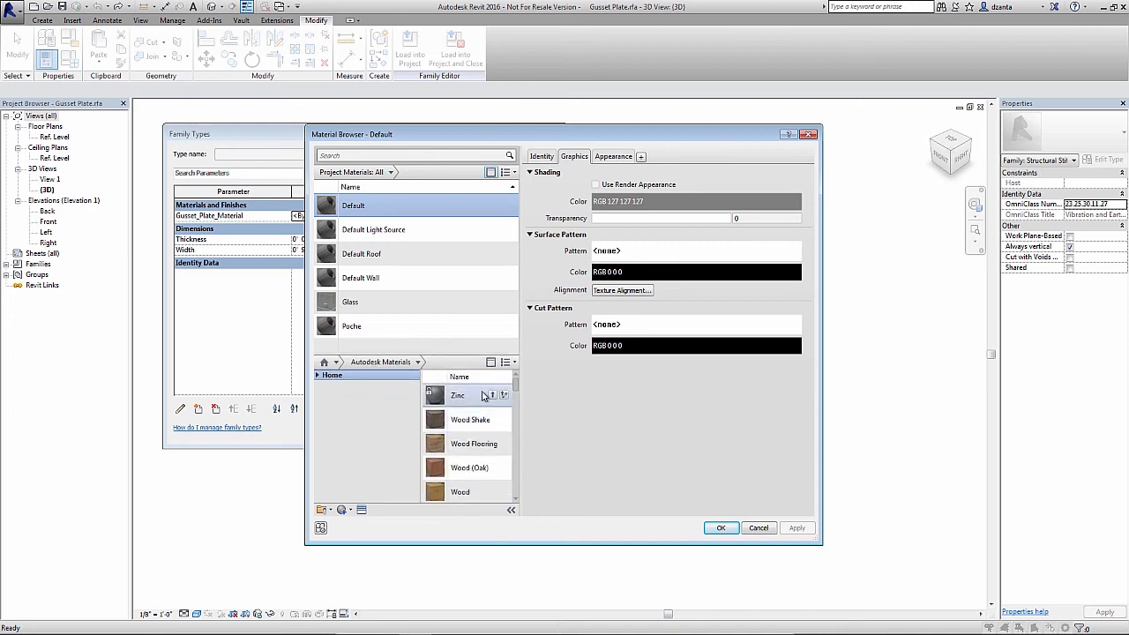
click(317, 374)
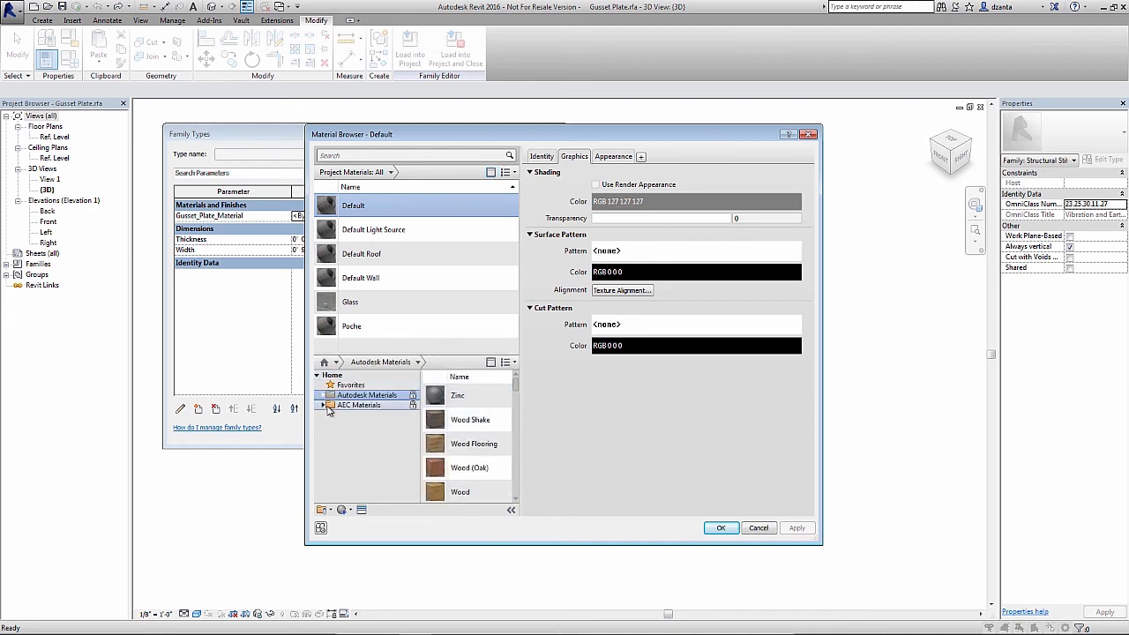
mouse_move(359, 404)
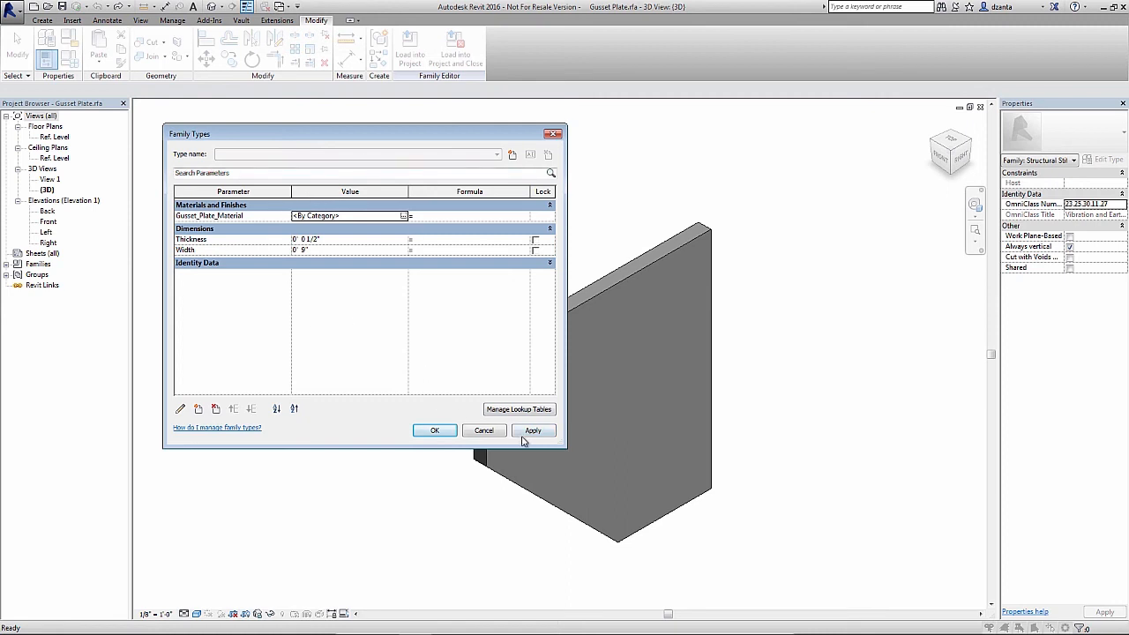
Accept Family Types with Gusset_Plate_Material left at By Category.
click(434, 430)
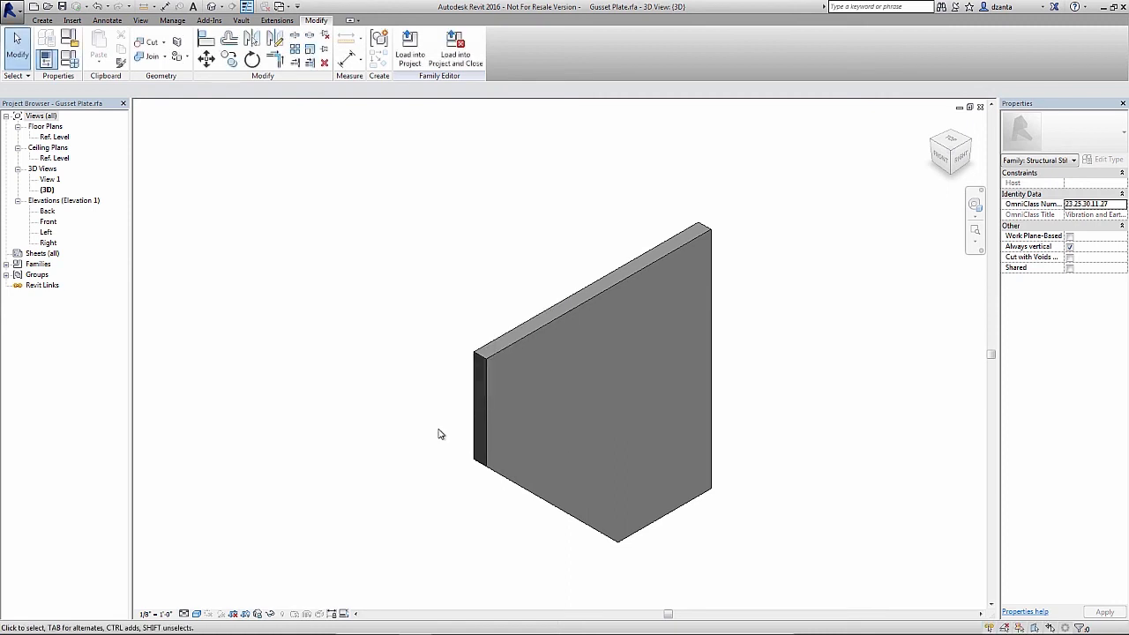
mouse_move(420, 319)
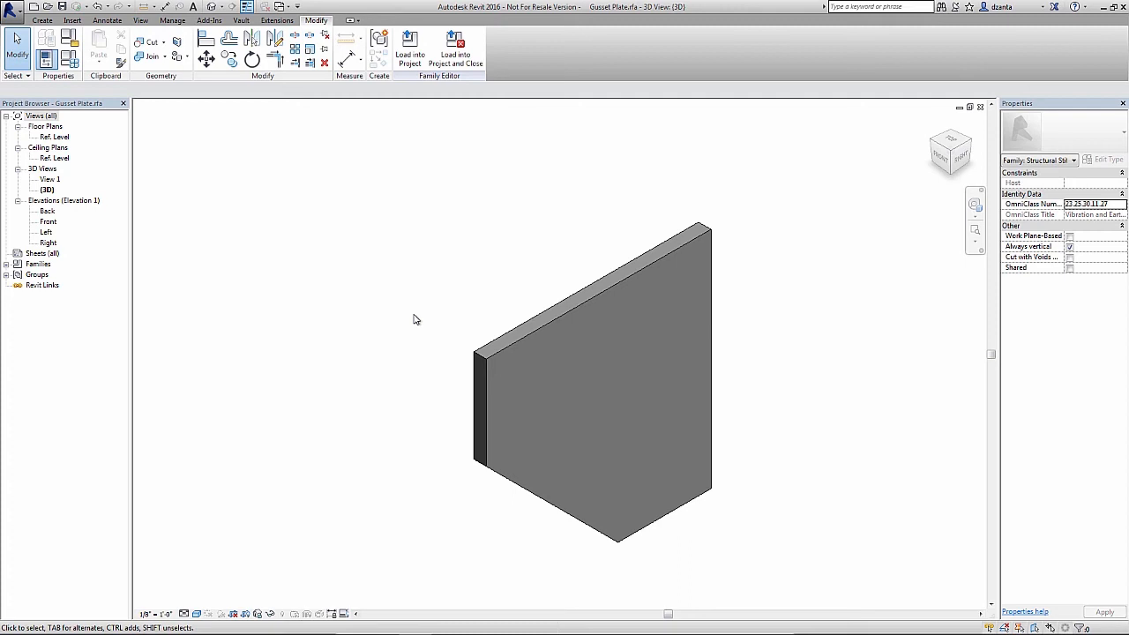
mouse_move(812, 187)
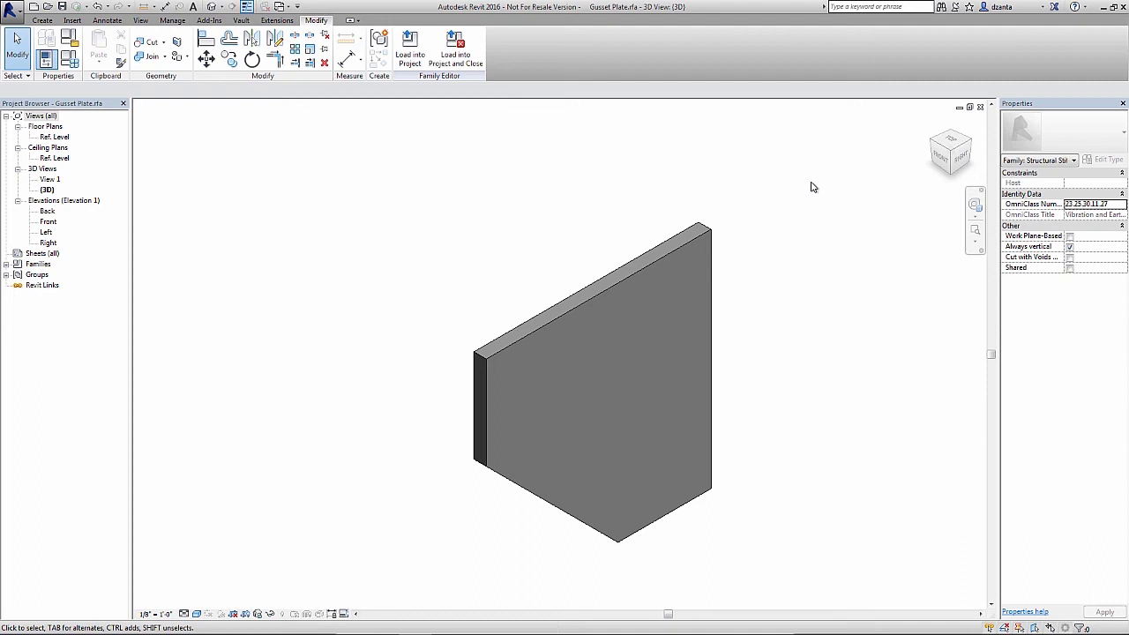
Select the gusset plate extrusion so its Material property (By Category) shows.
click(591, 379)
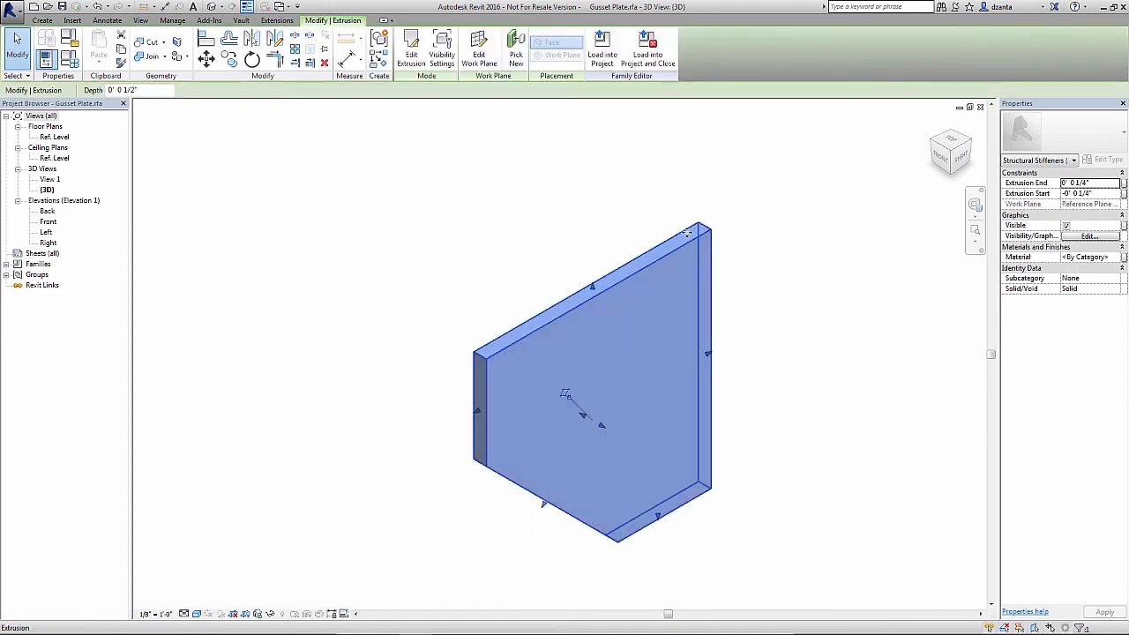
mouse_move(1094, 173)
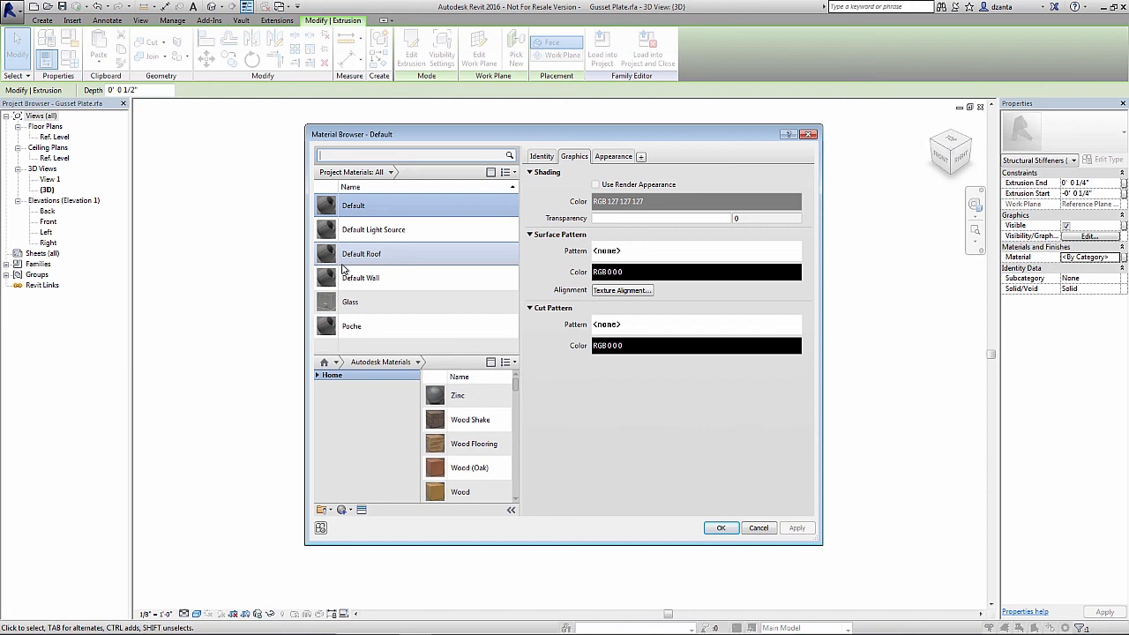
mouse_move(378, 300)
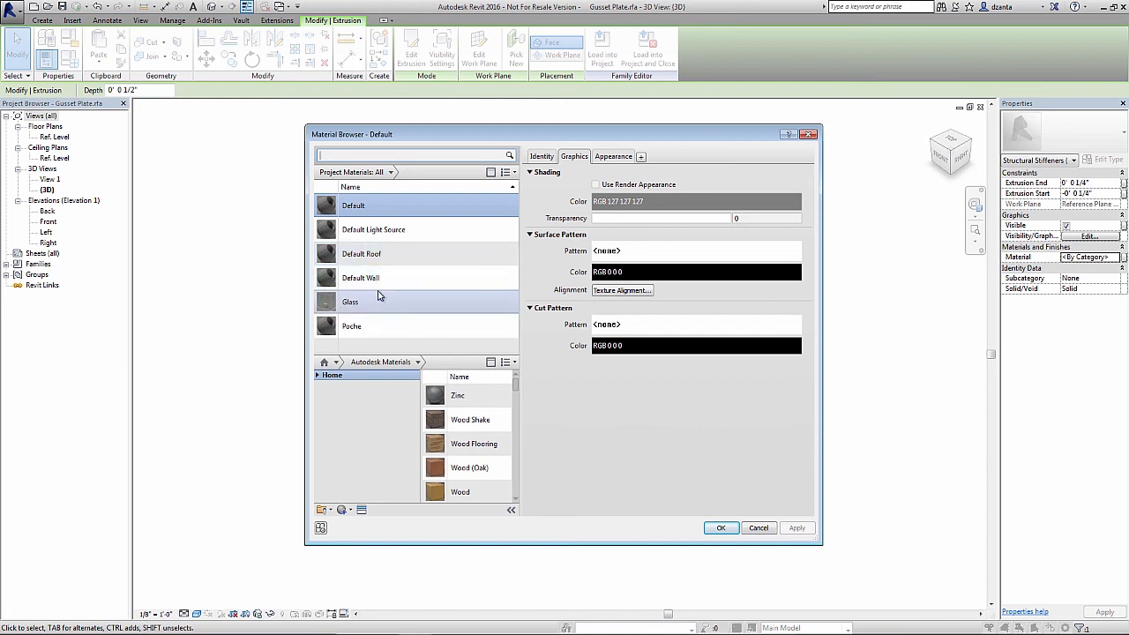
mouse_move(379, 303)
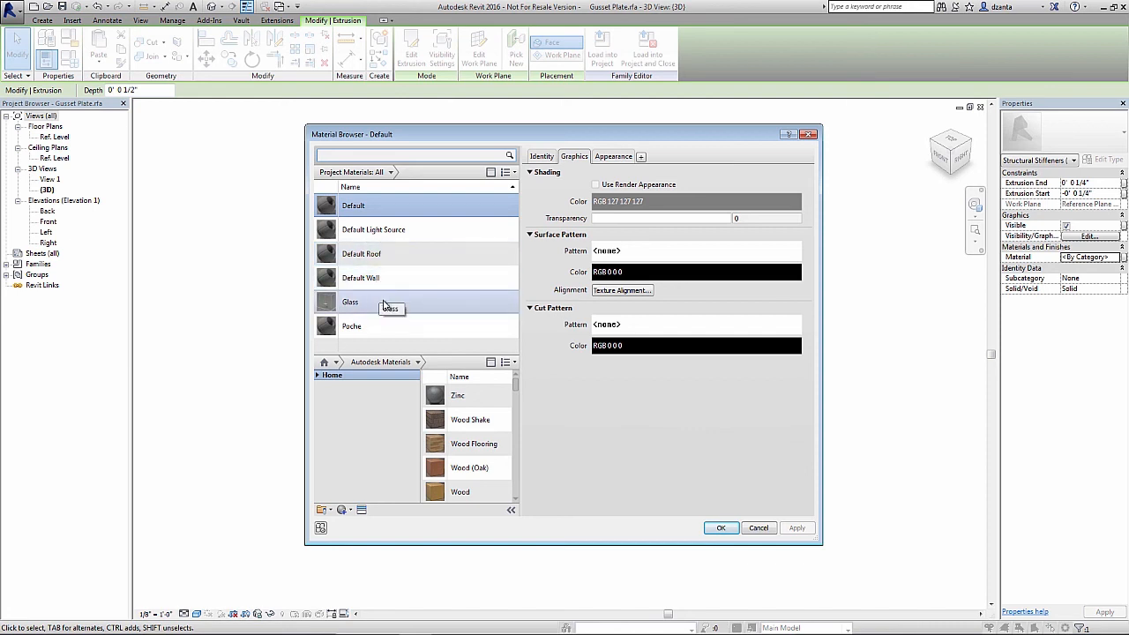
Add Silver from AEC Materials > Metal to the project materials and select it.
click(317, 374)
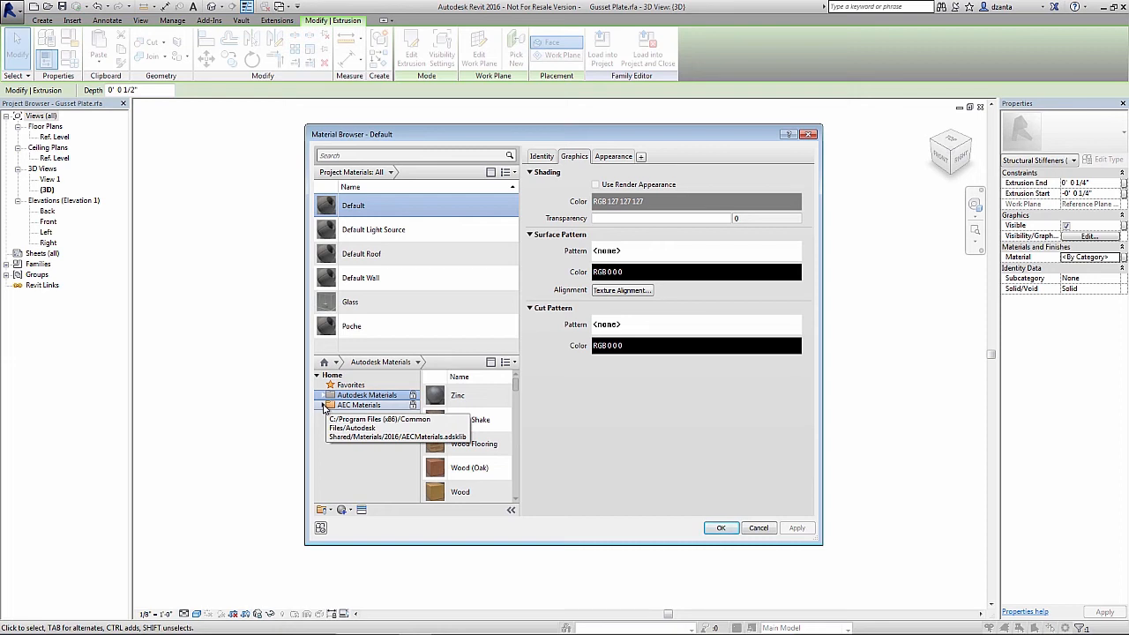
click(327, 404)
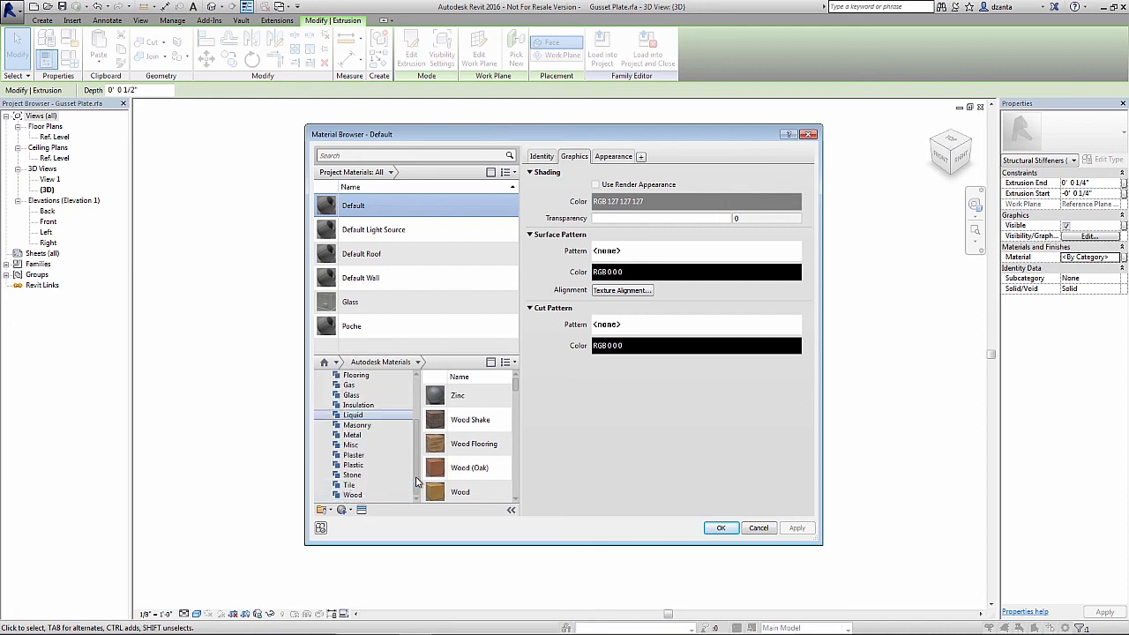
click(353, 434)
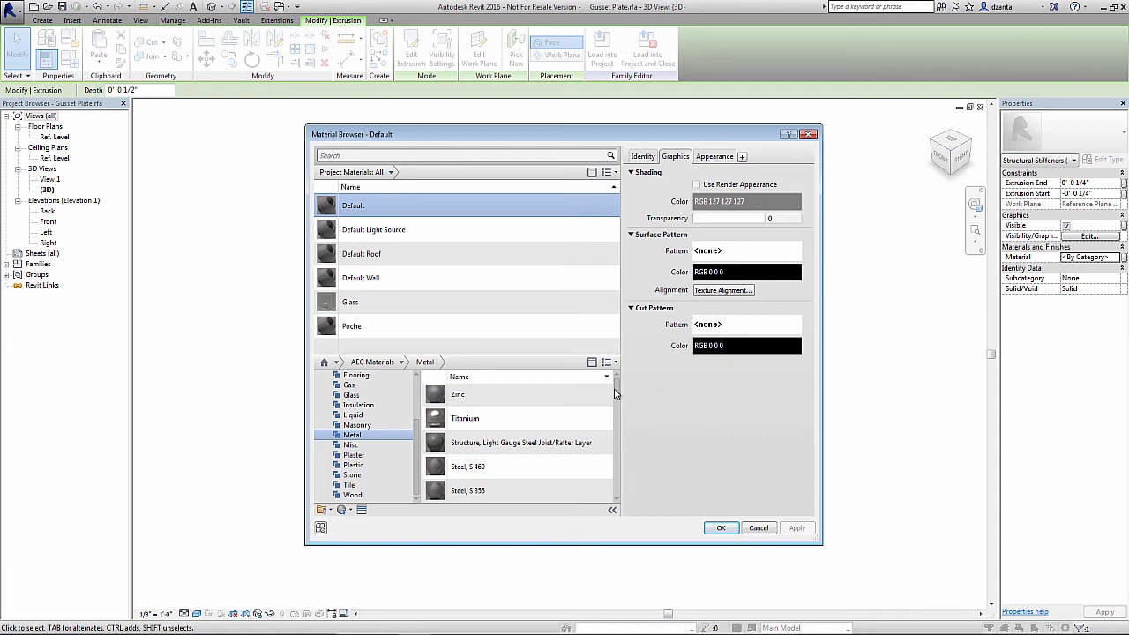
scroll(down, 3)
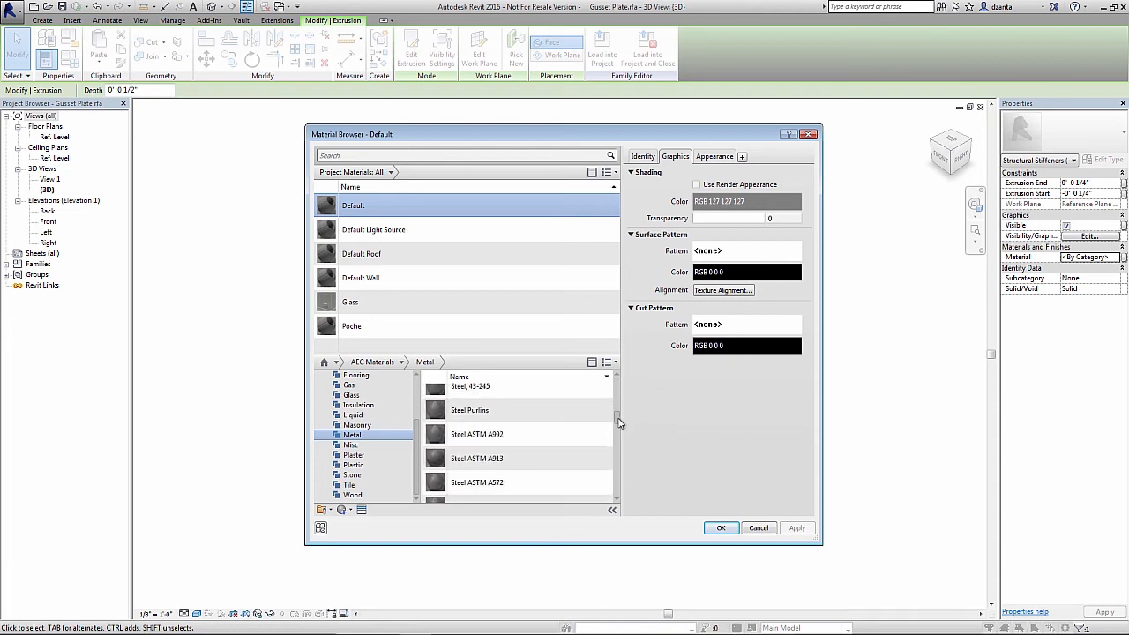
scroll(down, 3)
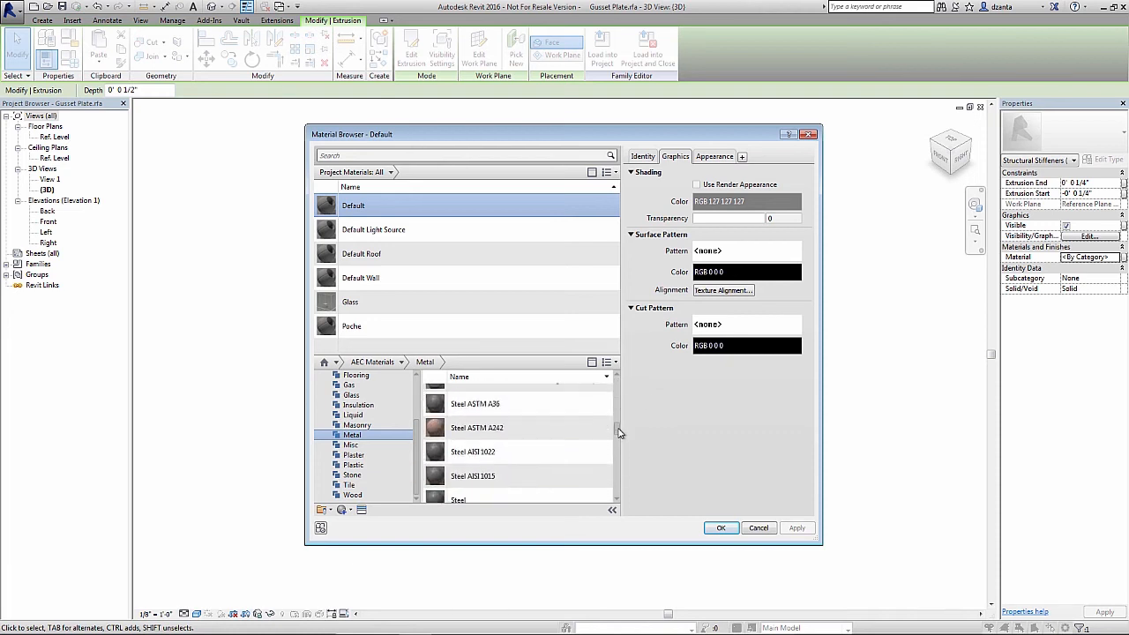
scroll(down, 3)
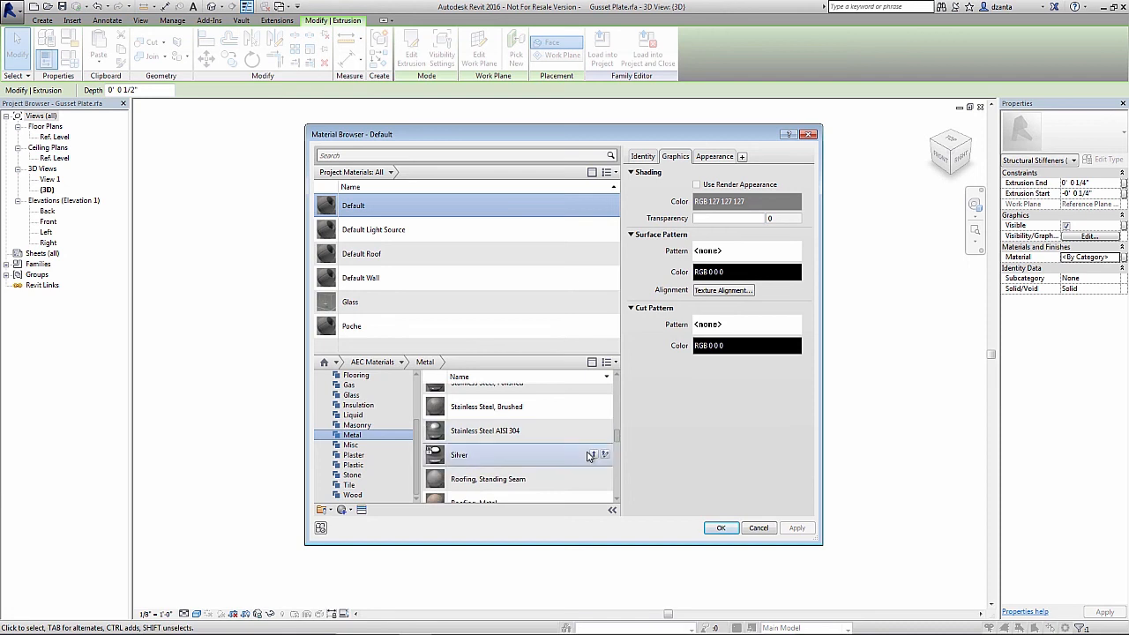
click(591, 455)
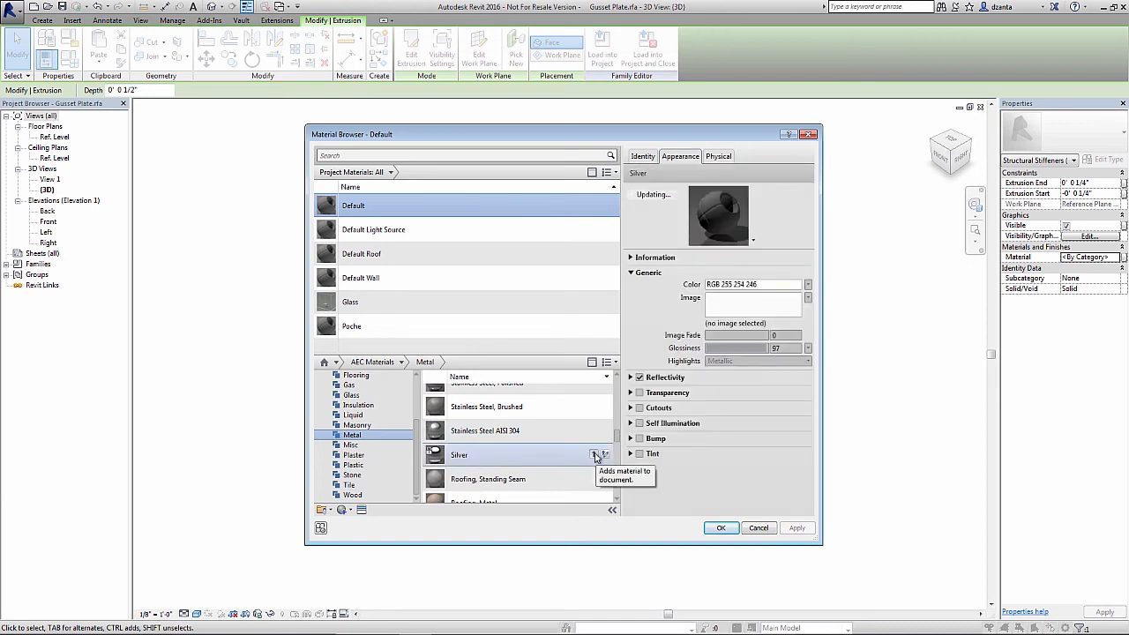
click(598, 456)
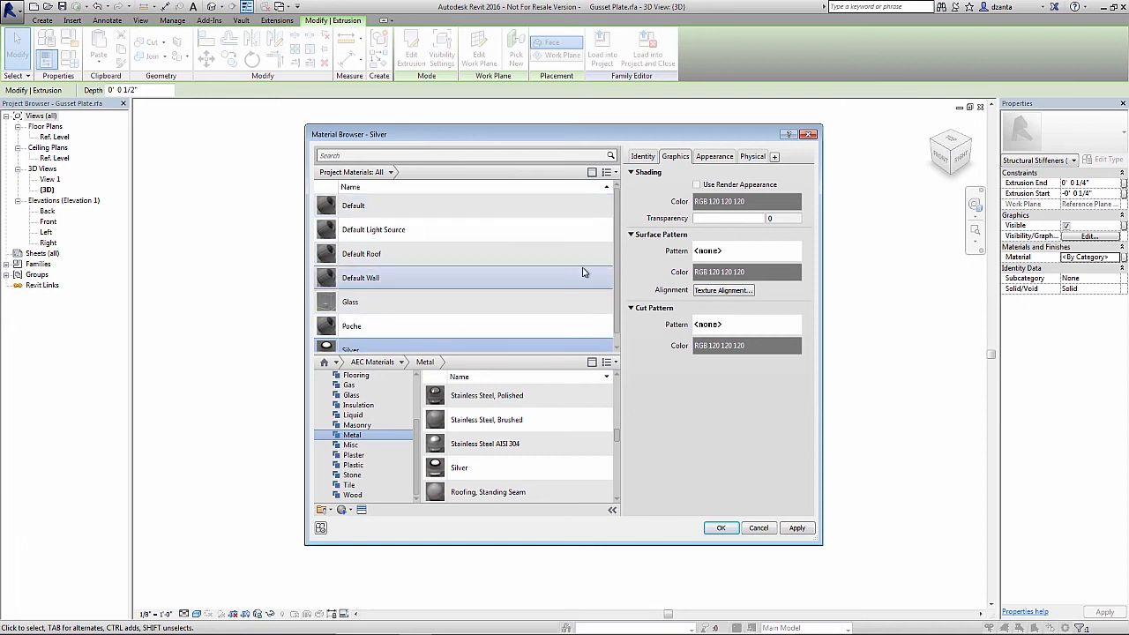
mouse_move(591, 254)
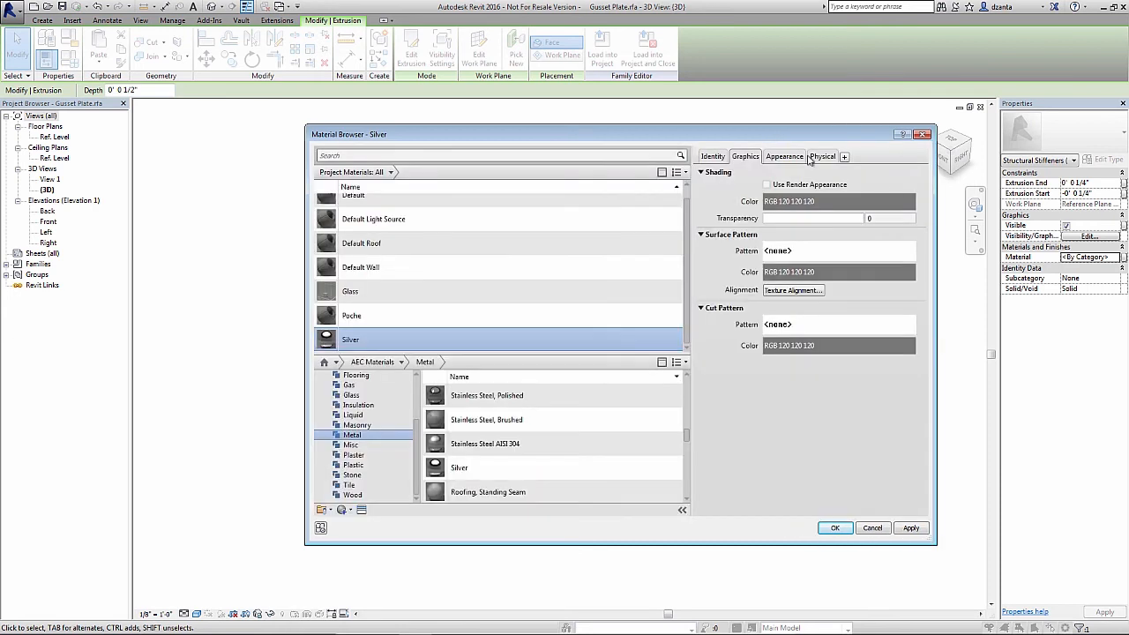
Apply Silver as the extrusion's material and close the Material Browser.
click(349, 291)
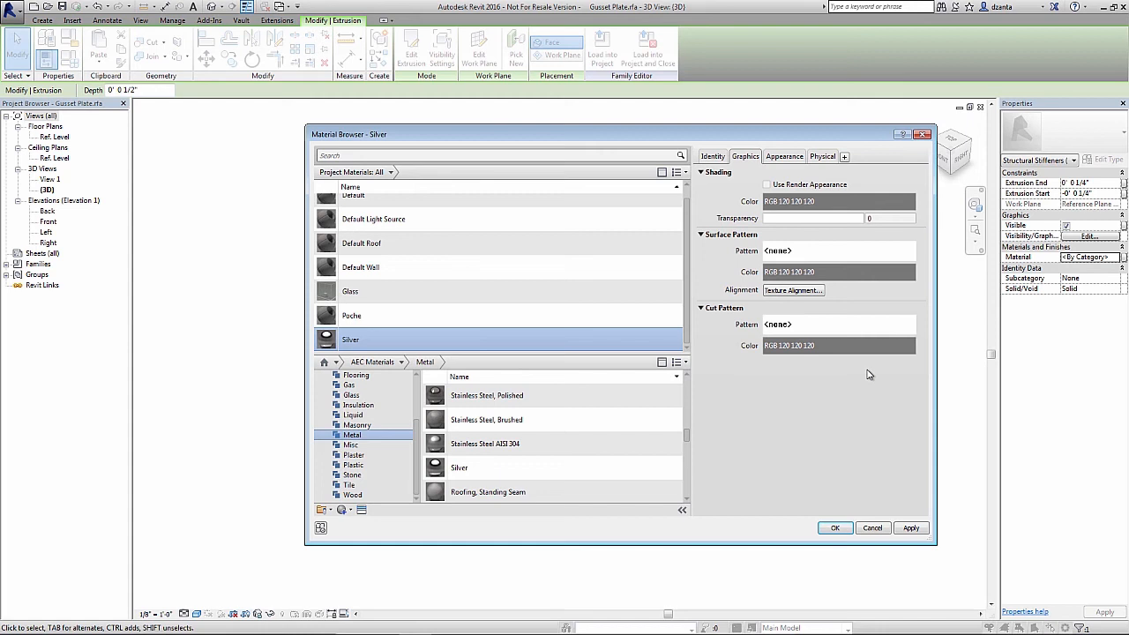
click(838, 344)
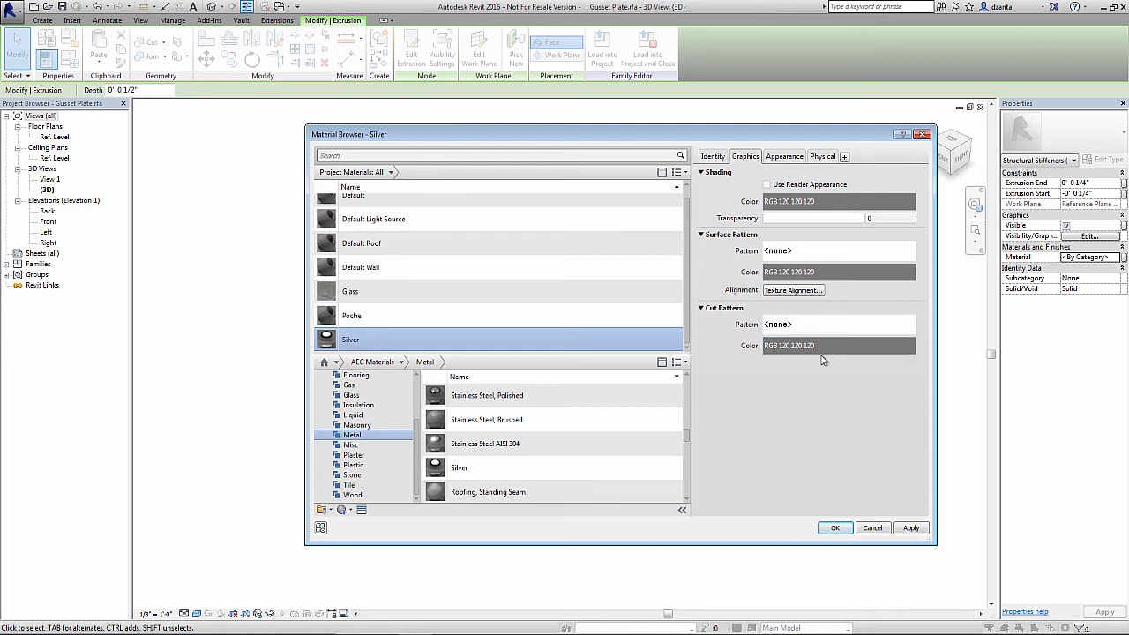
mouse_move(722, 307)
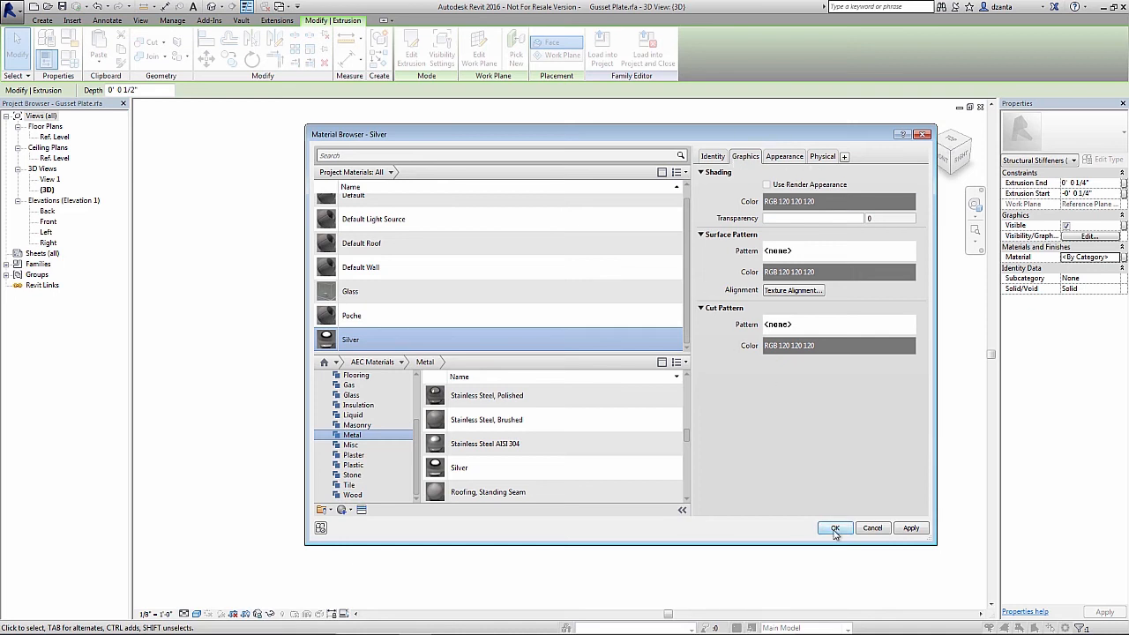
click(835, 527)
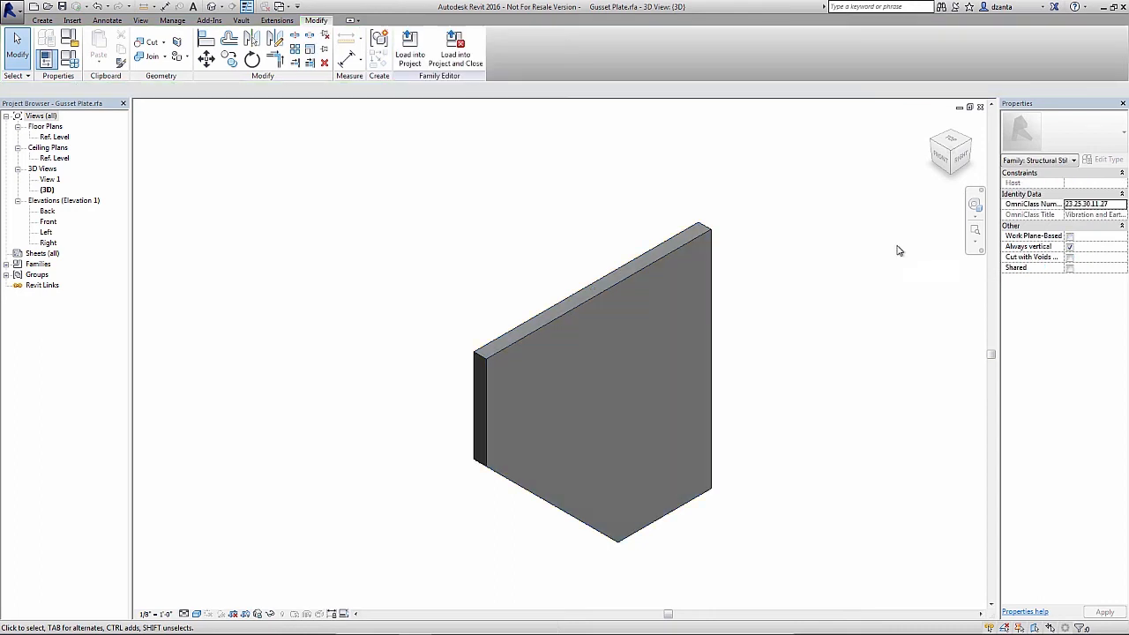
click(591, 379)
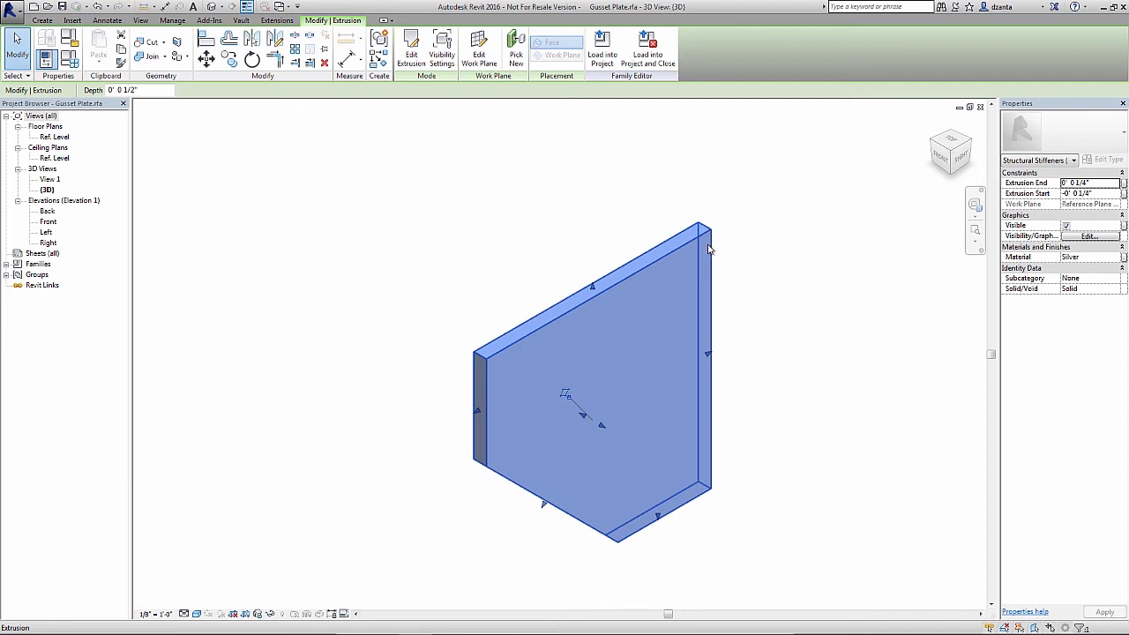
mouse_move(710, 251)
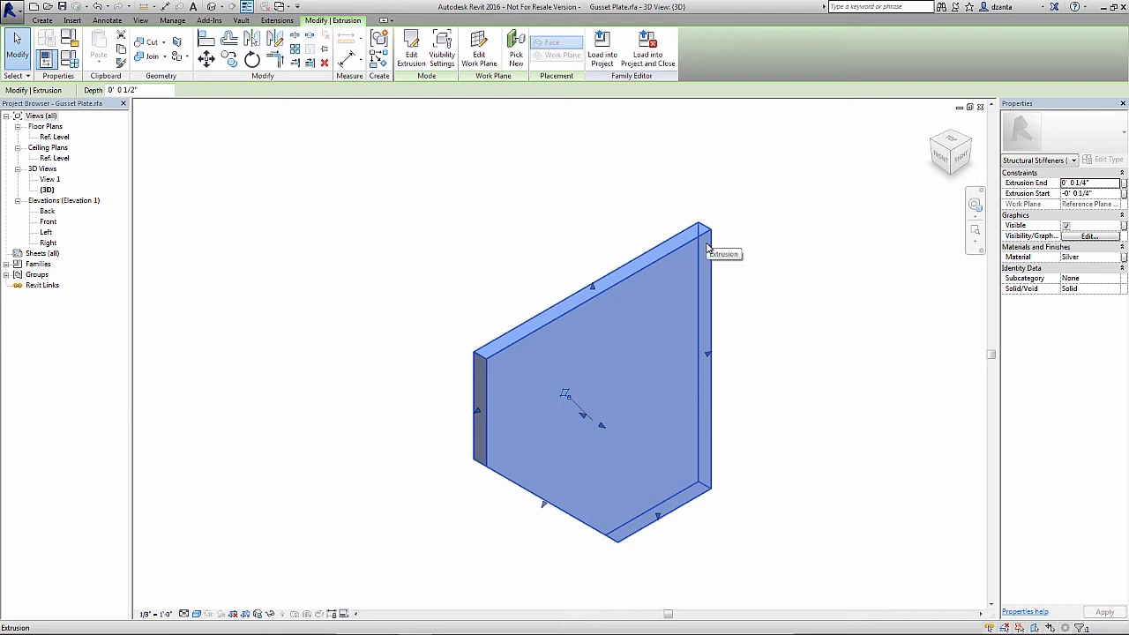
mouse_move(710, 251)
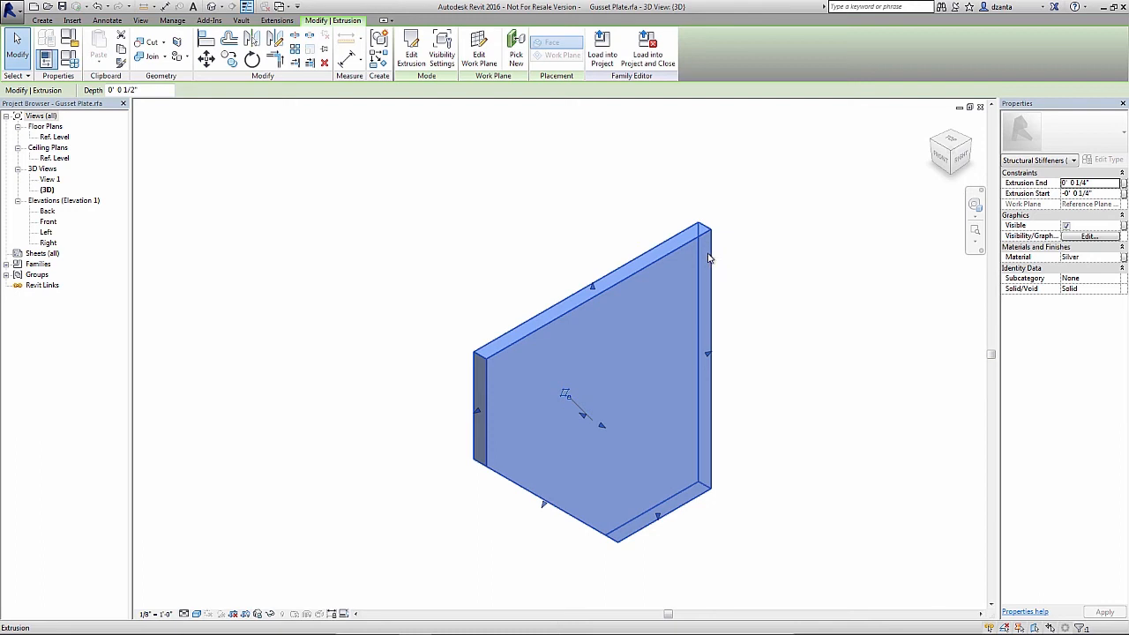
mouse_move(709, 258)
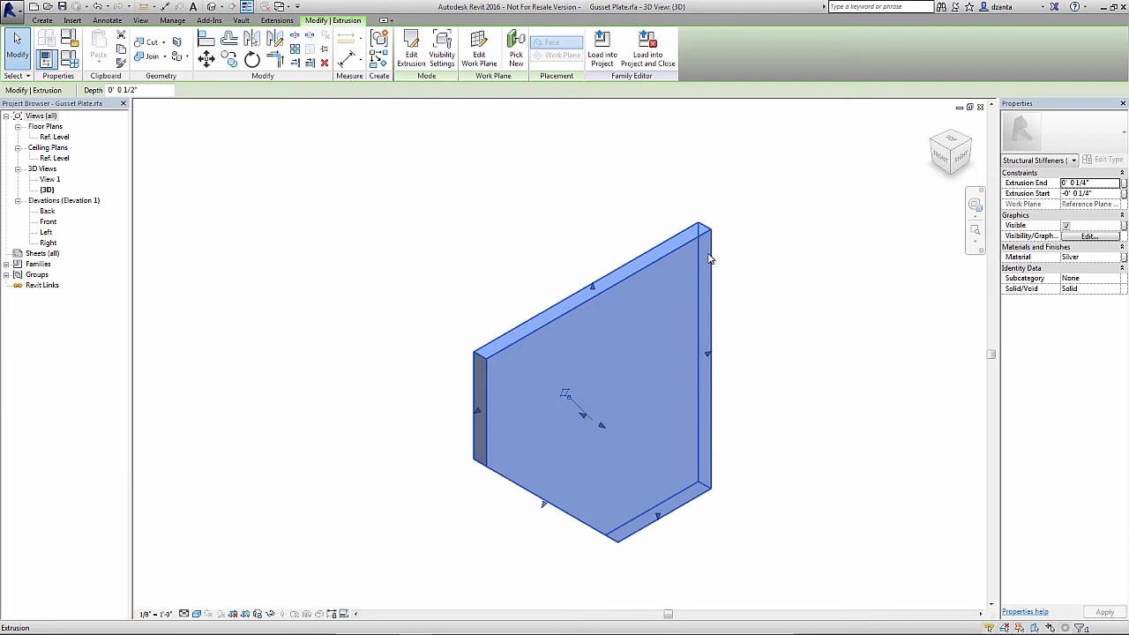
mouse_move(709, 261)
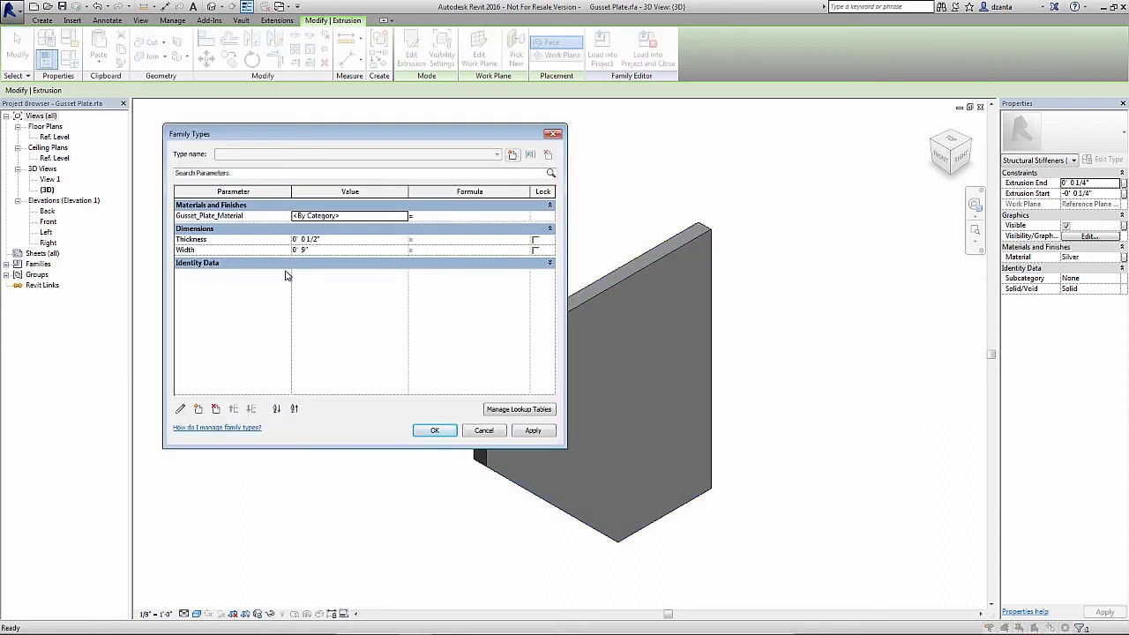
click(434, 431)
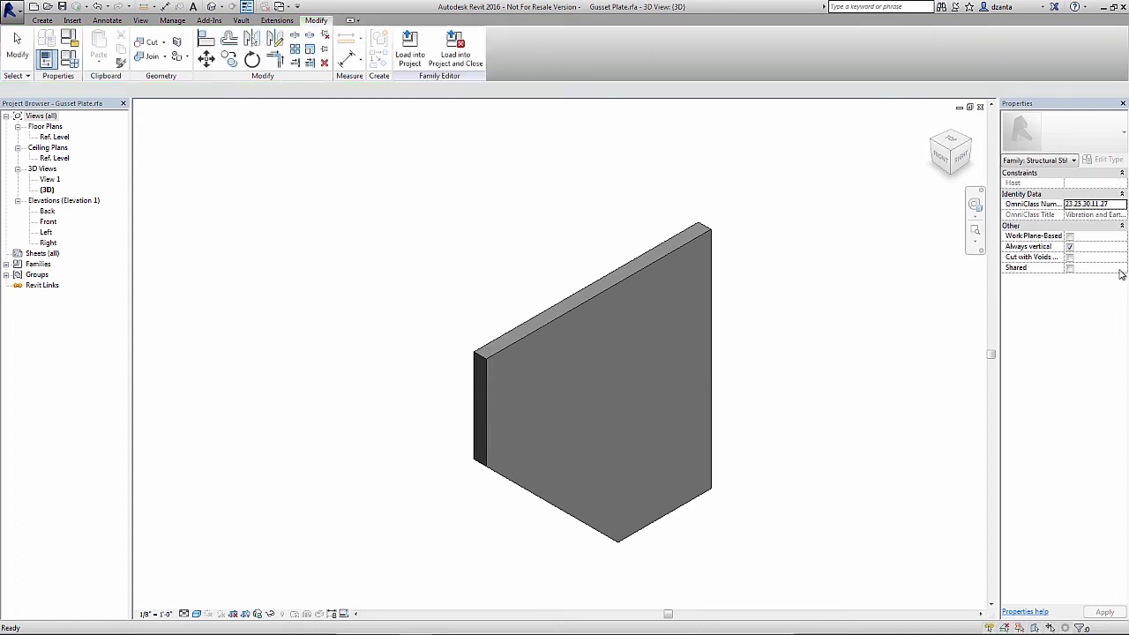
click(591, 379)
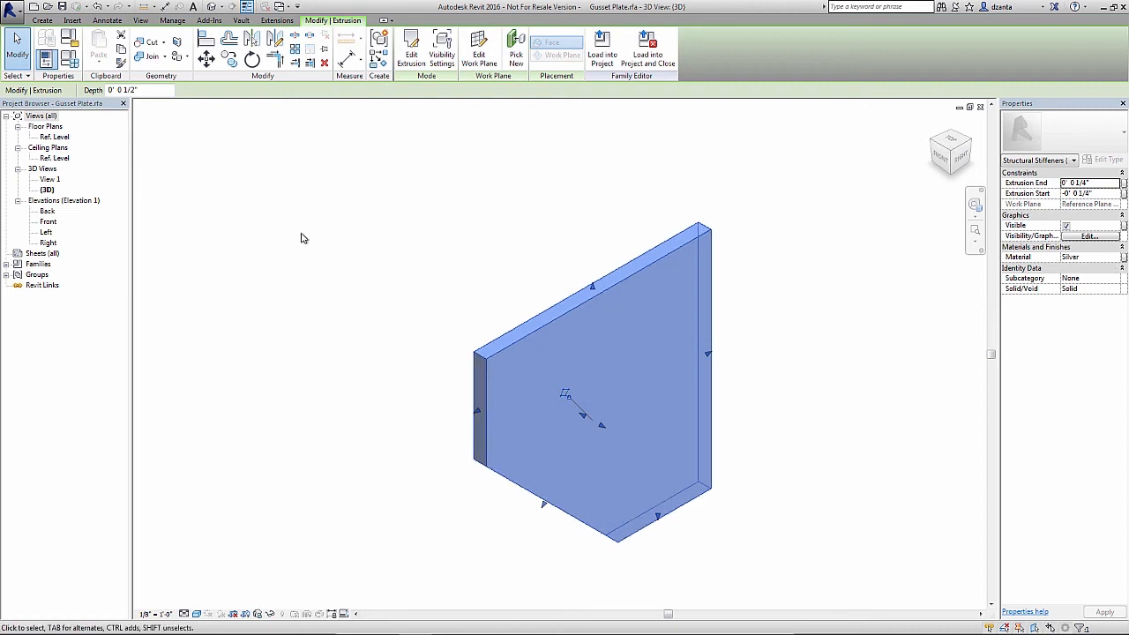
mouse_move(70, 59)
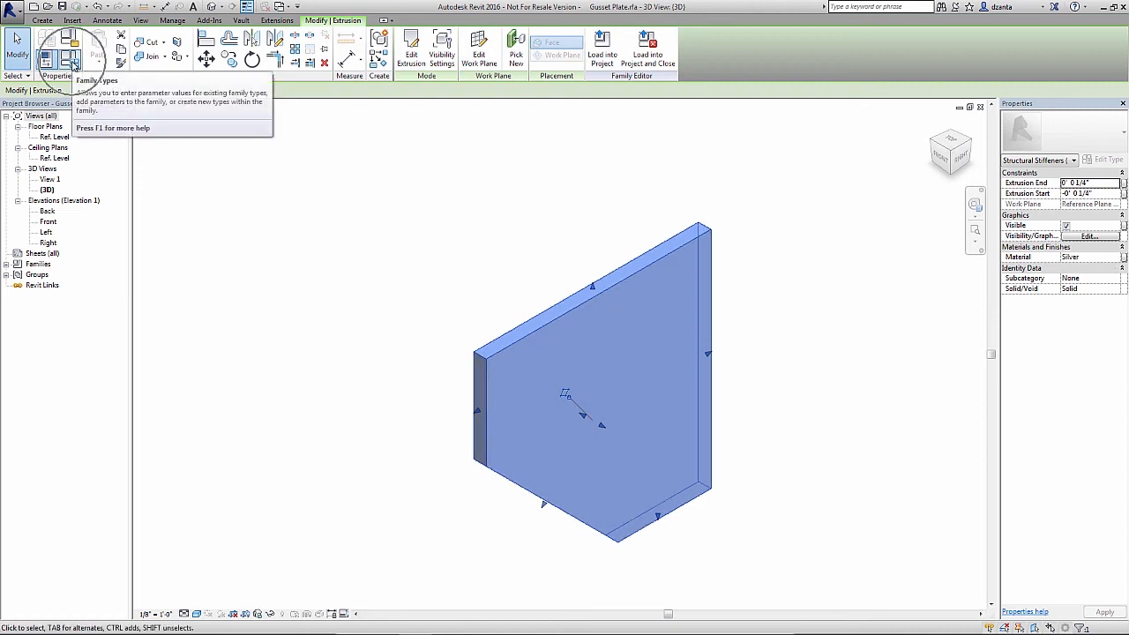
click(72, 56)
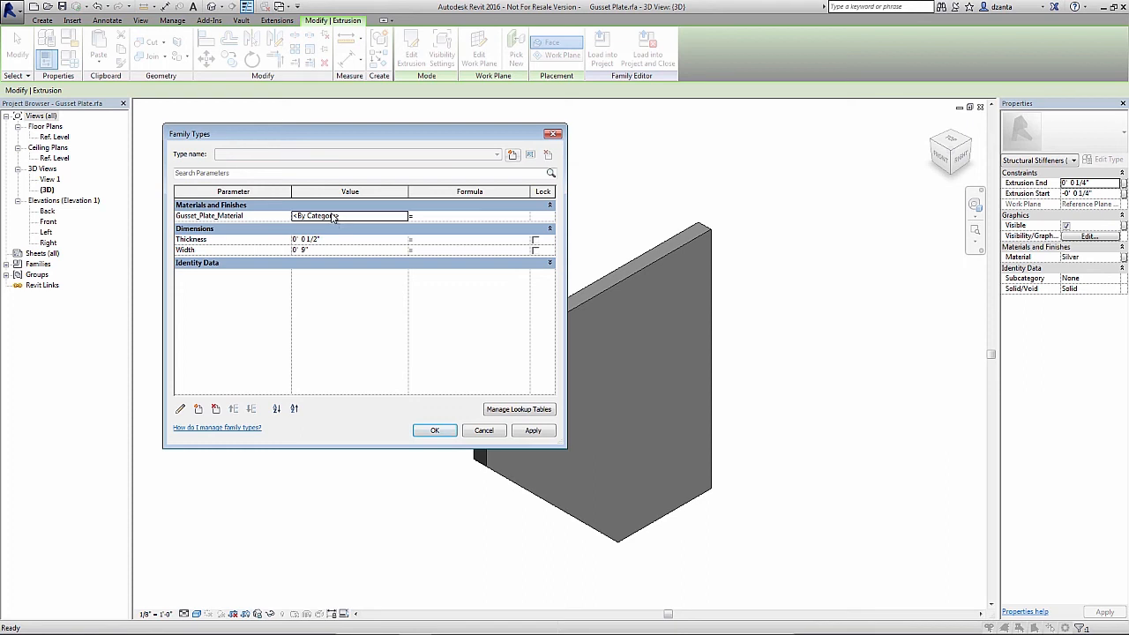
mouse_move(404, 224)
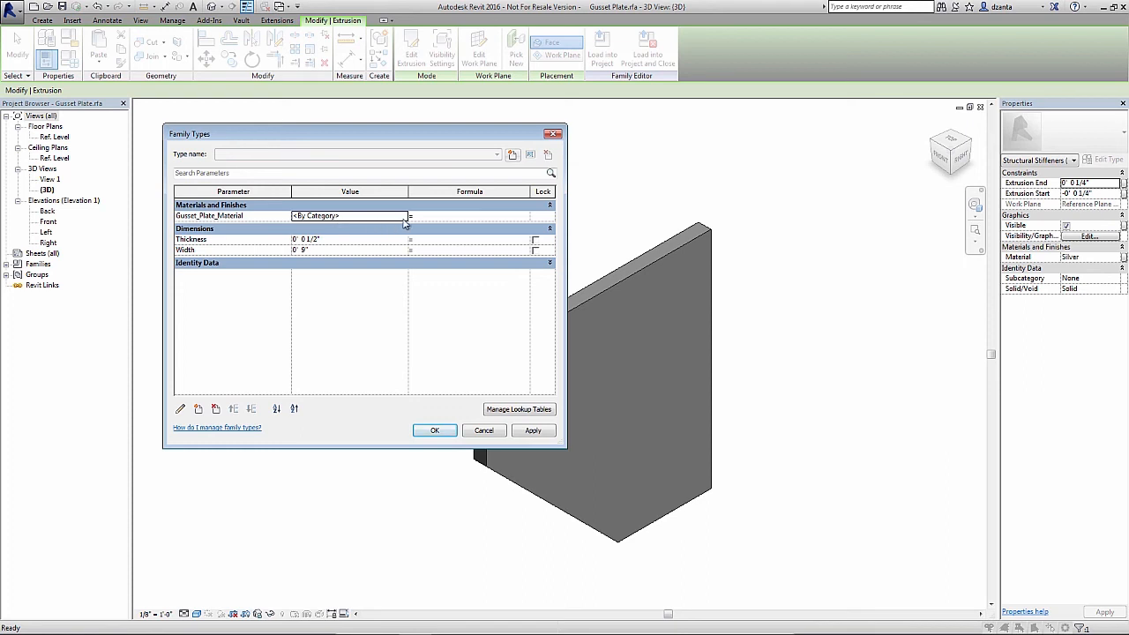
mouse_move(356, 226)
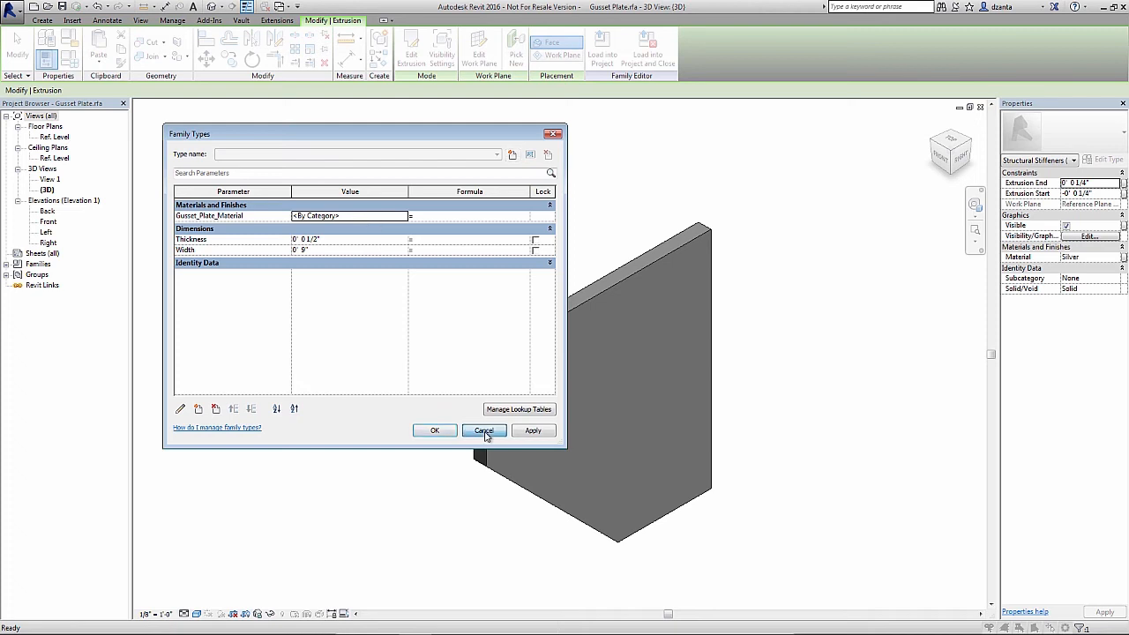
click(483, 430)
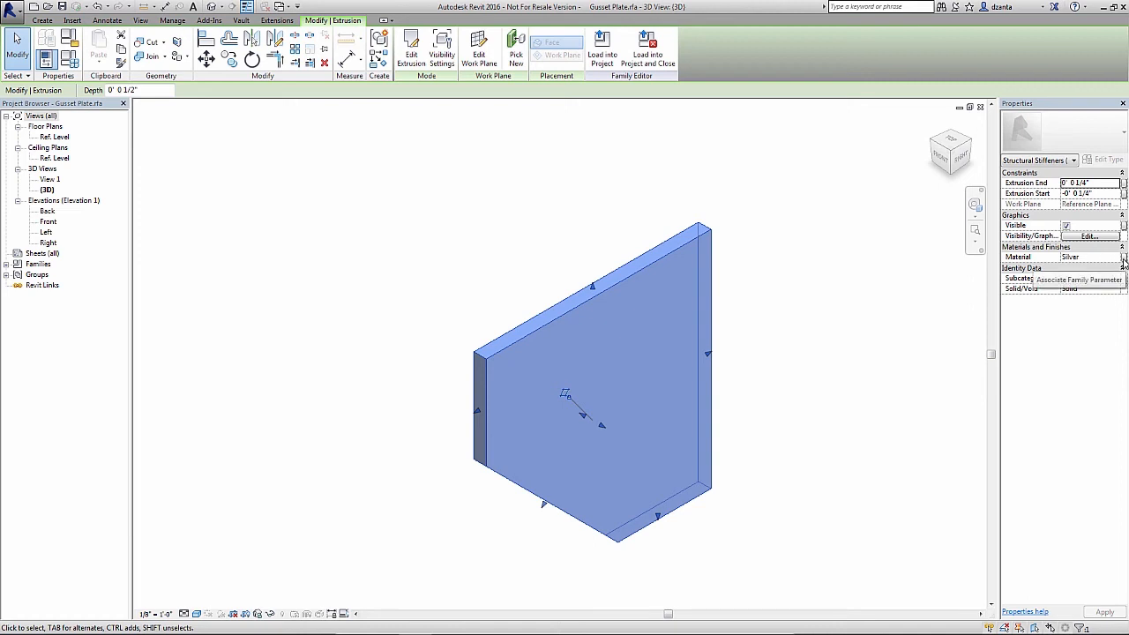
mouse_move(1122, 265)
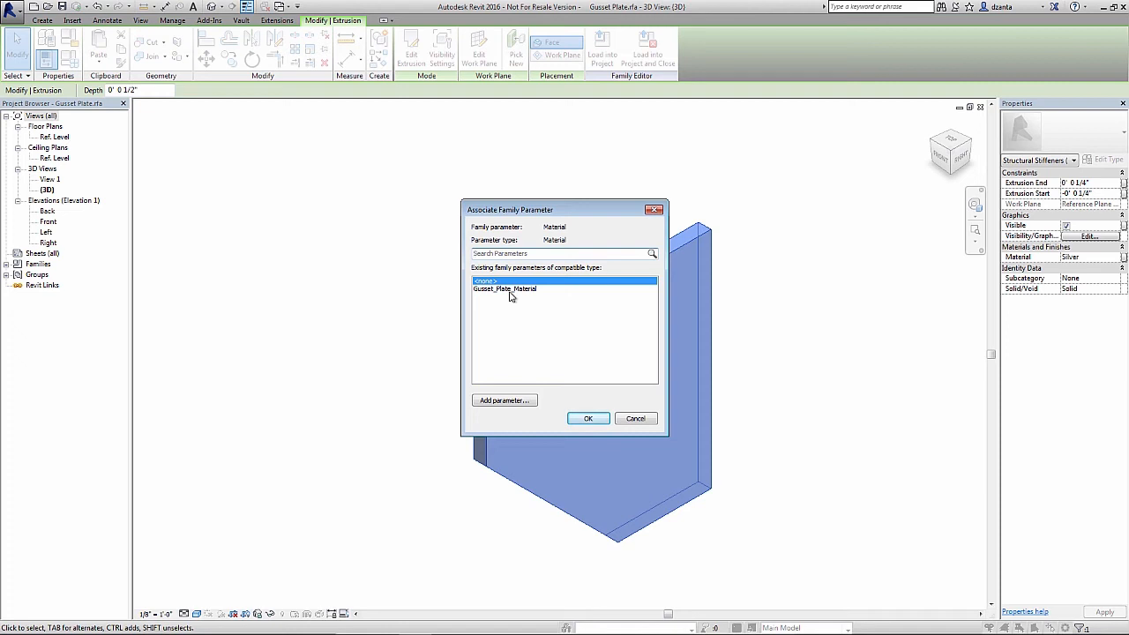
Associate the extrusion's Material with Gusset_Plate_Material and confirm it in Family Types.
click(505, 289)
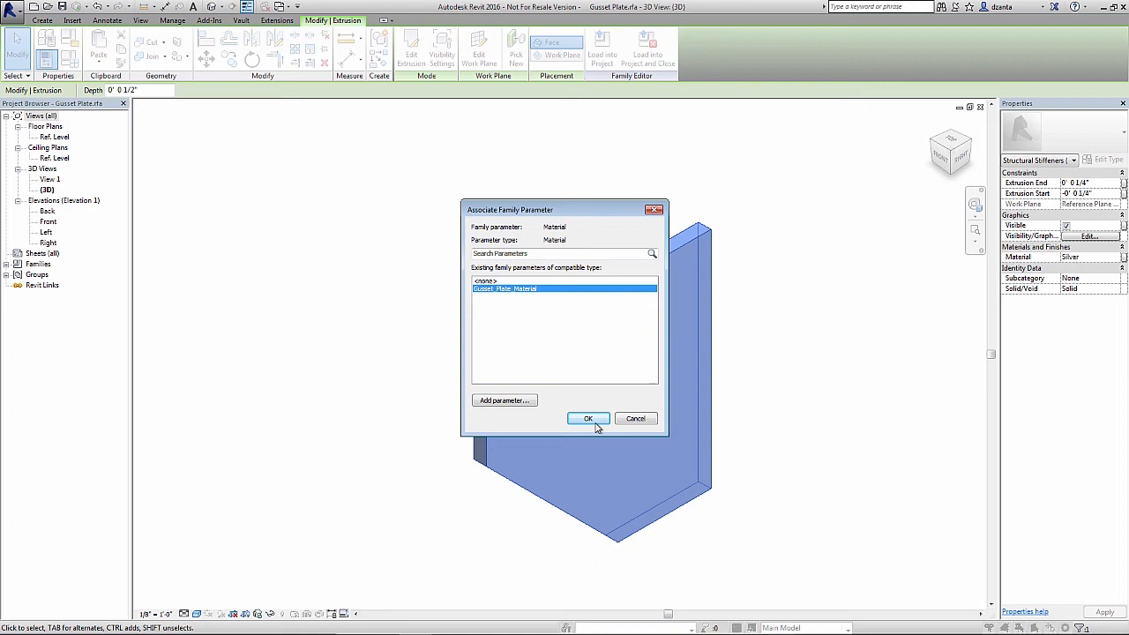
click(588, 418)
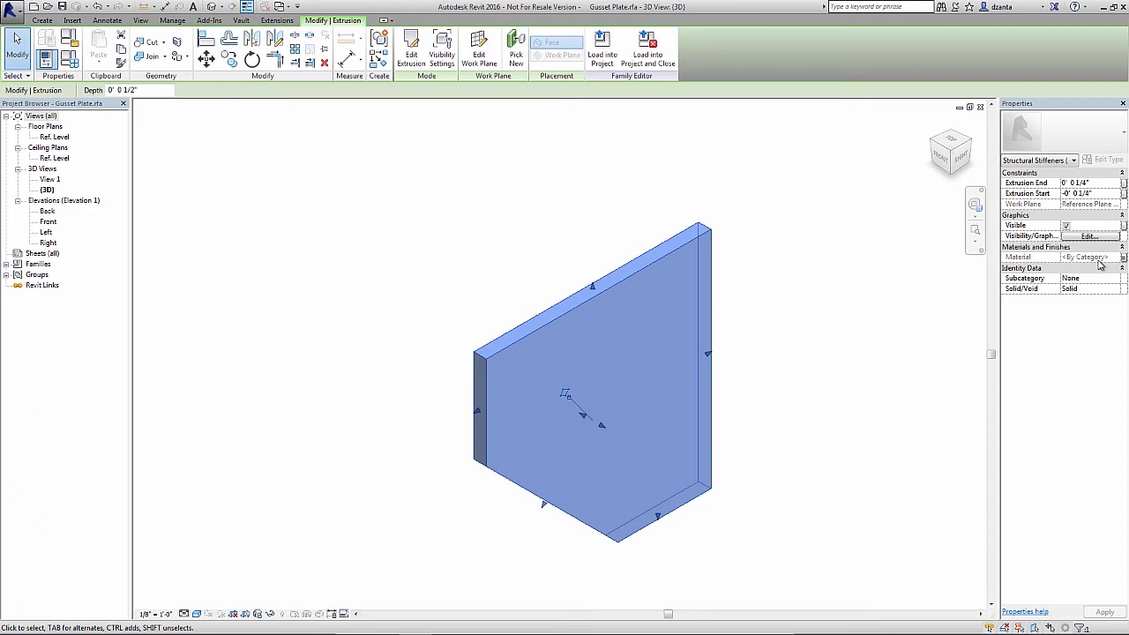
mouse_move(1123, 267)
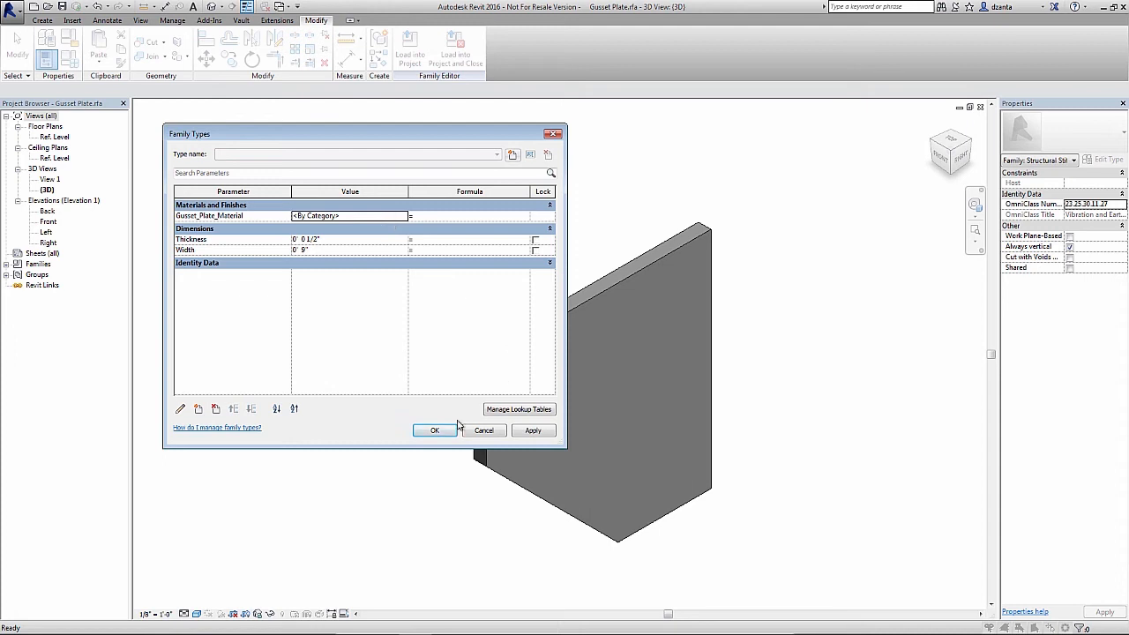
click(434, 431)
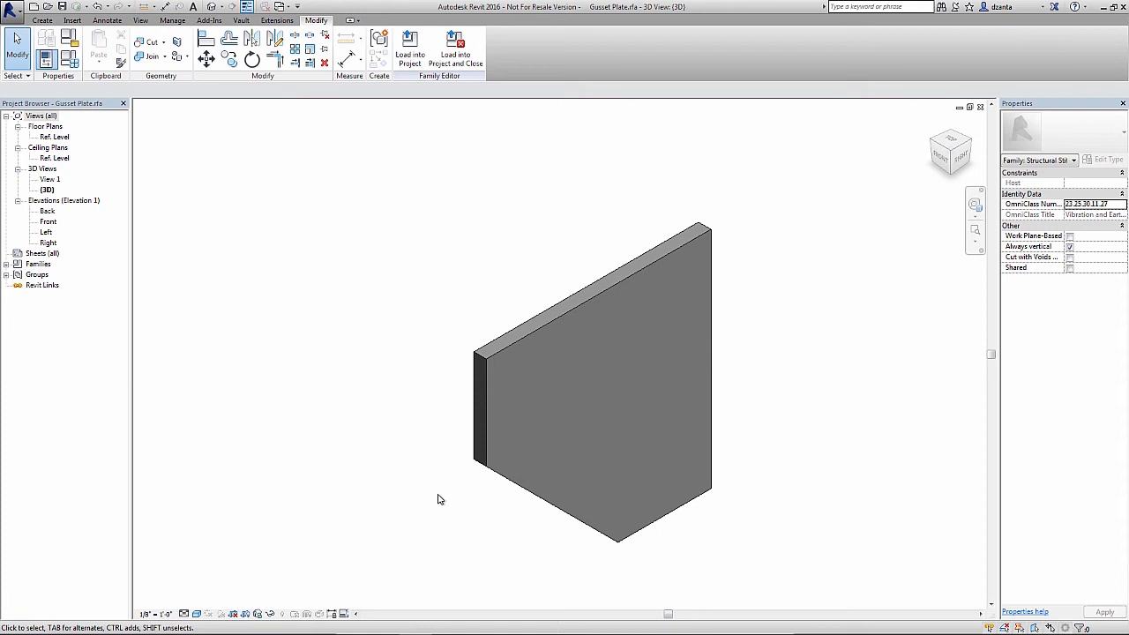
mouse_move(427, 208)
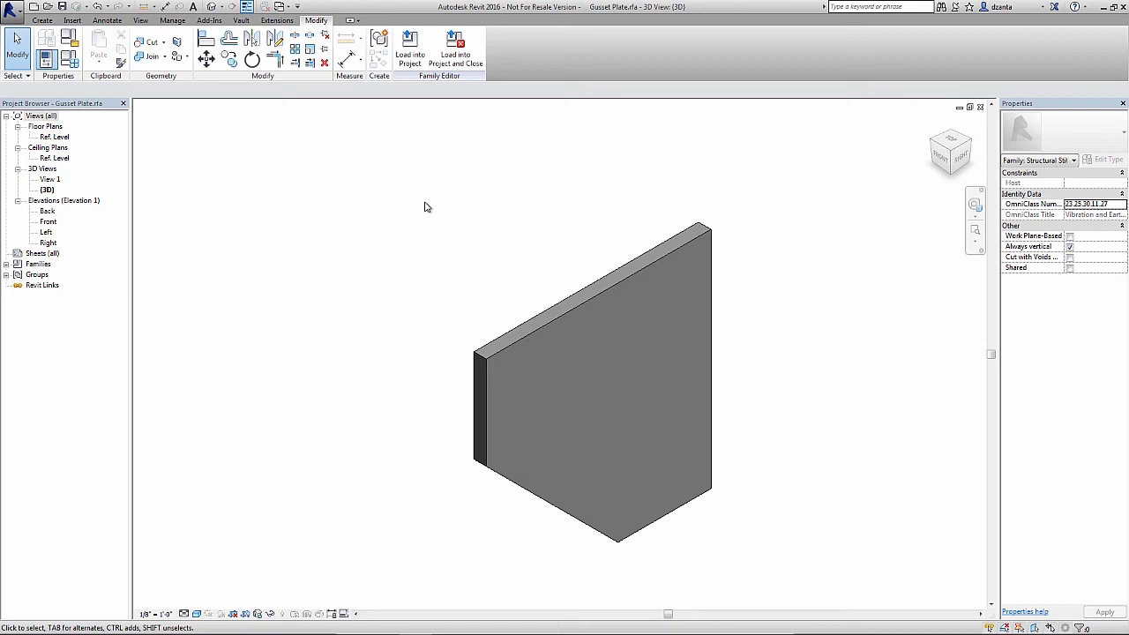
mouse_move(432, 219)
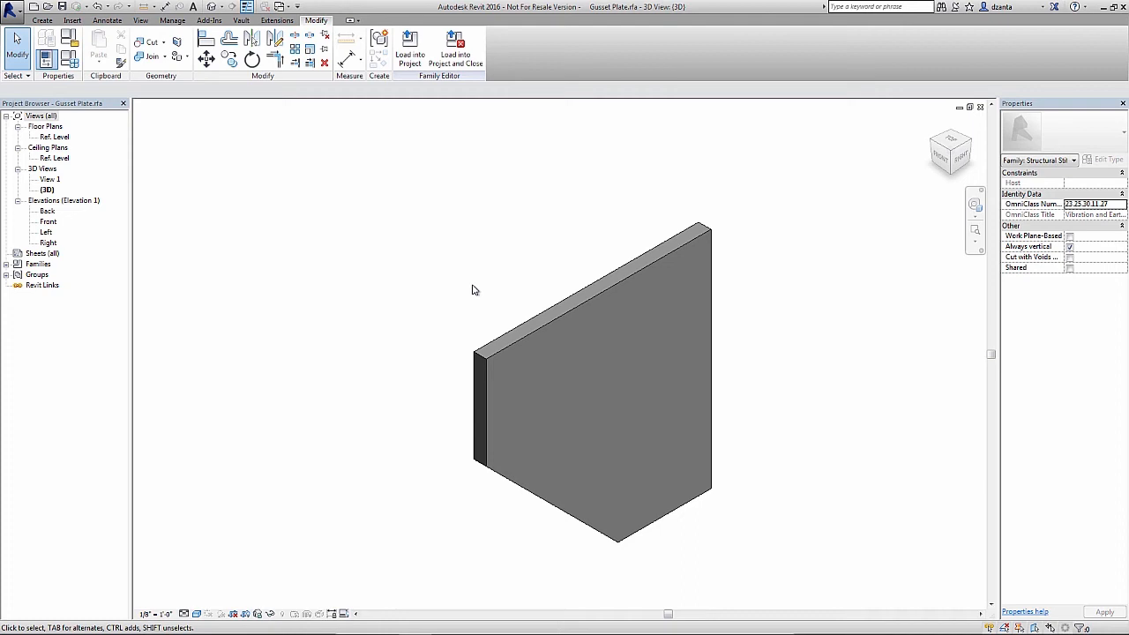
mouse_move(456, 265)
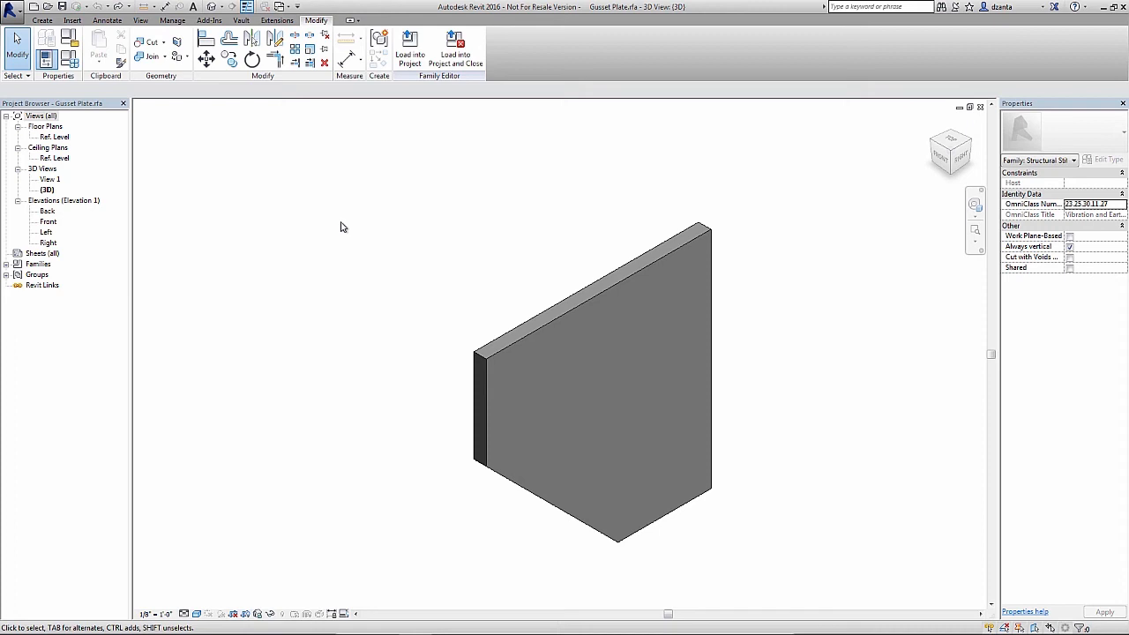
mouse_move(593, 289)
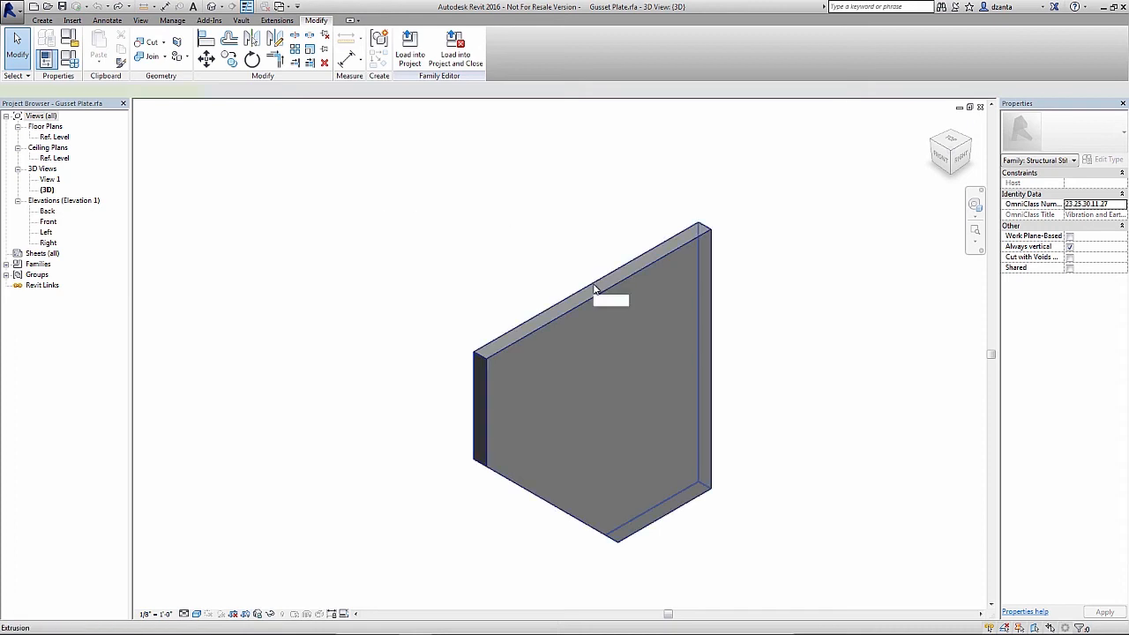
Select the gusset plate extrusion, showing Material at By Category.
click(592, 370)
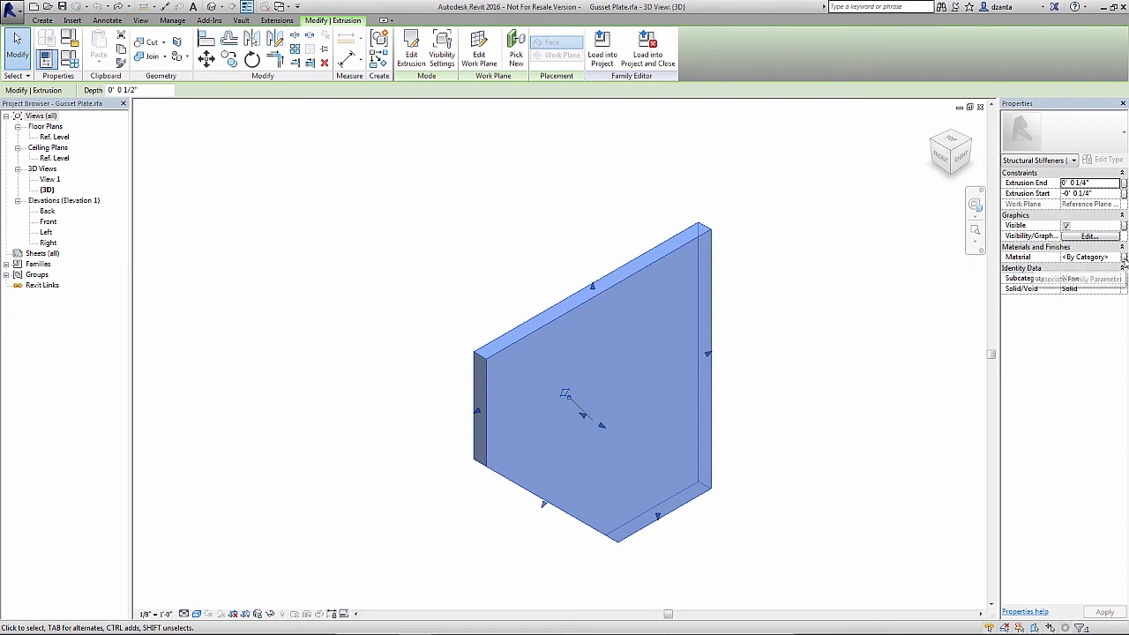
Create a new Gusset_Plate_Material parameter via Associate Family Parameter and apply it to the extrusion's material.
click(1124, 258)
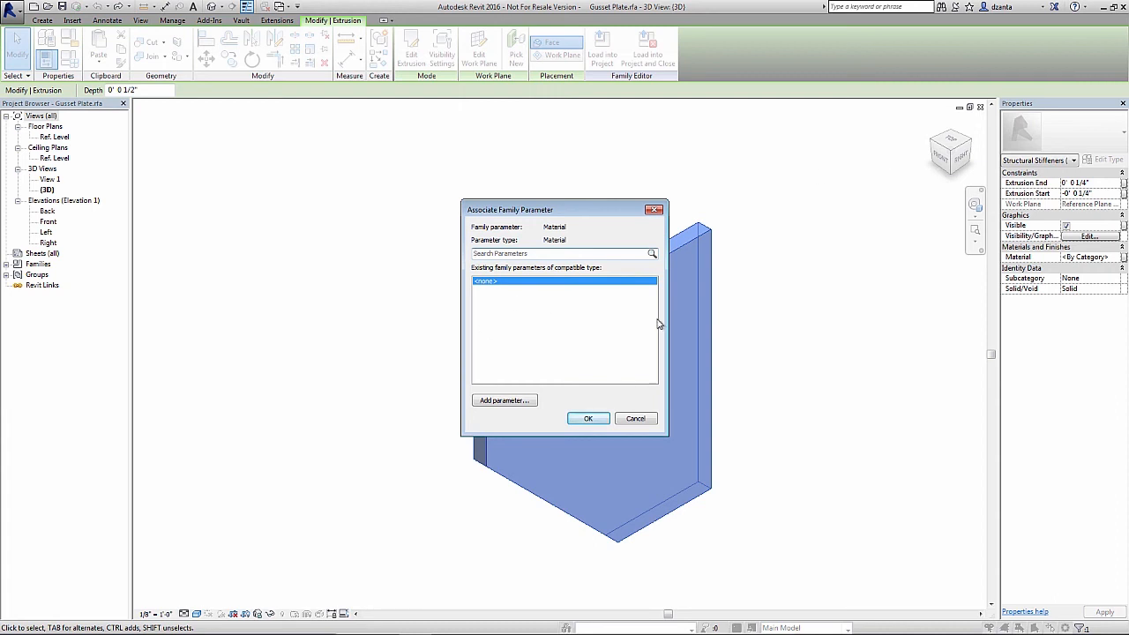
mouse_move(581, 303)
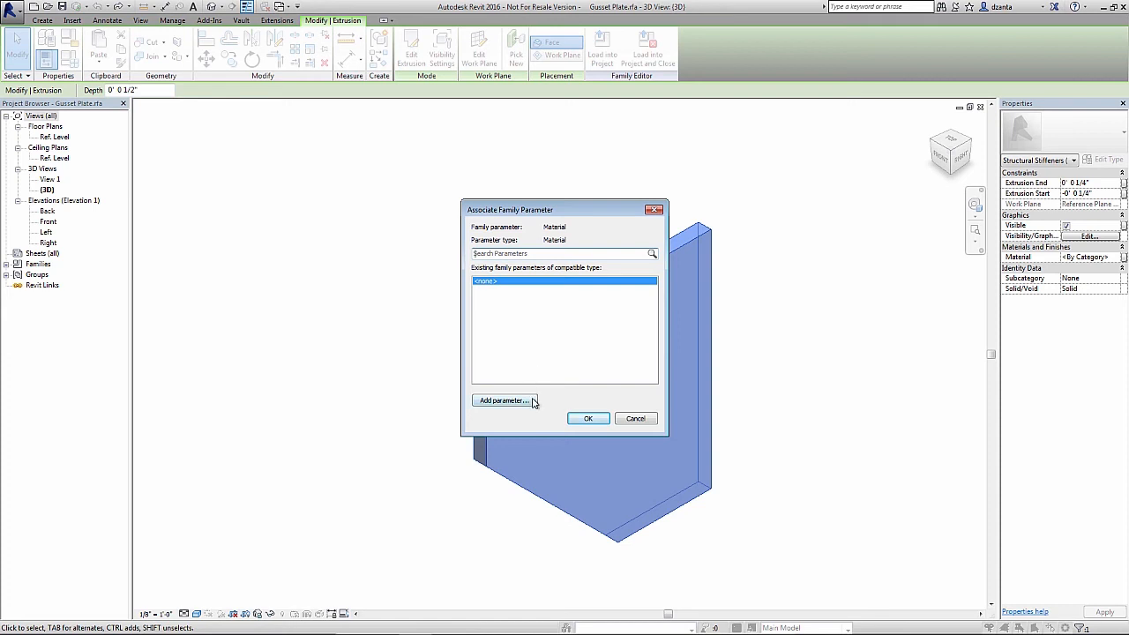
click(504, 400)
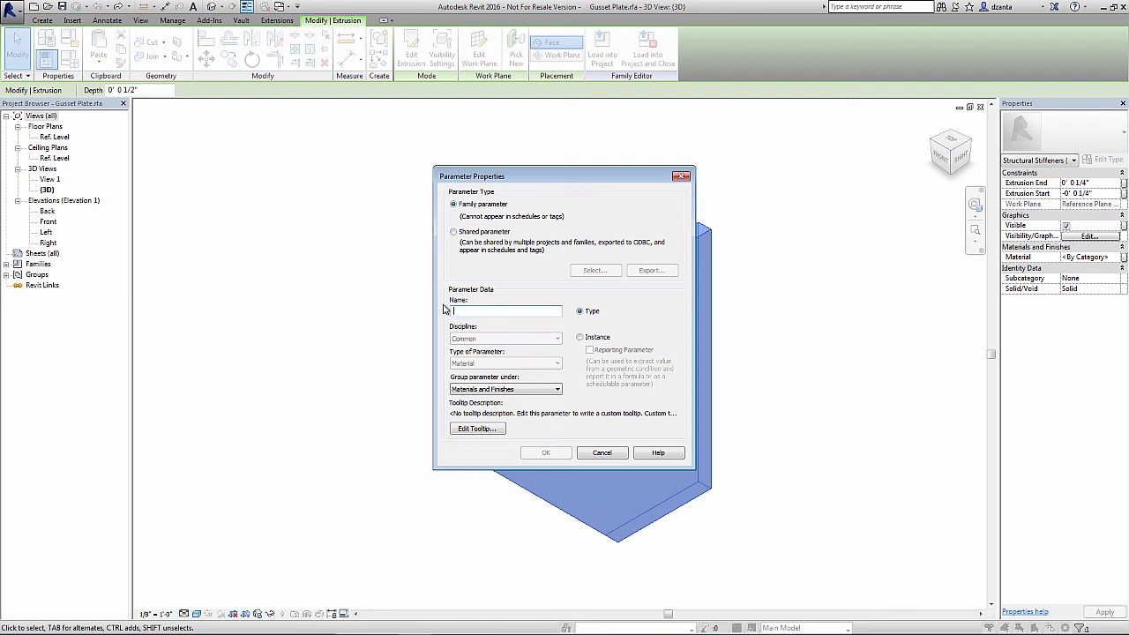
text(Gusset_Plate_Material)
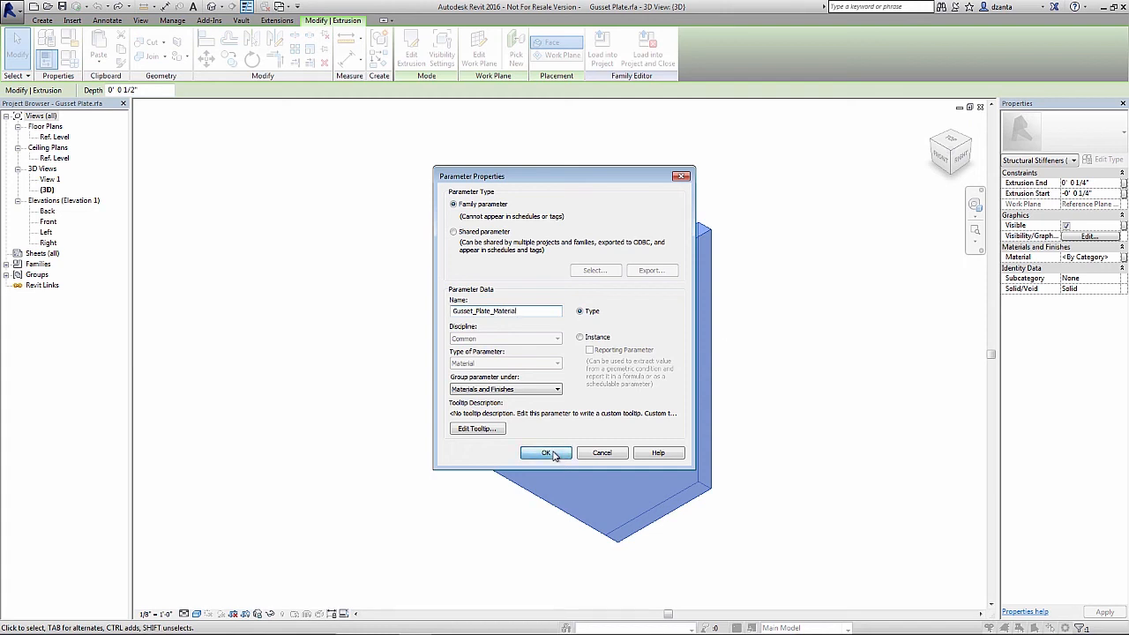
click(546, 451)
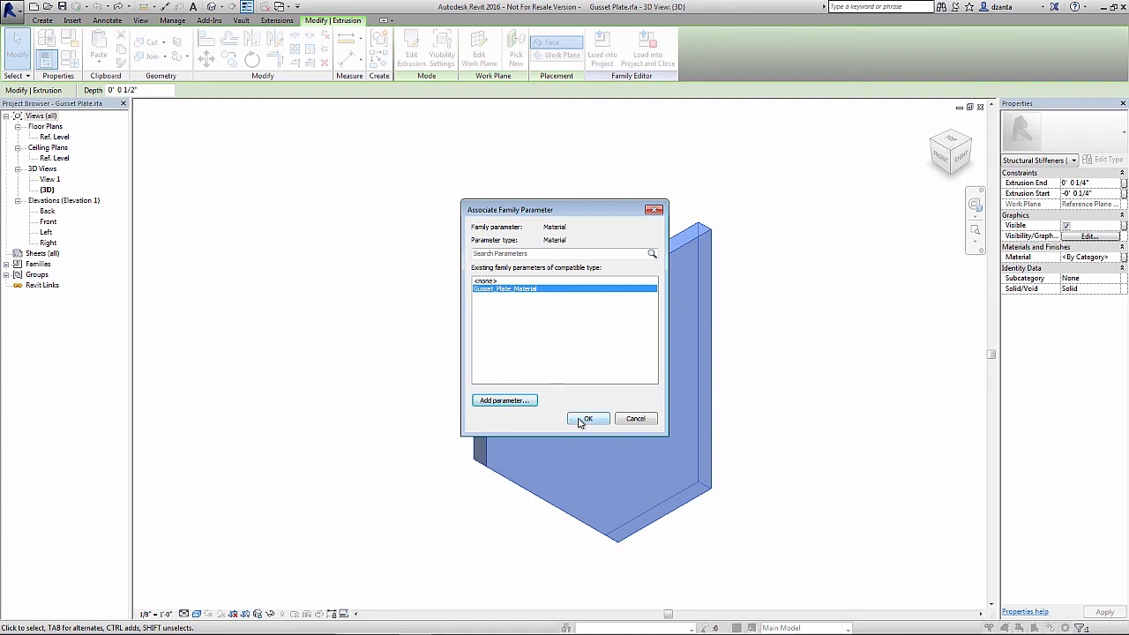
click(588, 418)
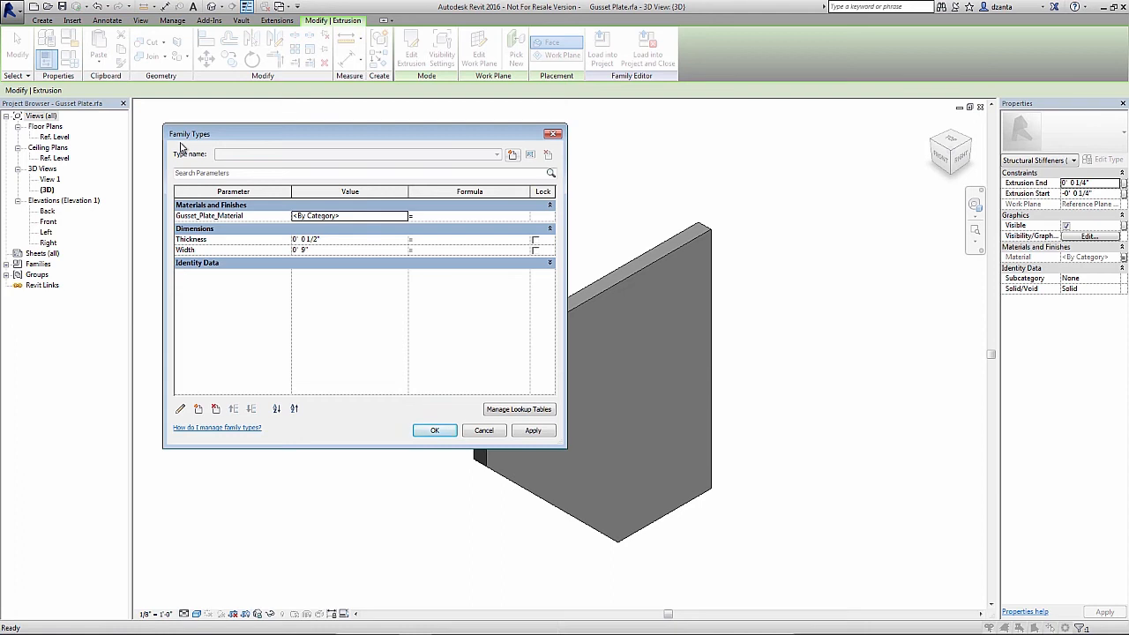
mouse_move(483, 430)
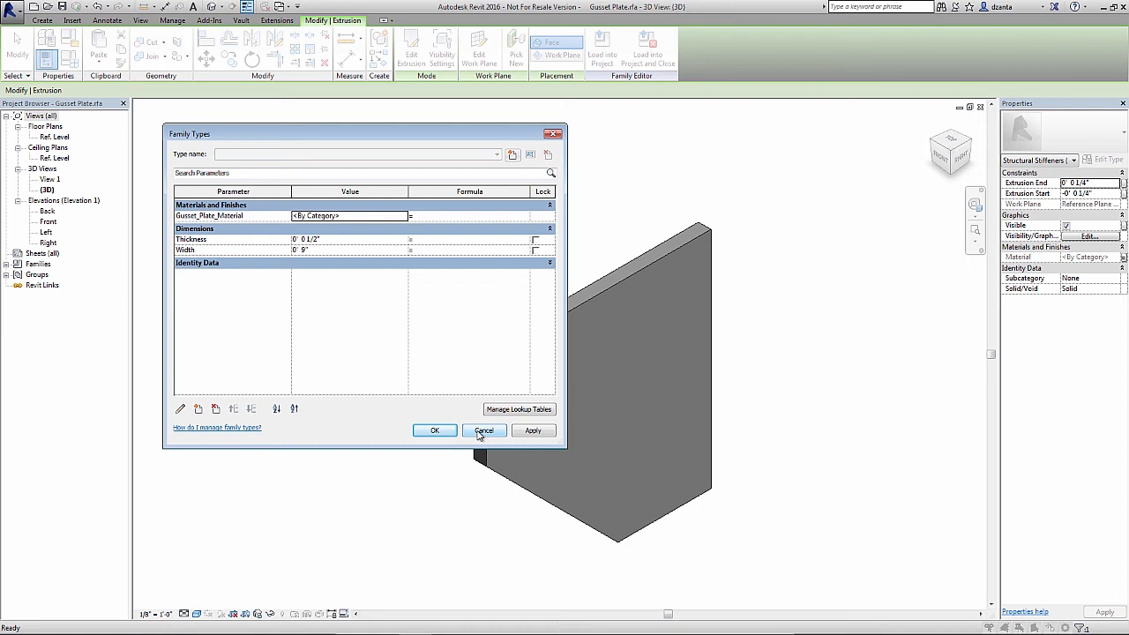
click(483, 431)
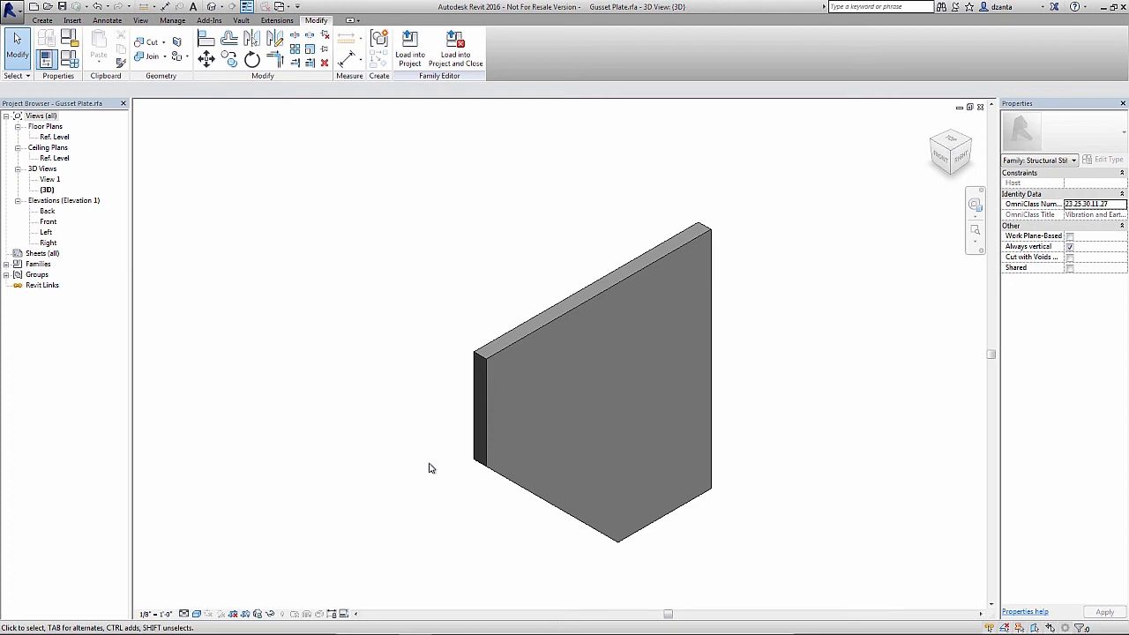
mouse_move(430, 466)
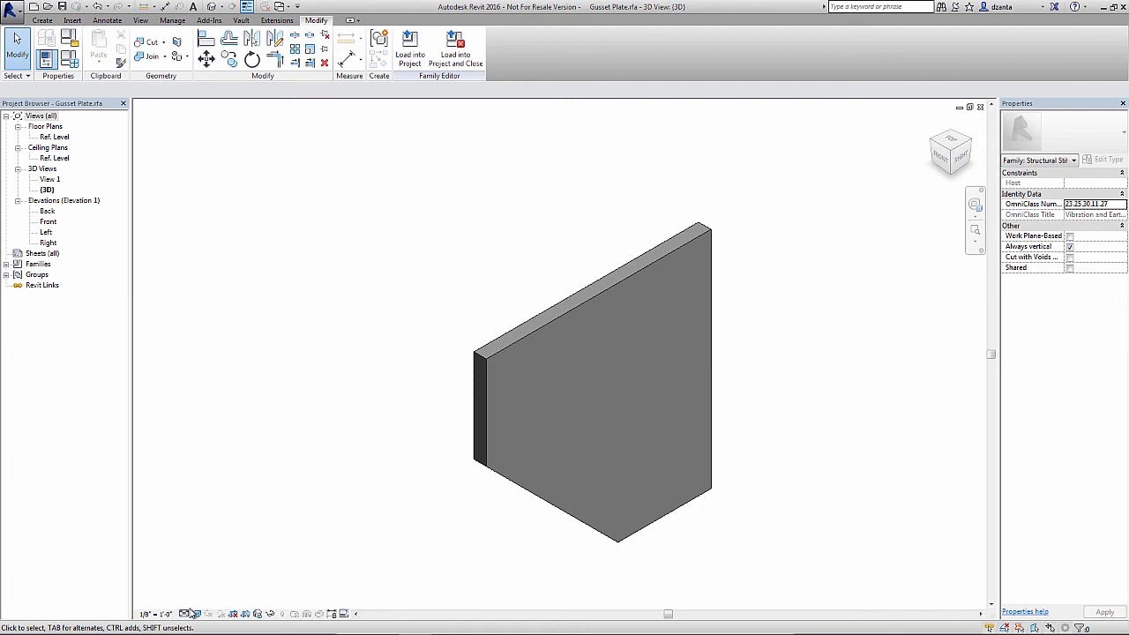
mouse_move(187, 614)
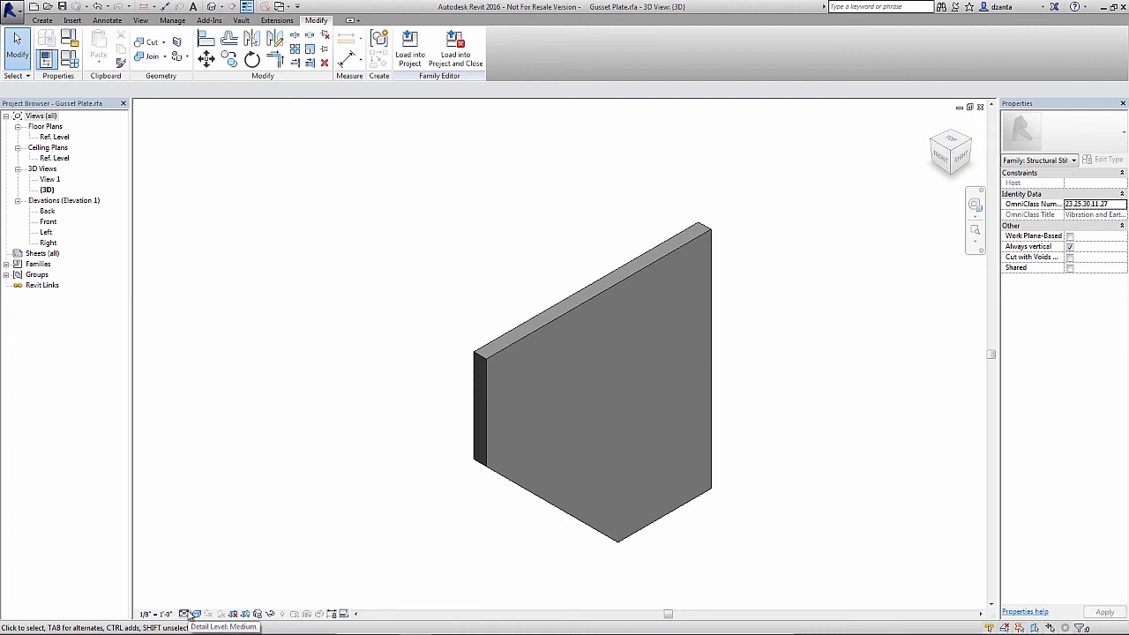
Select the gusset plate extrusion with its 0' 0 1/2" extrusion end shown.
click(186, 614)
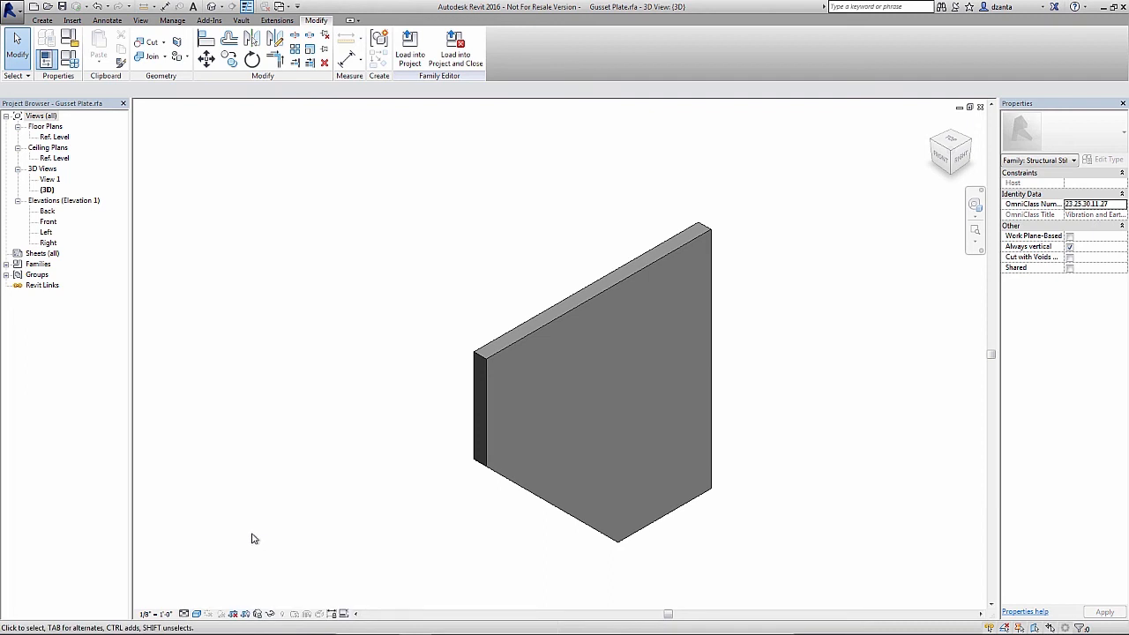
mouse_move(81, 133)
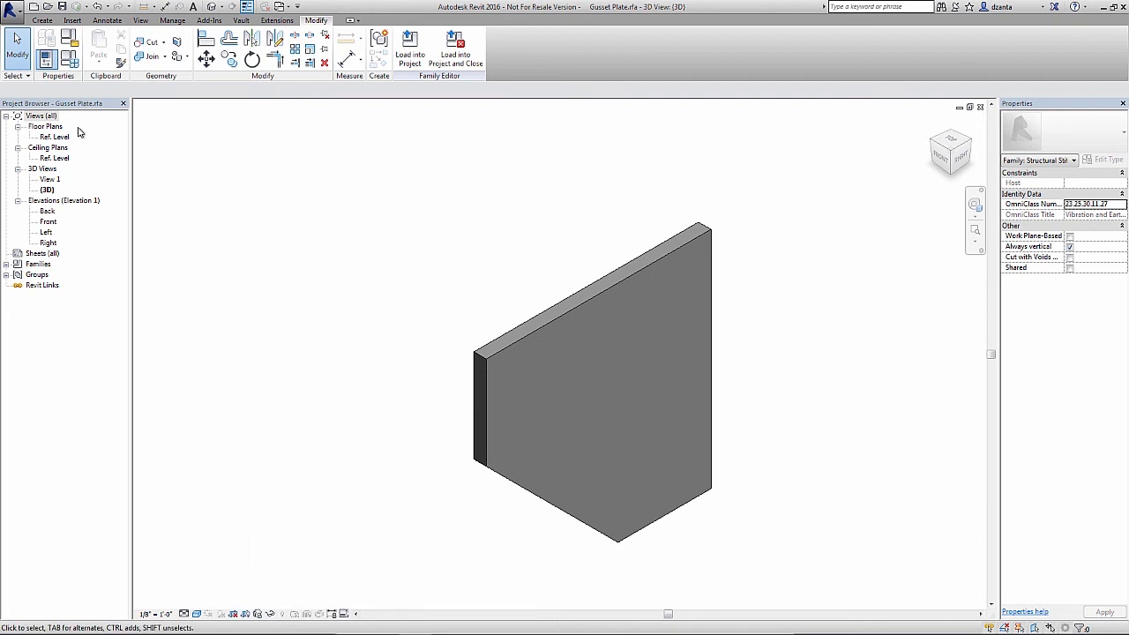
mouse_move(56, 230)
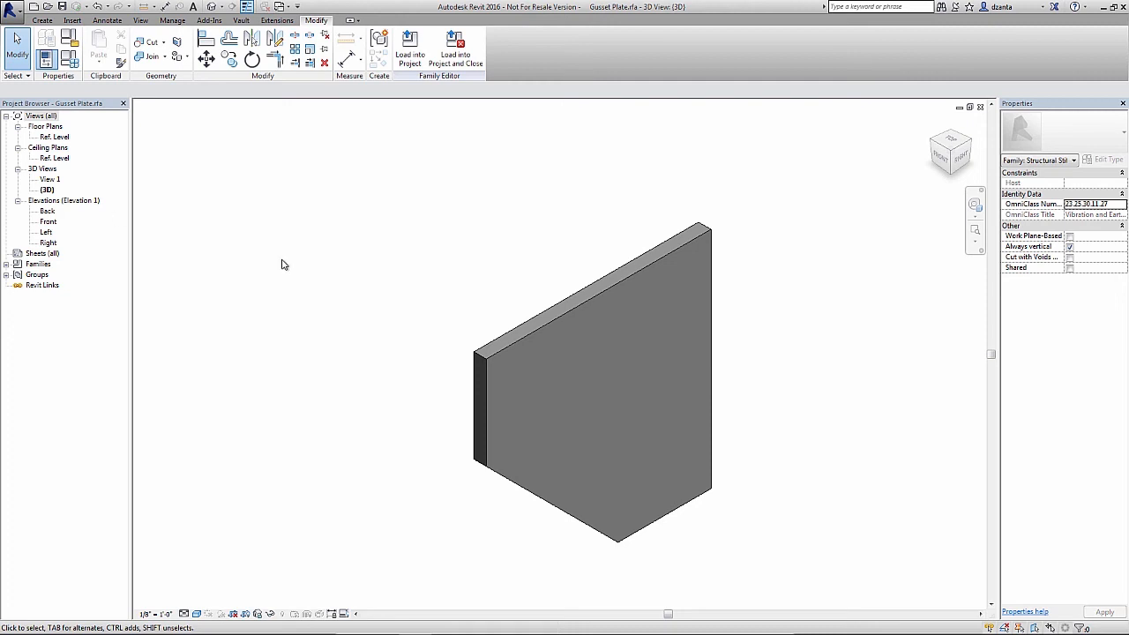
mouse_move(324, 342)
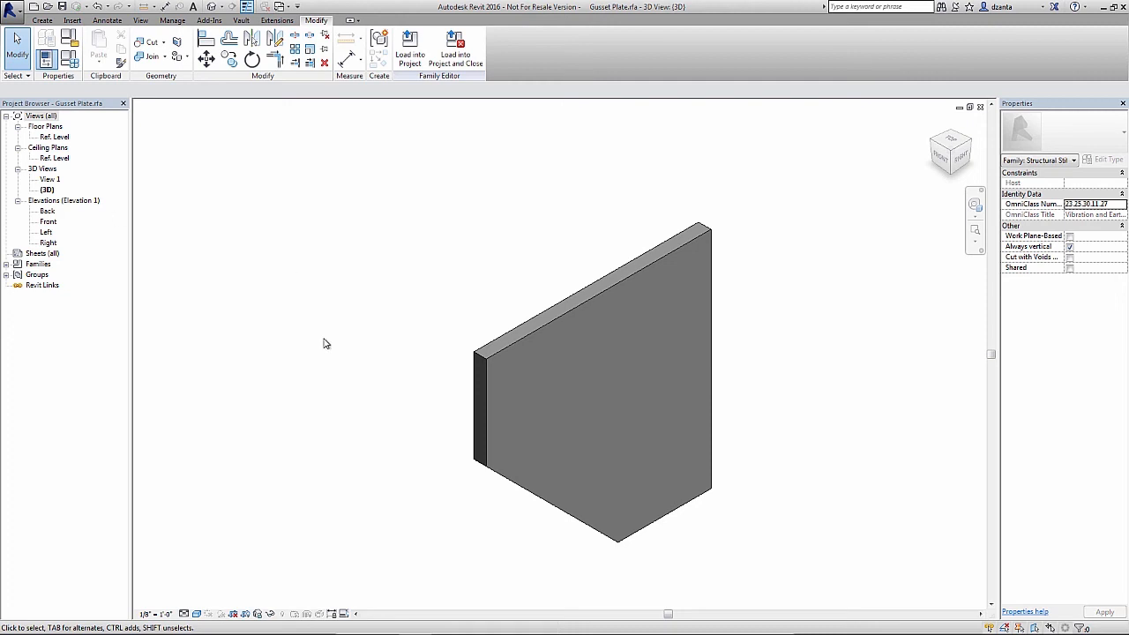
mouse_move(349, 401)
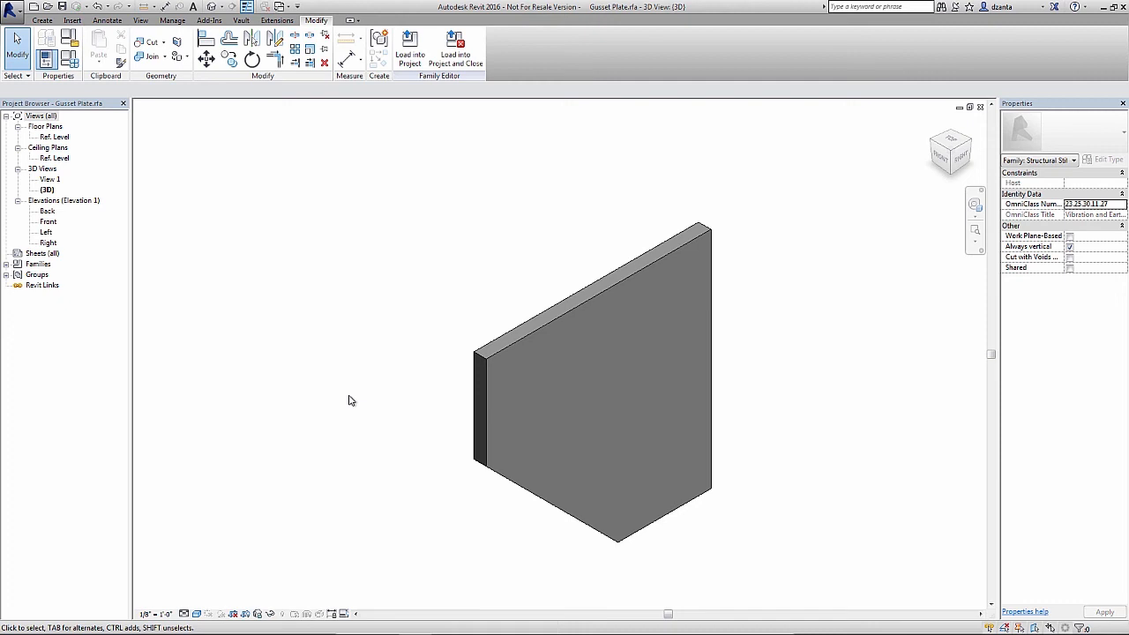
click(550, 325)
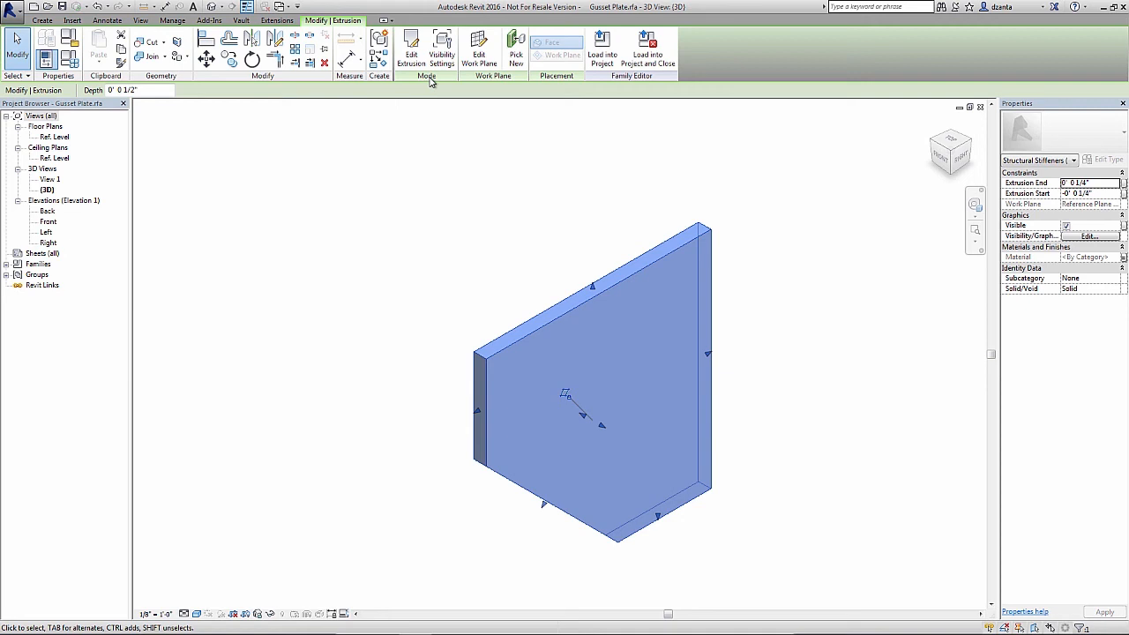
mouse_move(441, 50)
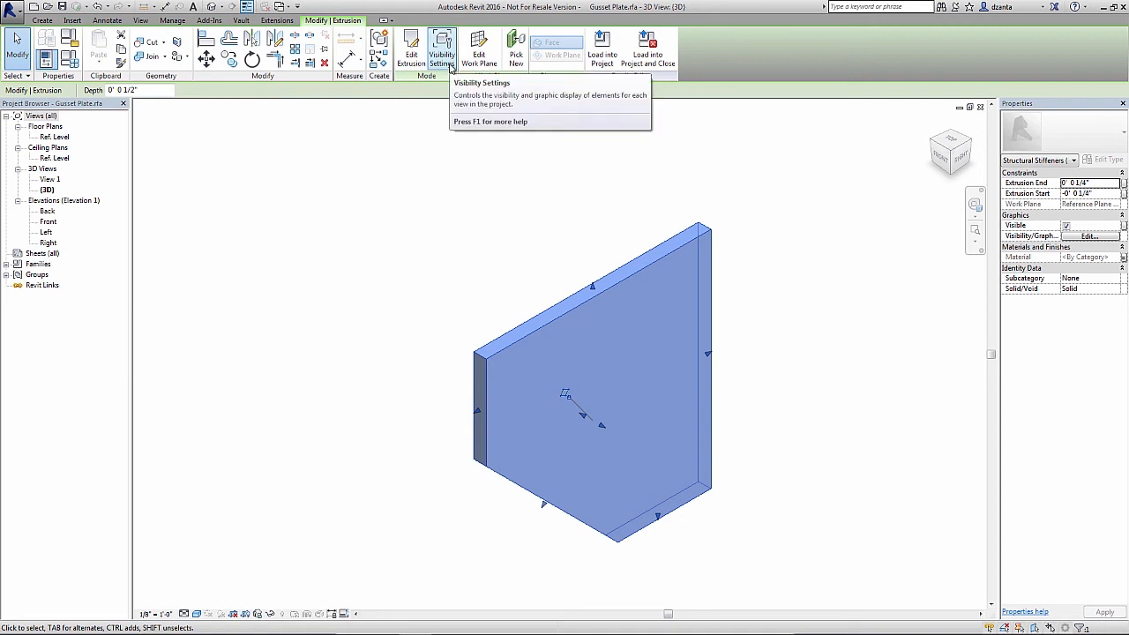
Bring up Family Element Visibility Settings for the extrusion with all options checked.
click(441, 49)
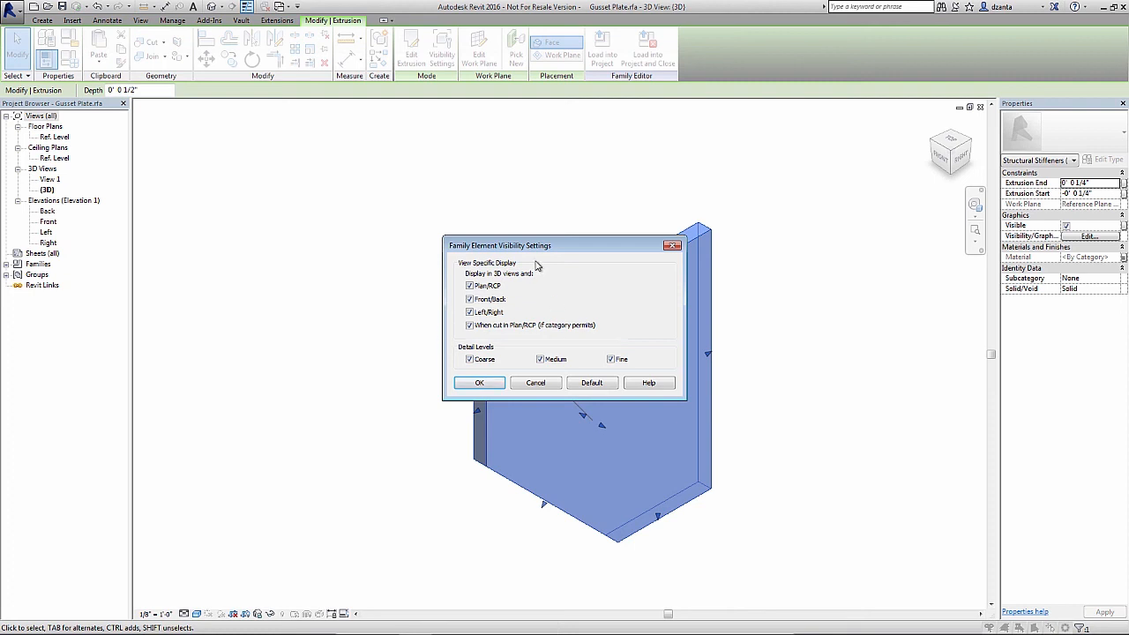
mouse_move(537, 254)
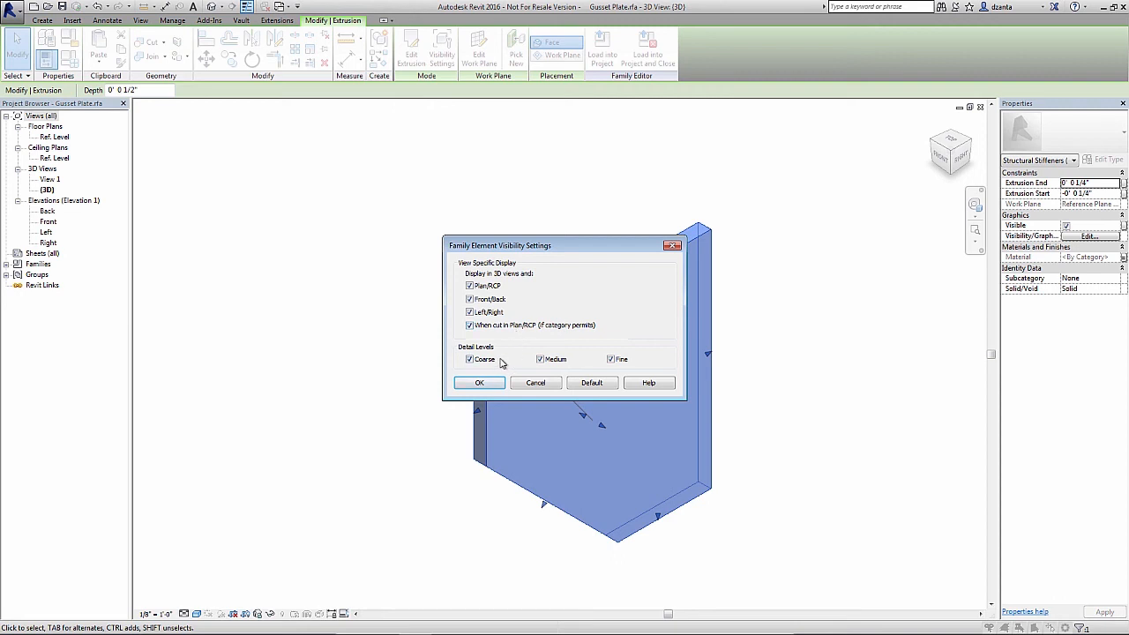
mouse_move(501, 364)
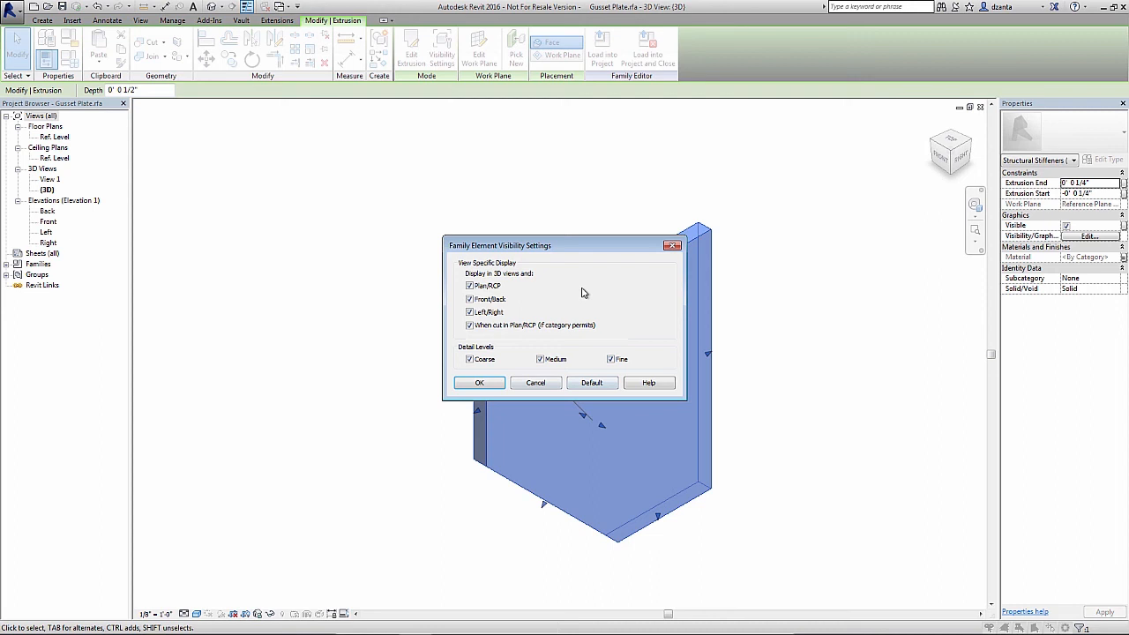
mouse_move(585, 360)
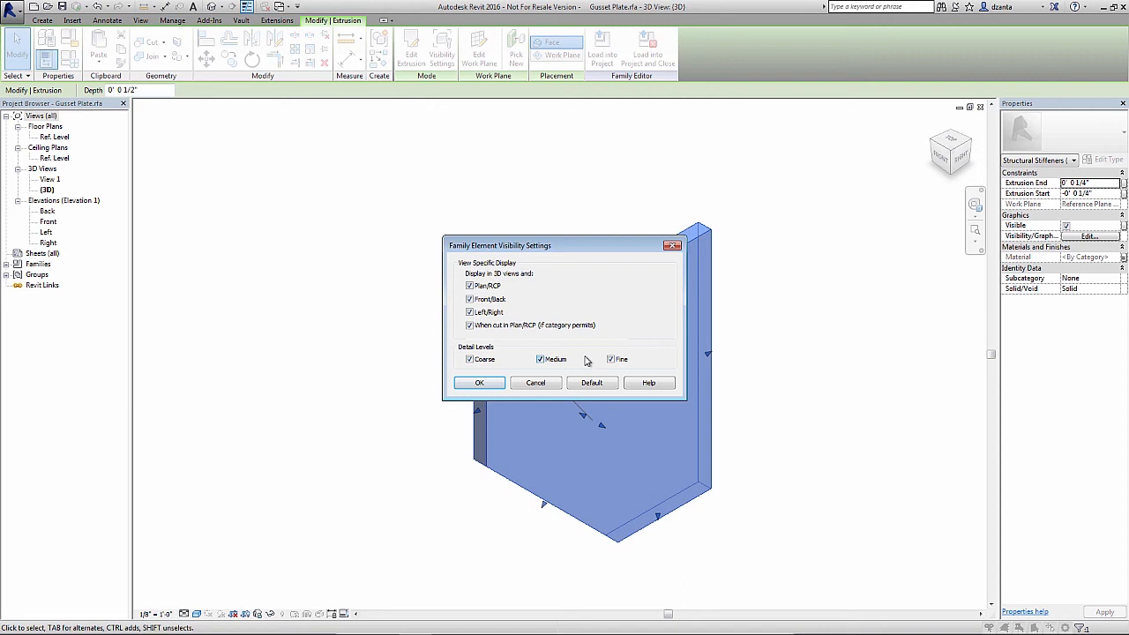
Uncheck Coarse, Medium, Front/Back and Left/Right in Family Element Visibility Settings and confirm.
click(469, 360)
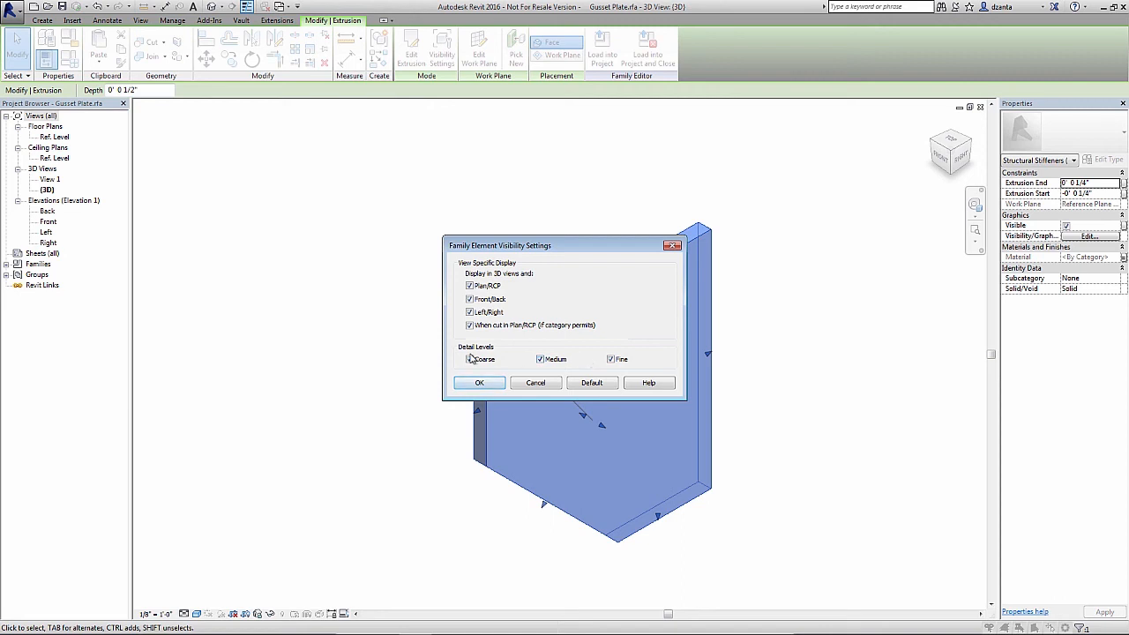
click(469, 360)
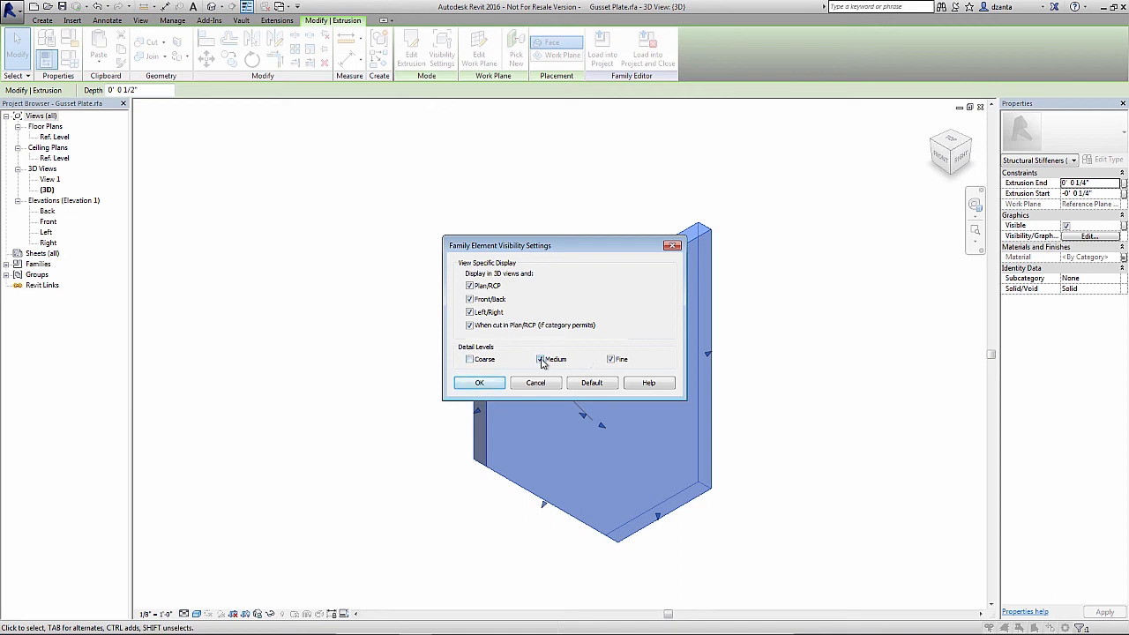
click(540, 360)
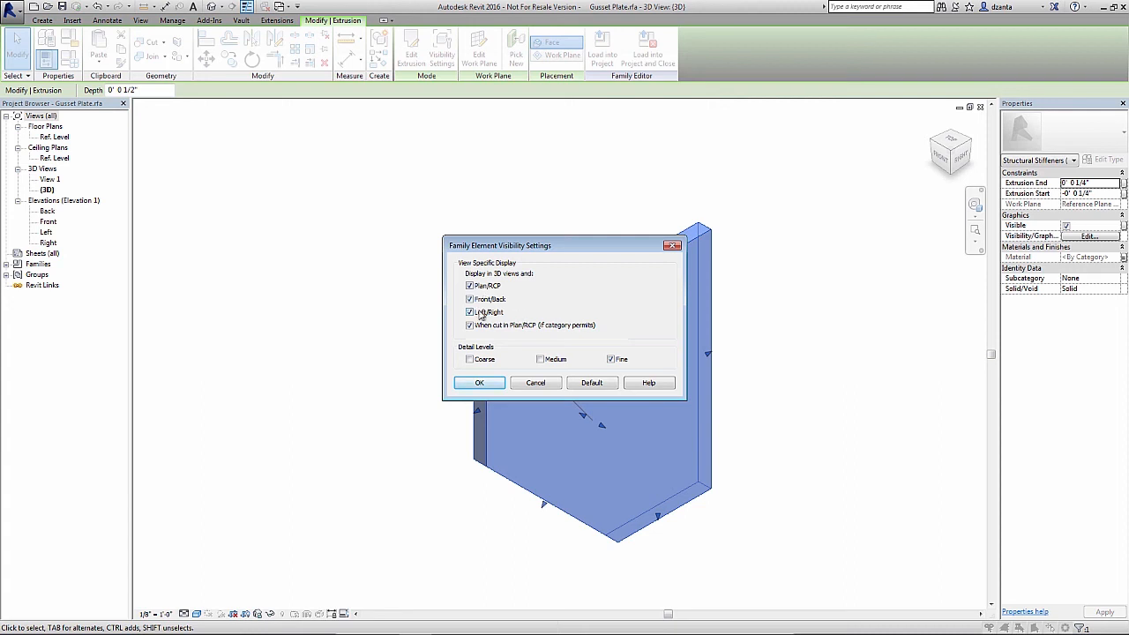
click(469, 300)
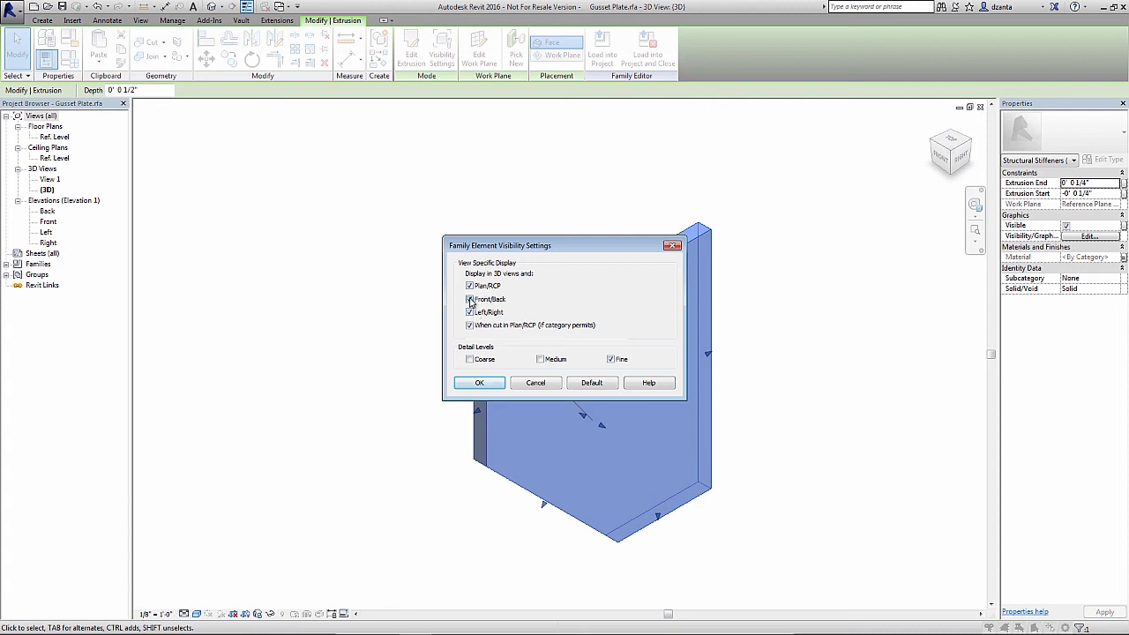
click(470, 300)
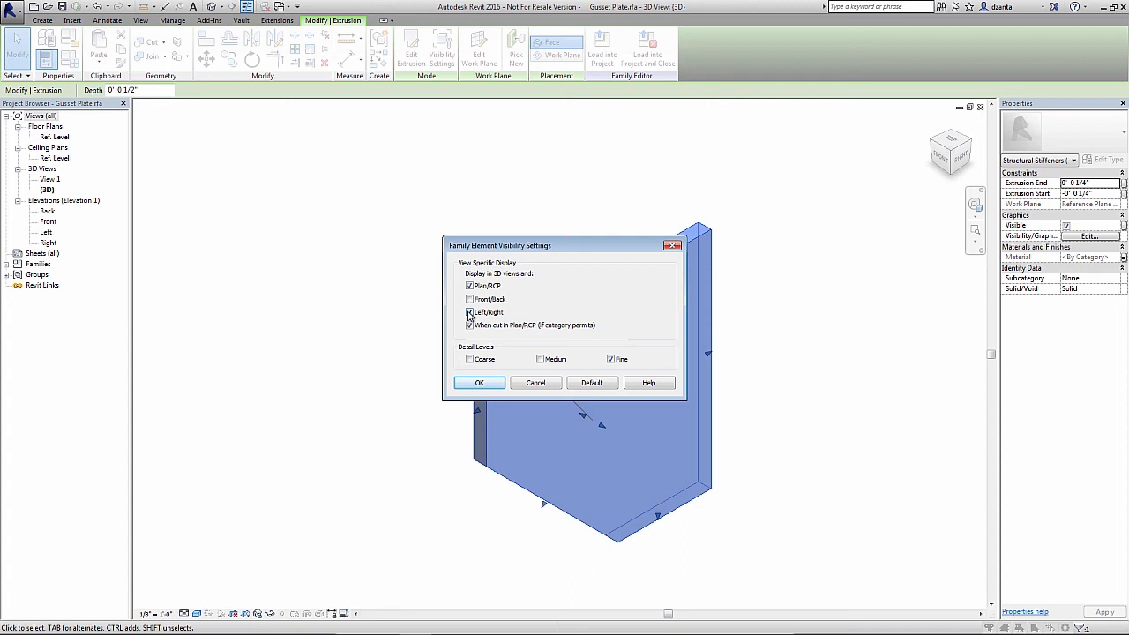
click(470, 312)
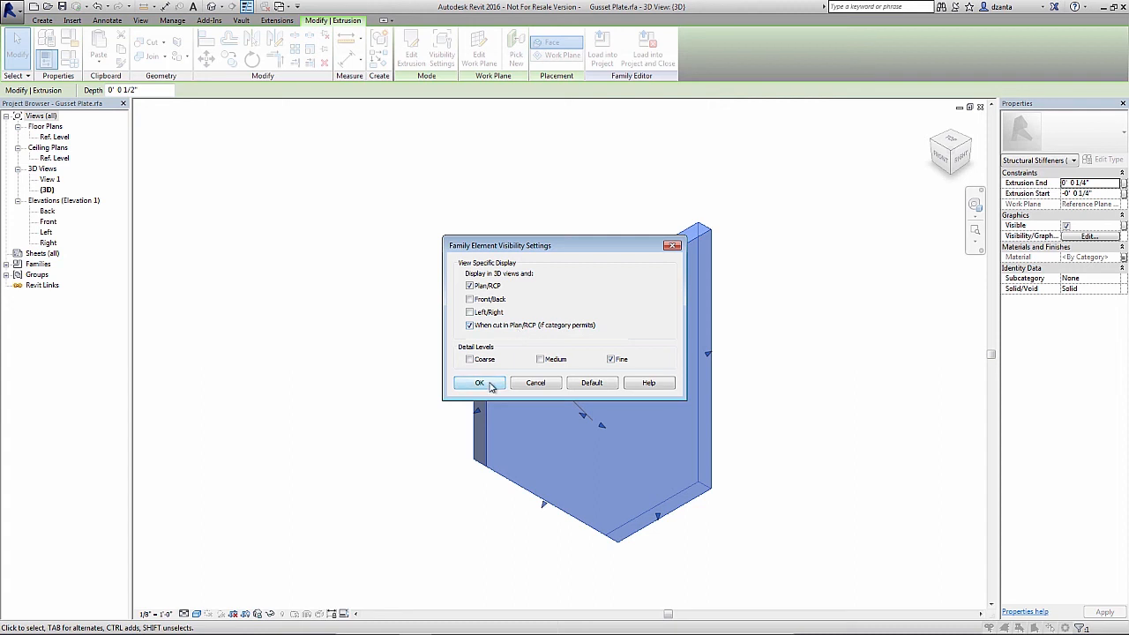
click(480, 381)
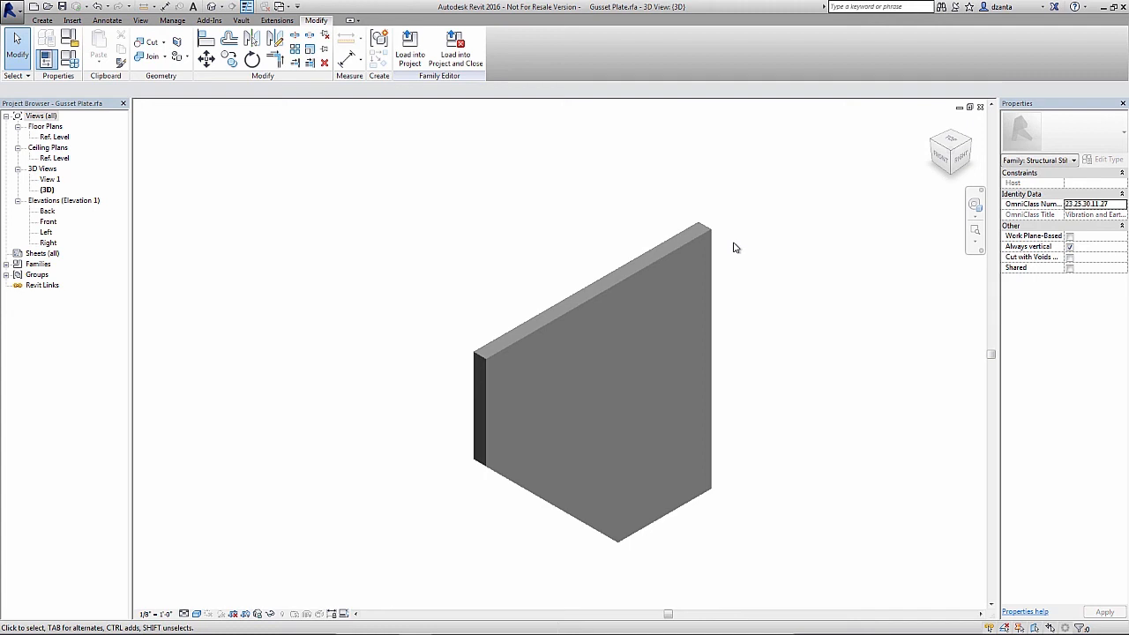
Select the gusset plate extrusion in the 3D view to check its Visible property.
click(591, 397)
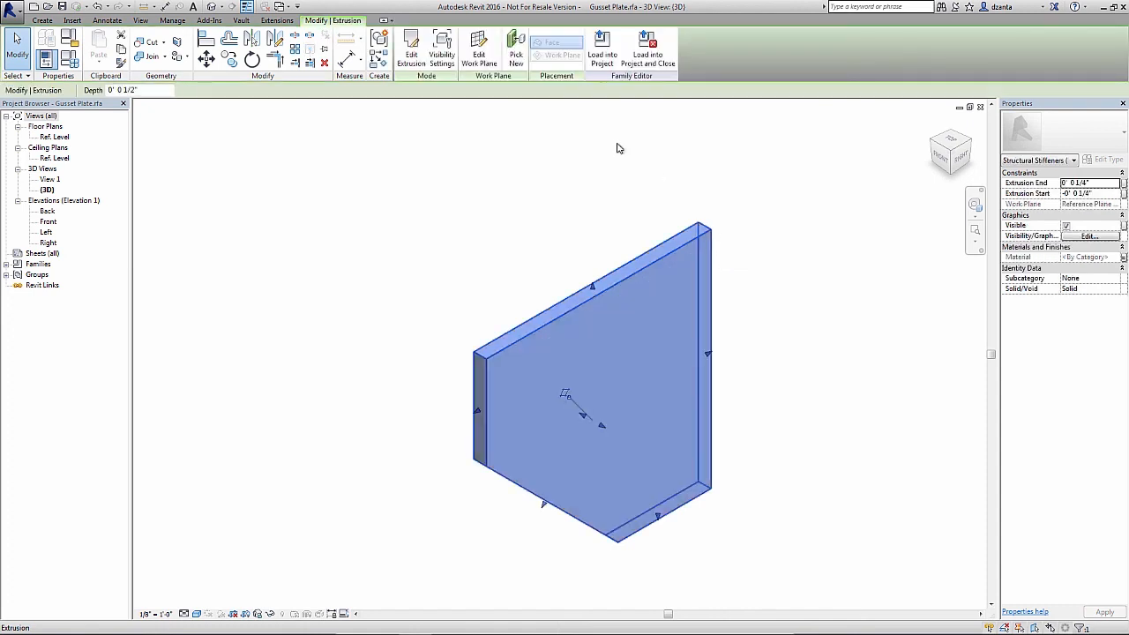
mouse_move(441, 50)
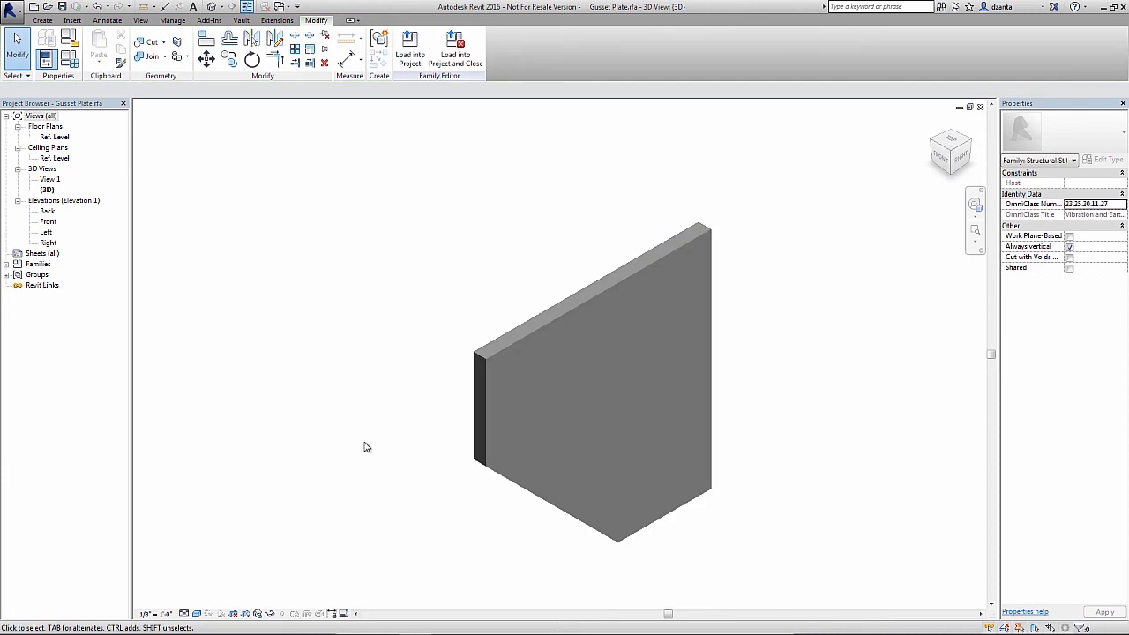
mouse_move(344, 540)
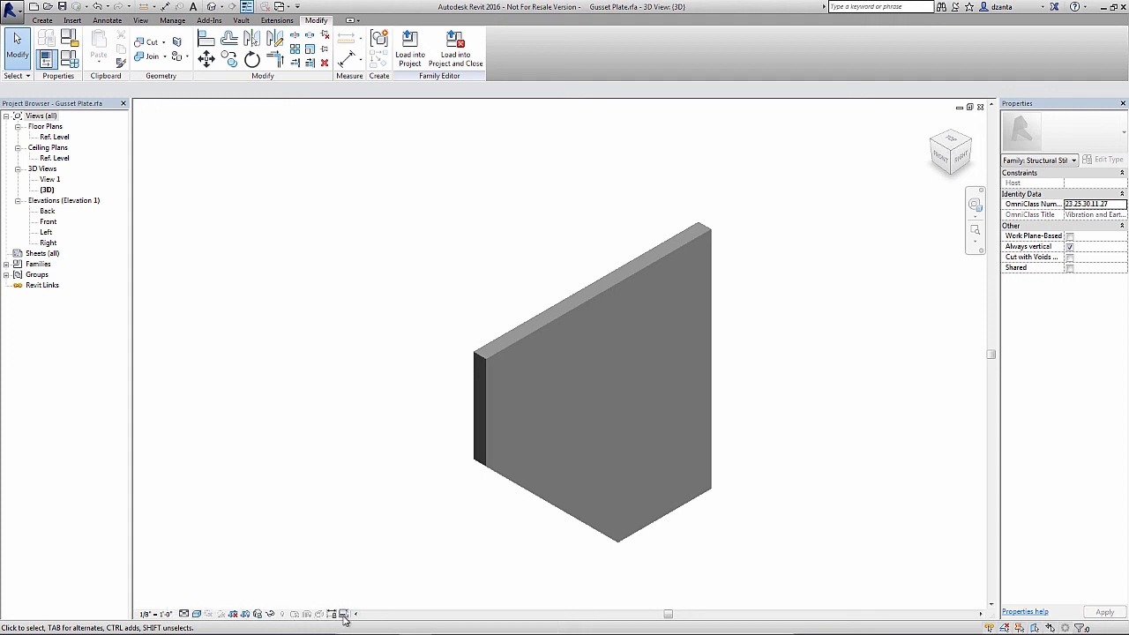
mouse_move(333, 614)
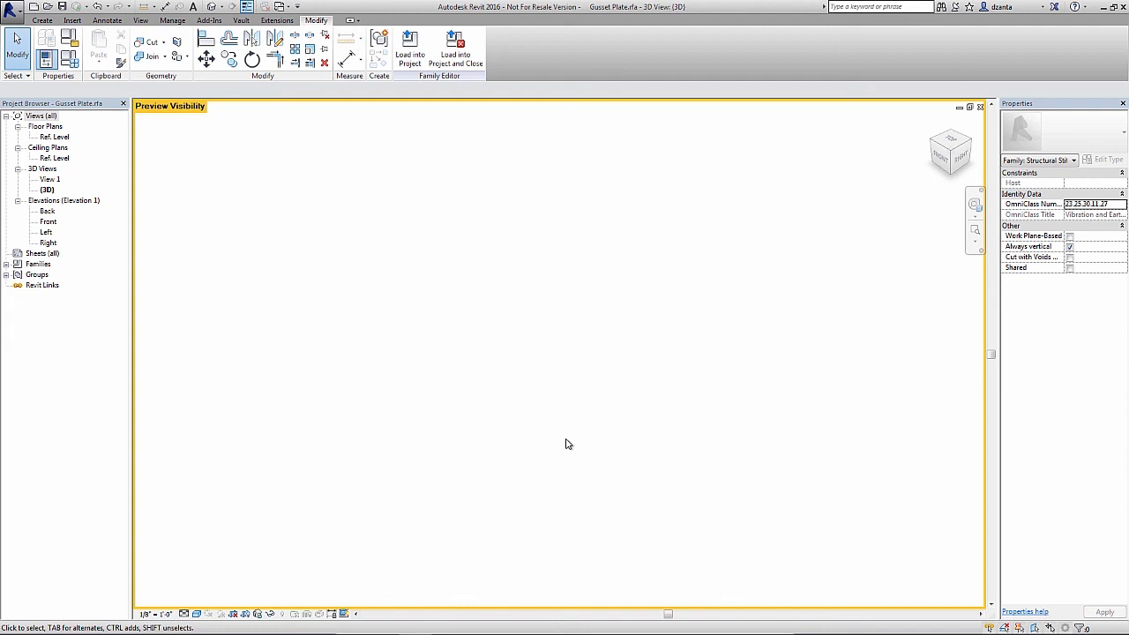
mouse_move(563, 450)
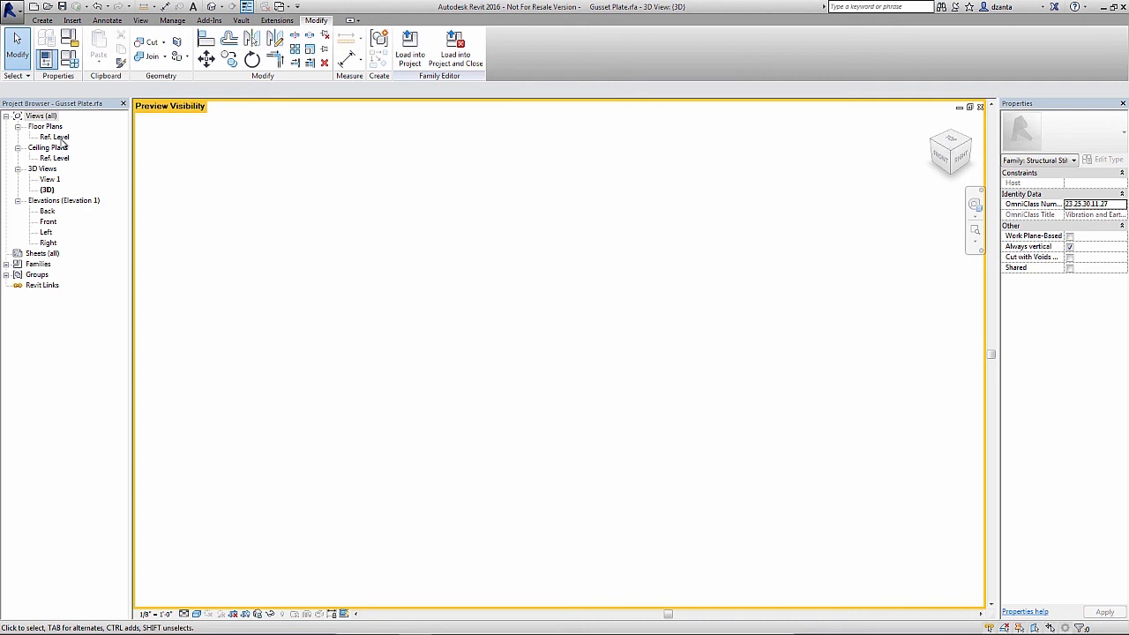
Open the Ref. Level floor plan, turn on Preview Visibility and switch the detail level.
double_click(57, 138)
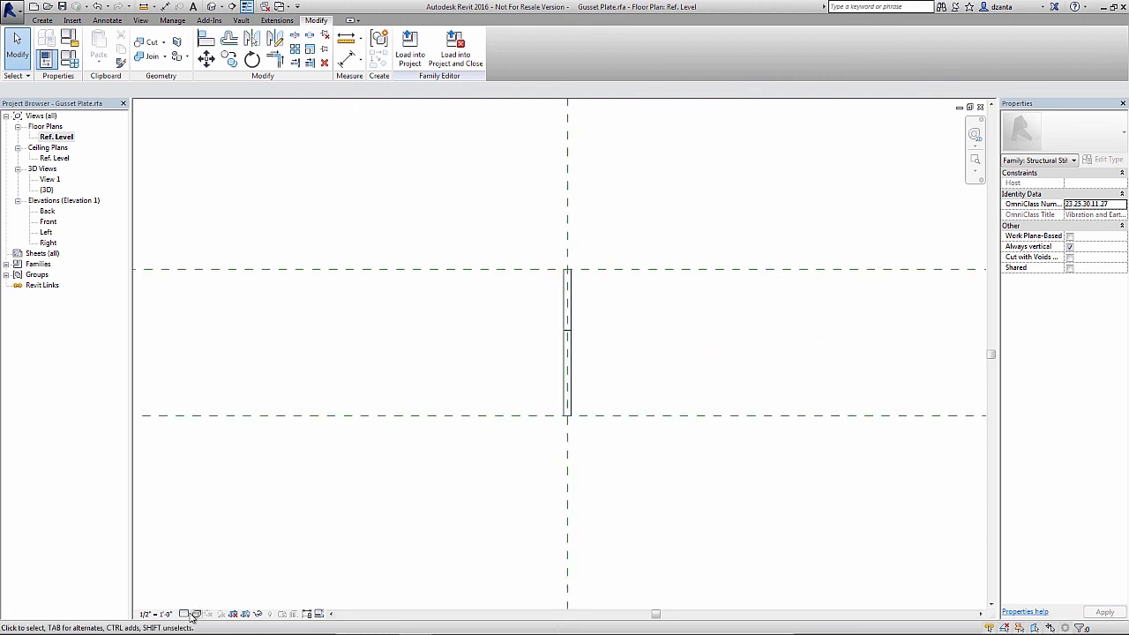
mouse_move(186, 614)
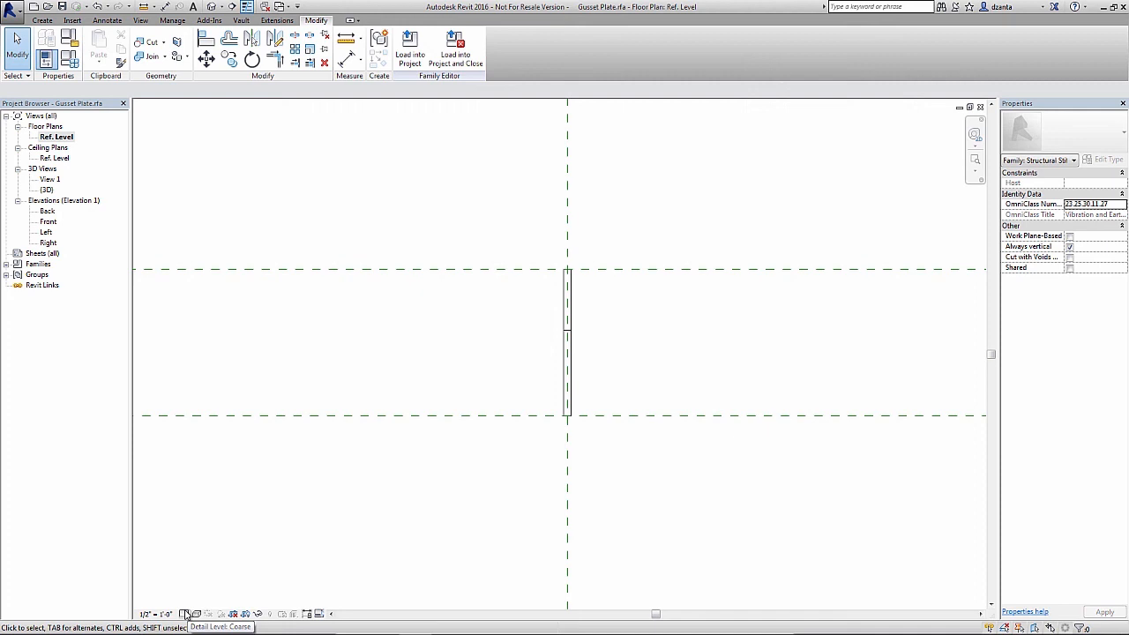
click(319, 614)
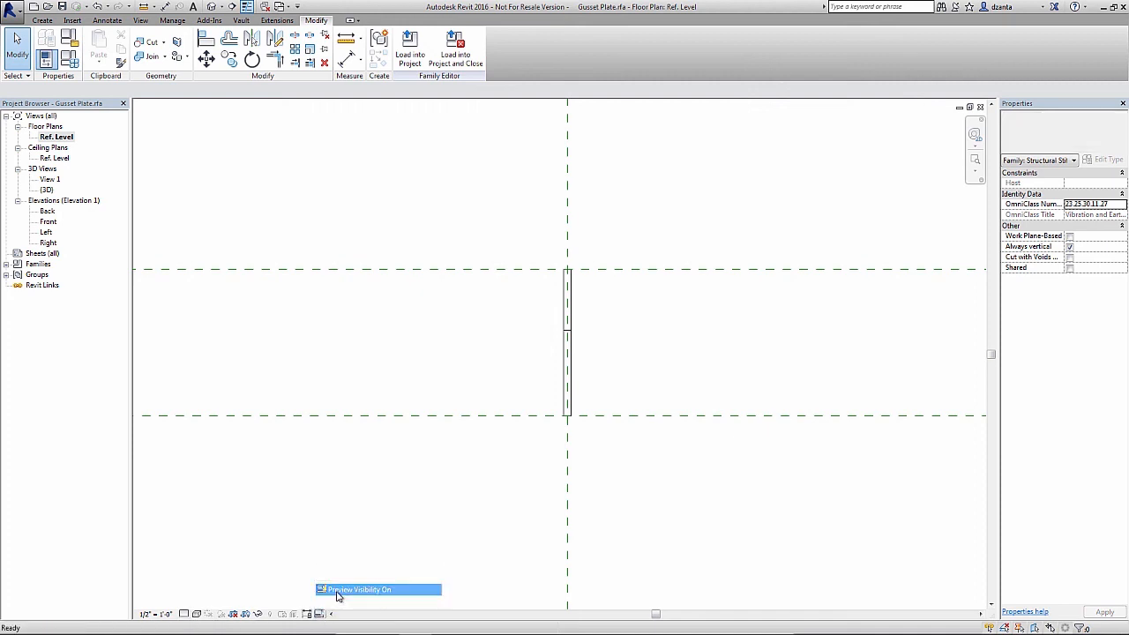
click(183, 614)
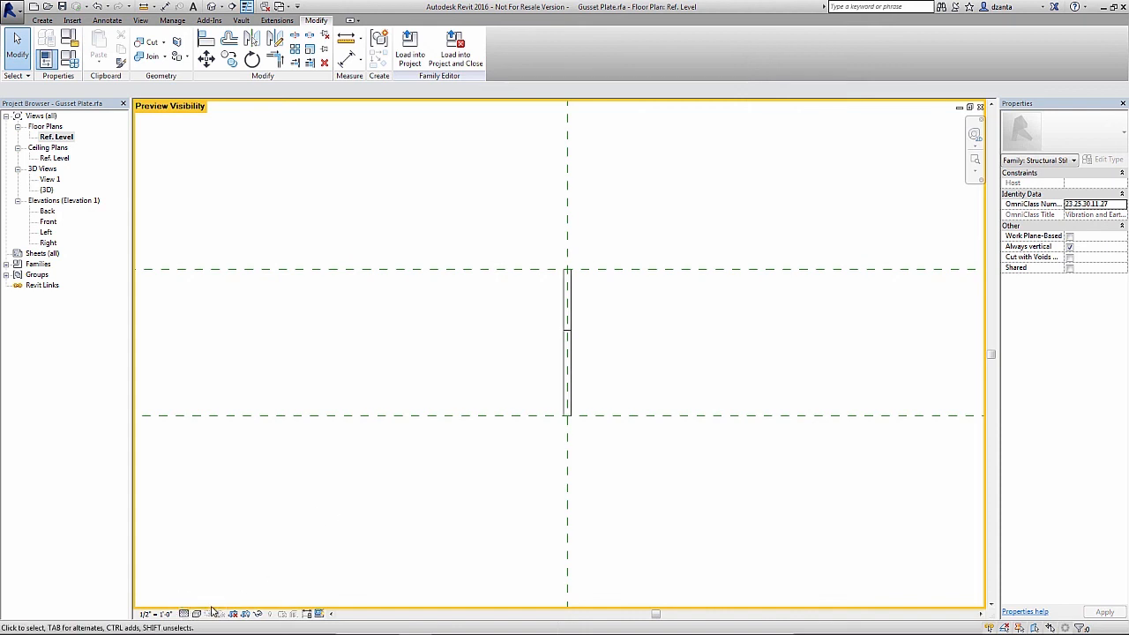
click(198, 614)
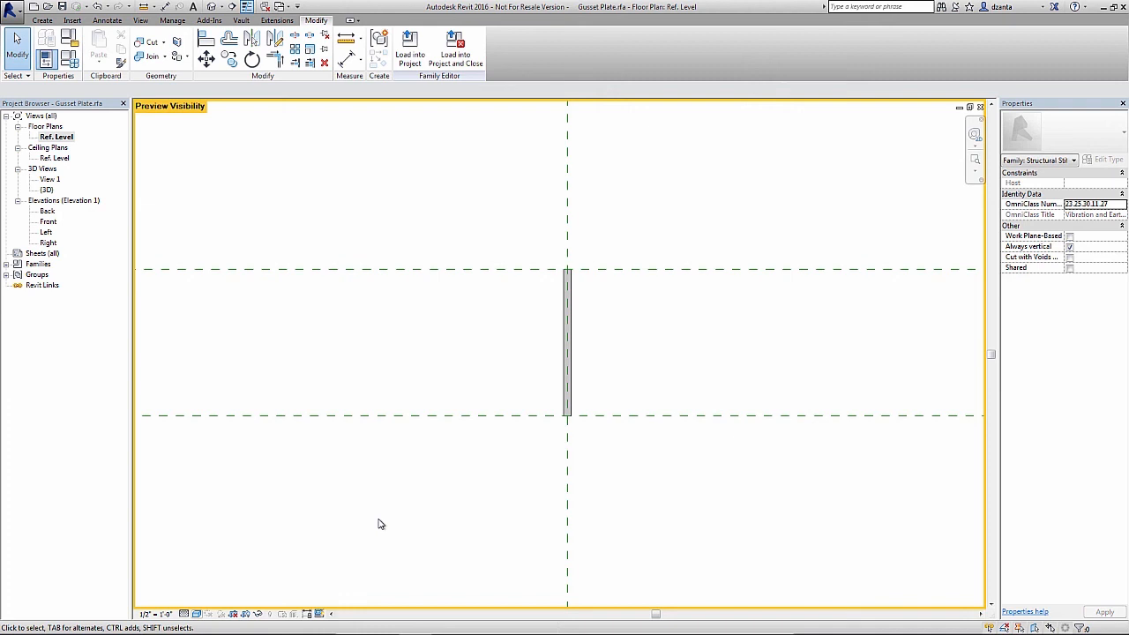
mouse_move(384, 522)
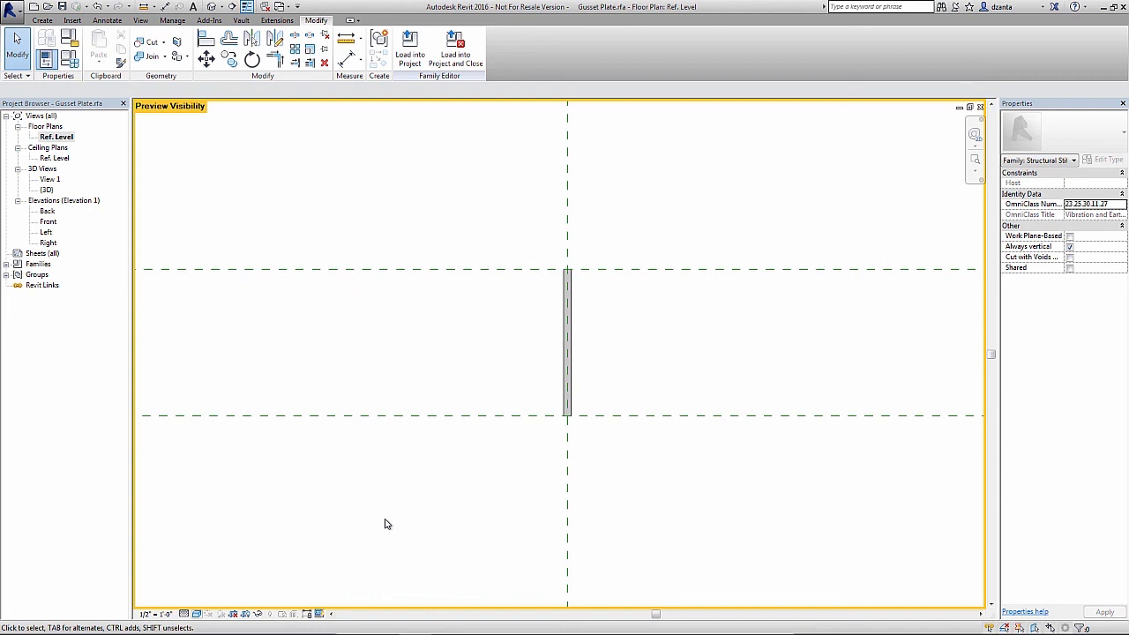
mouse_move(198, 565)
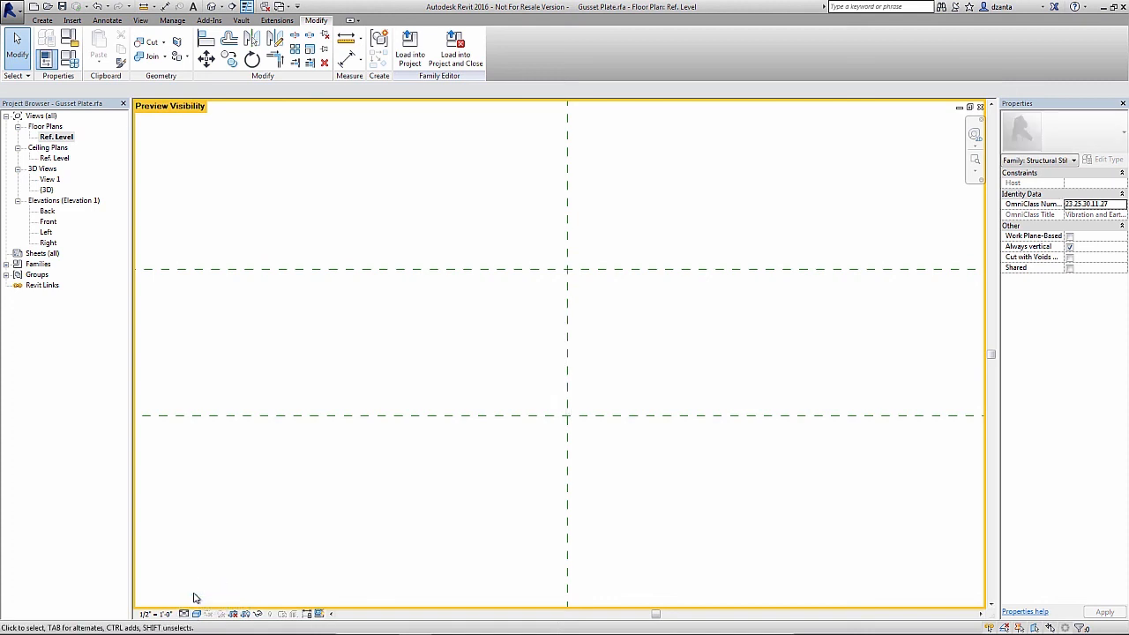
mouse_move(183, 614)
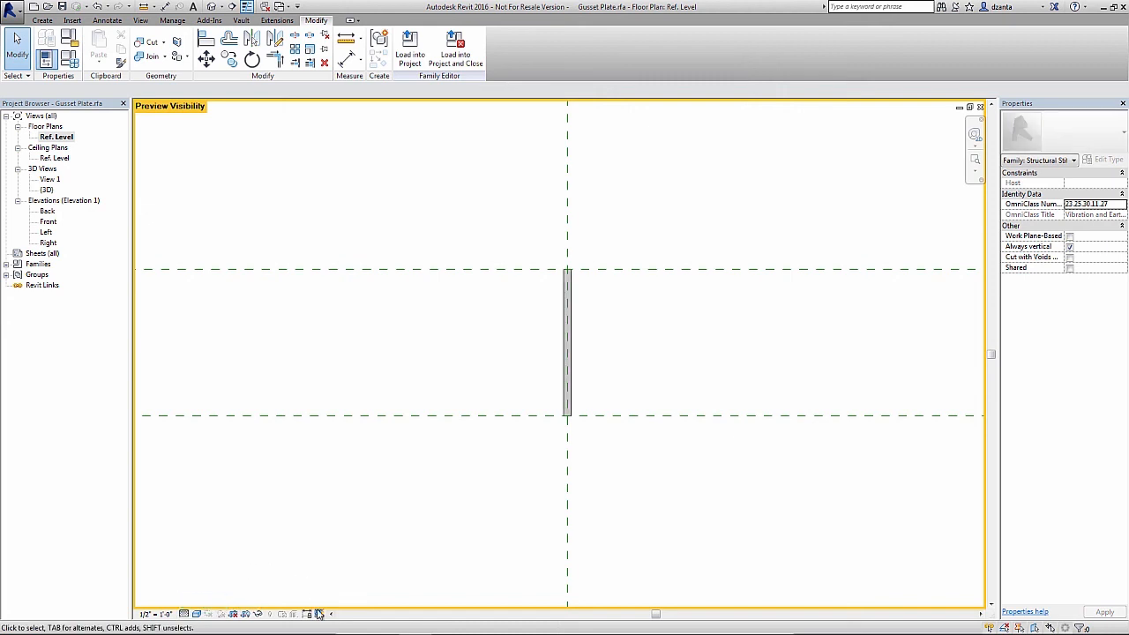
mouse_move(320, 614)
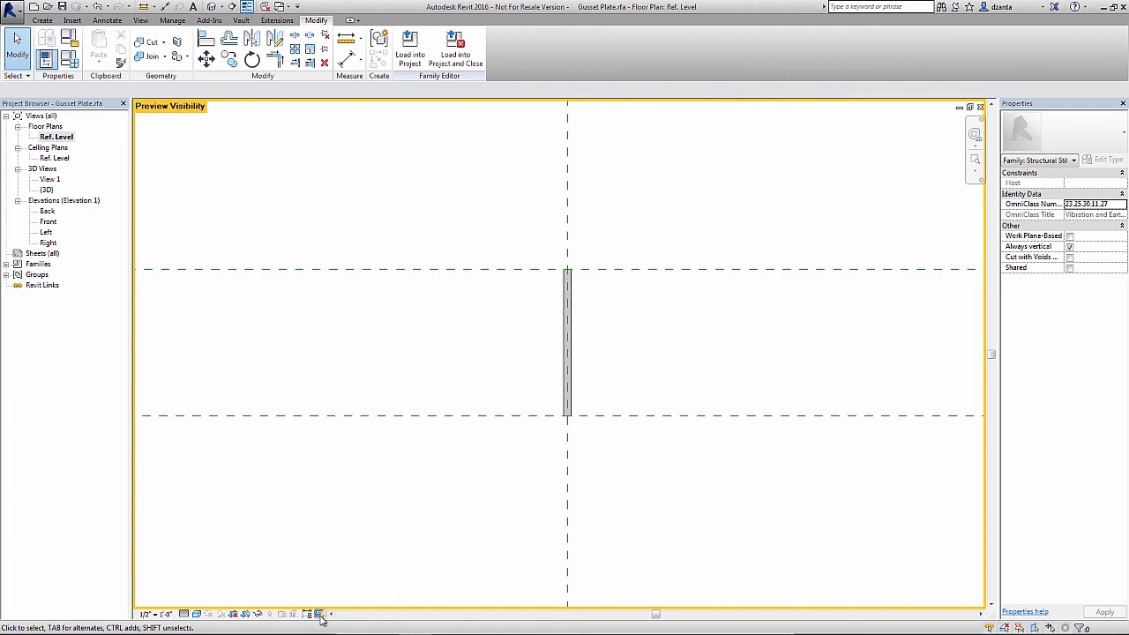
mouse_move(318, 610)
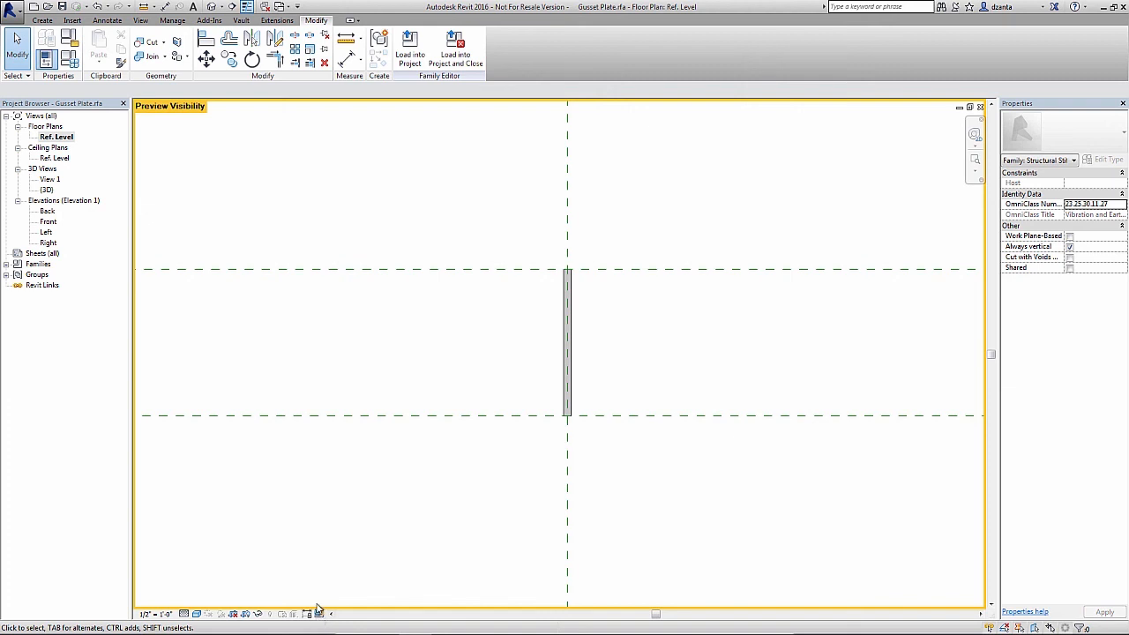
mouse_move(501, 208)
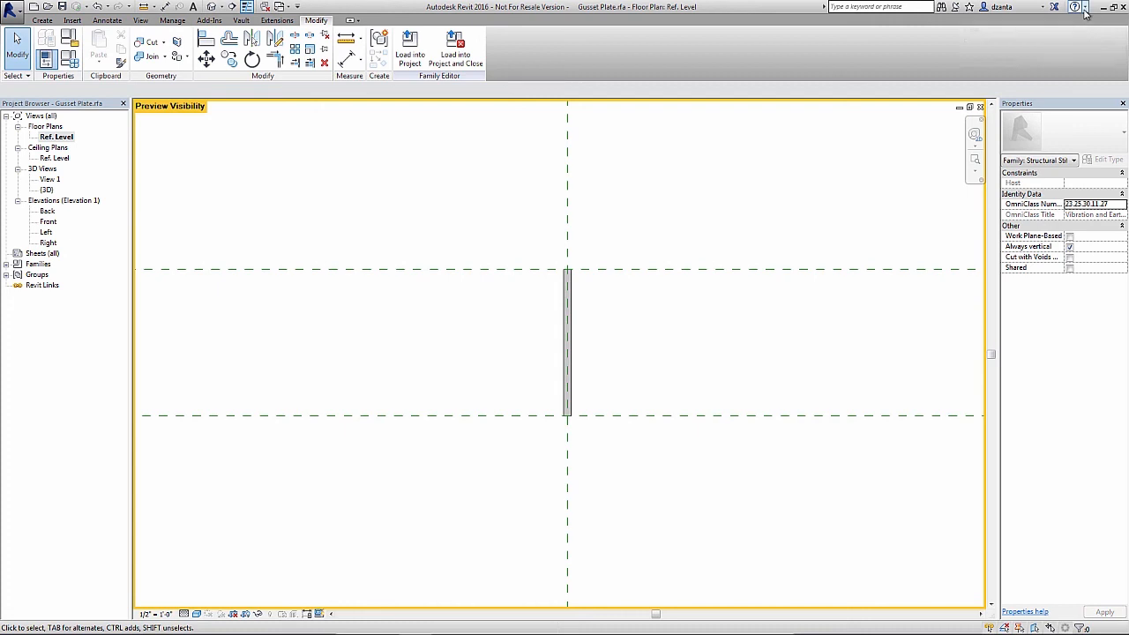
mouse_move(1076, 7)
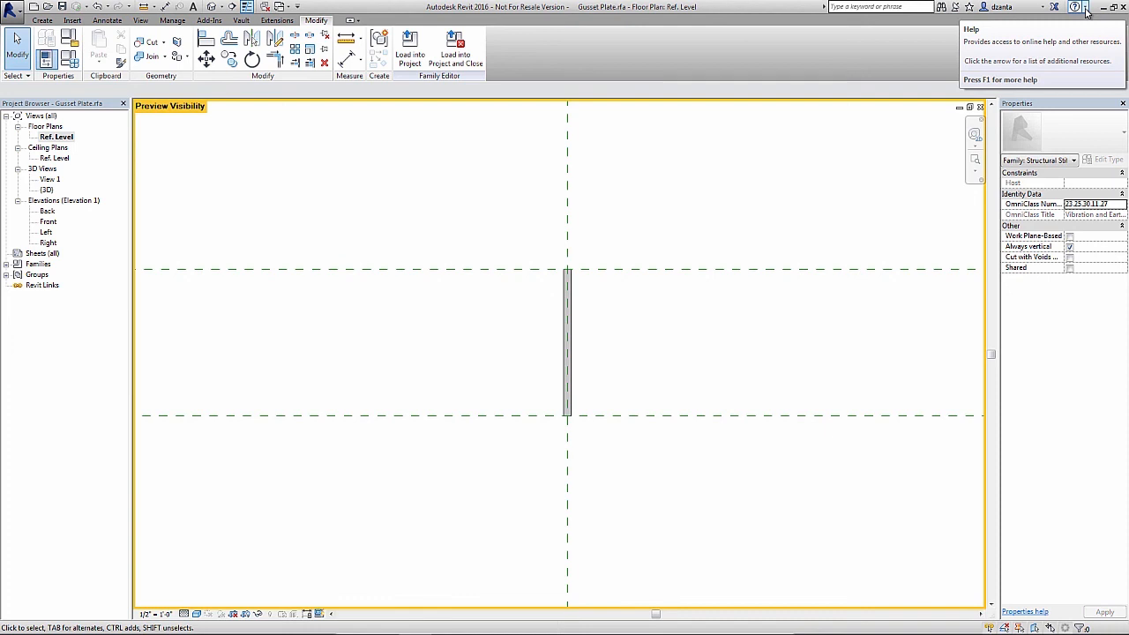
View About Autodesk Revit 2016 from Help, close it, and turn off the visibility preview.
click(1086, 7)
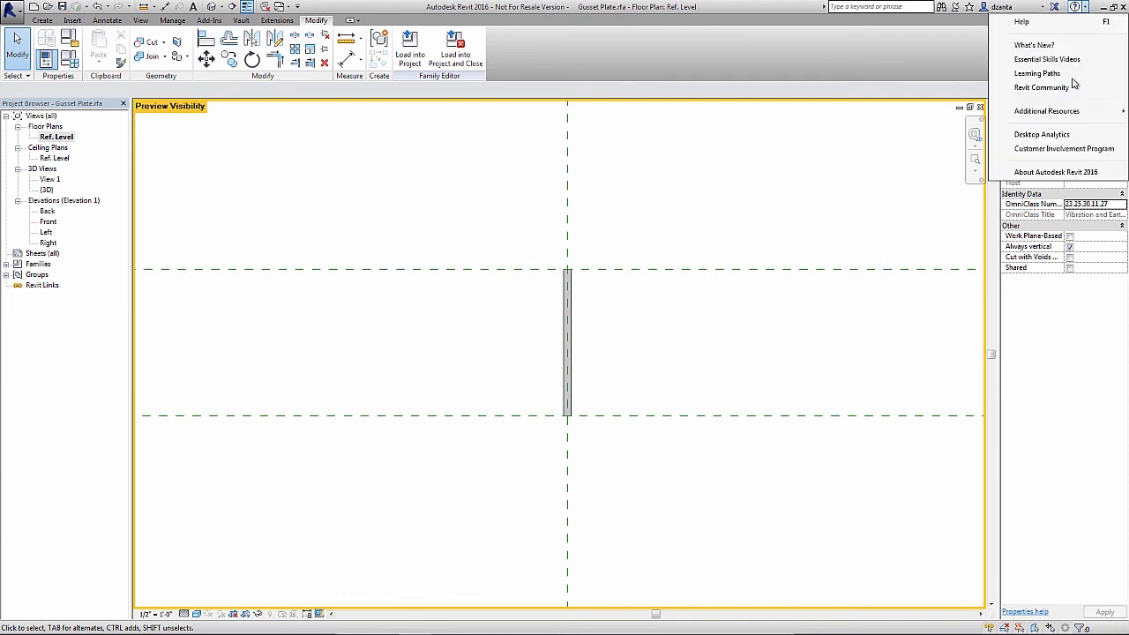
click(1055, 171)
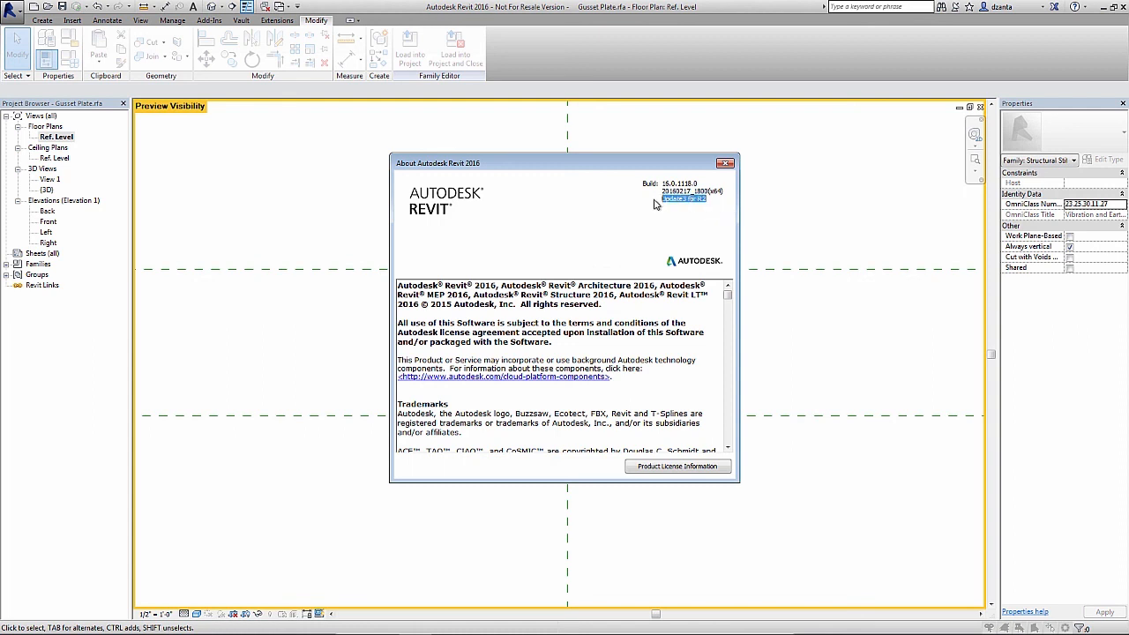
mouse_move(638, 254)
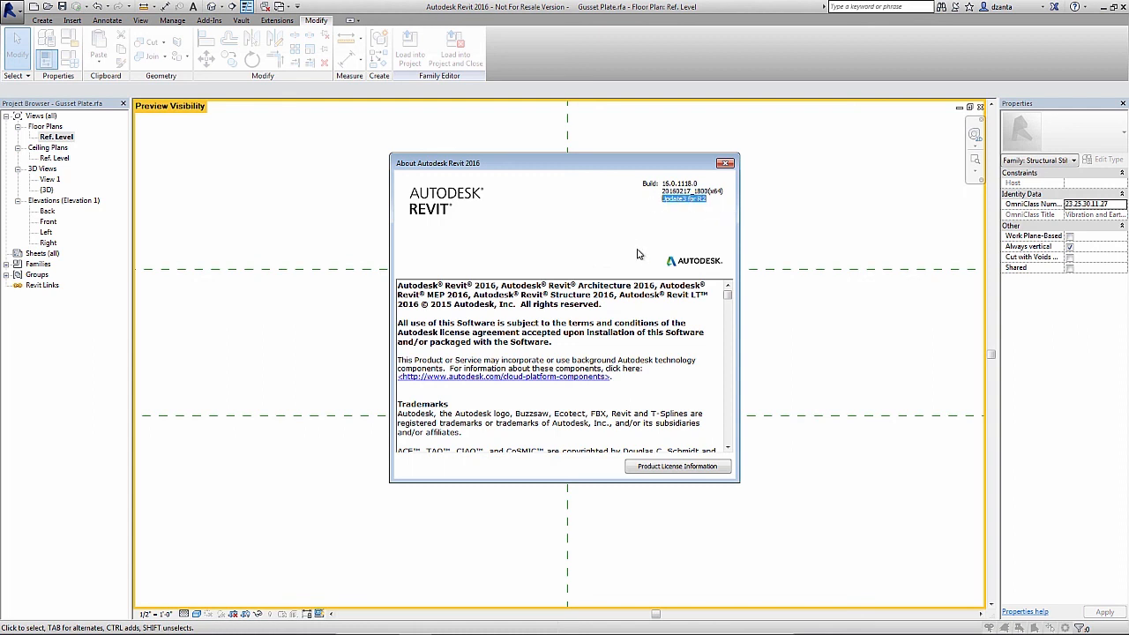
mouse_move(709, 208)
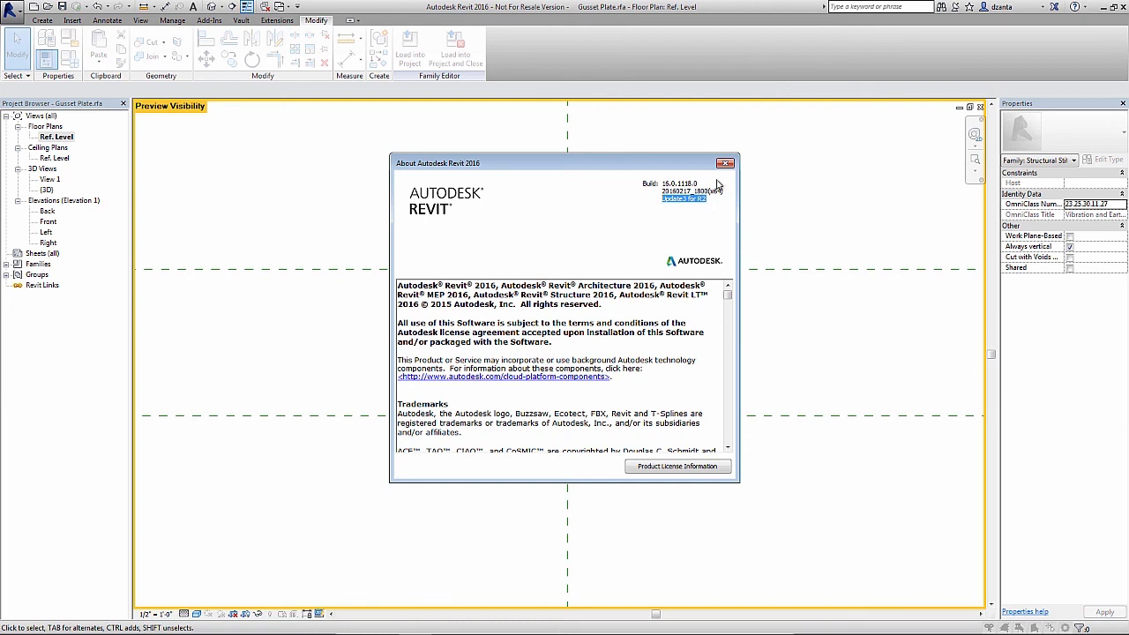
click(727, 162)
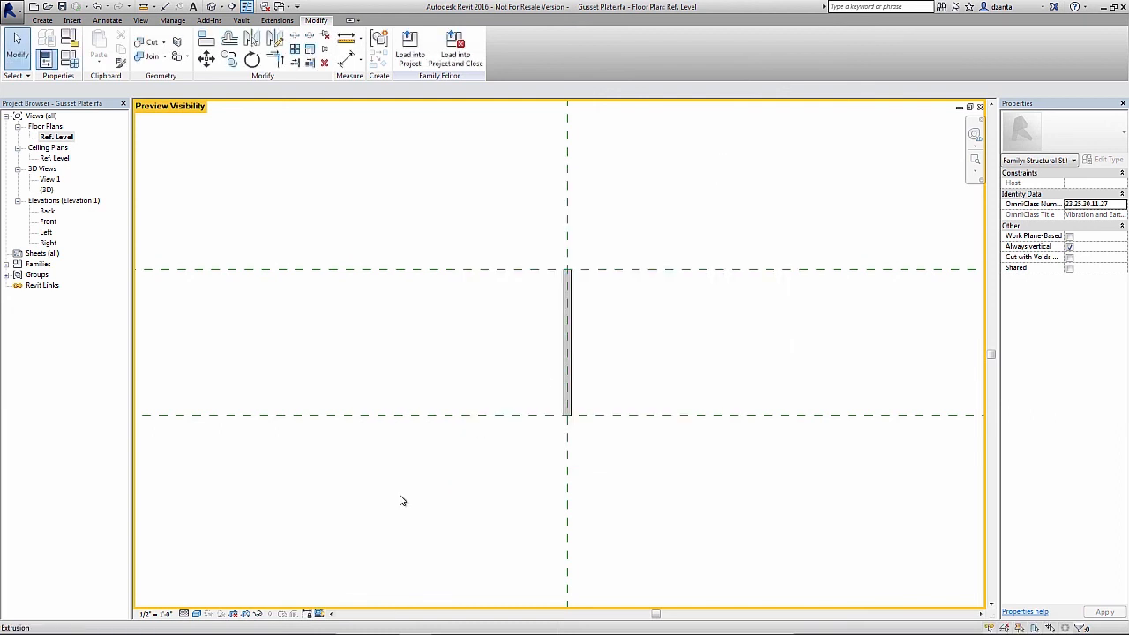
click(321, 614)
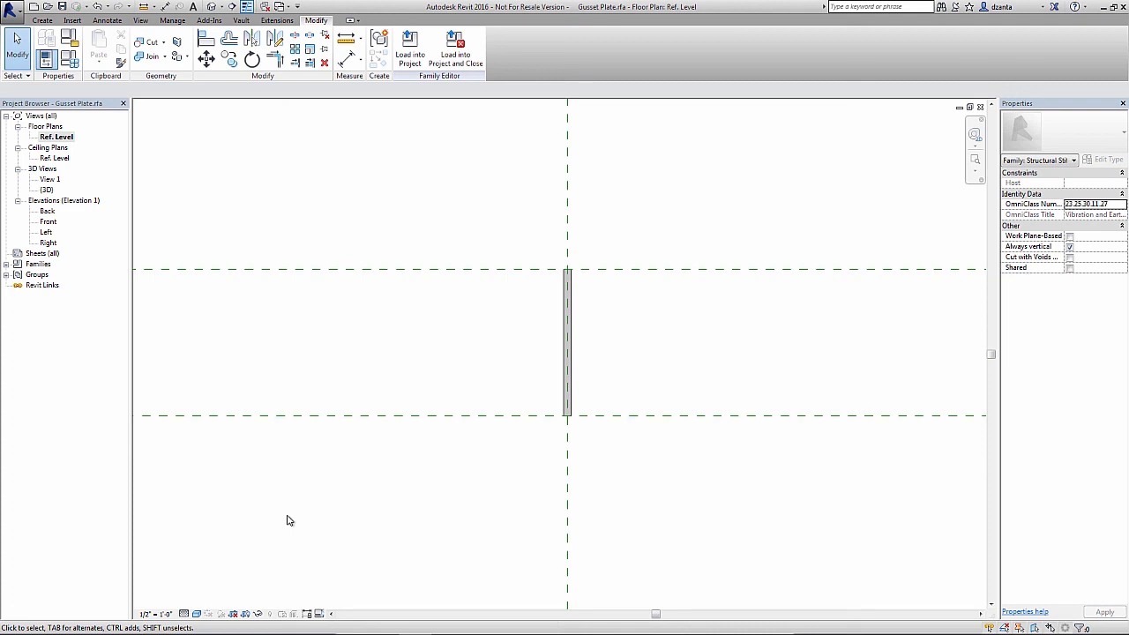
mouse_move(455, 508)
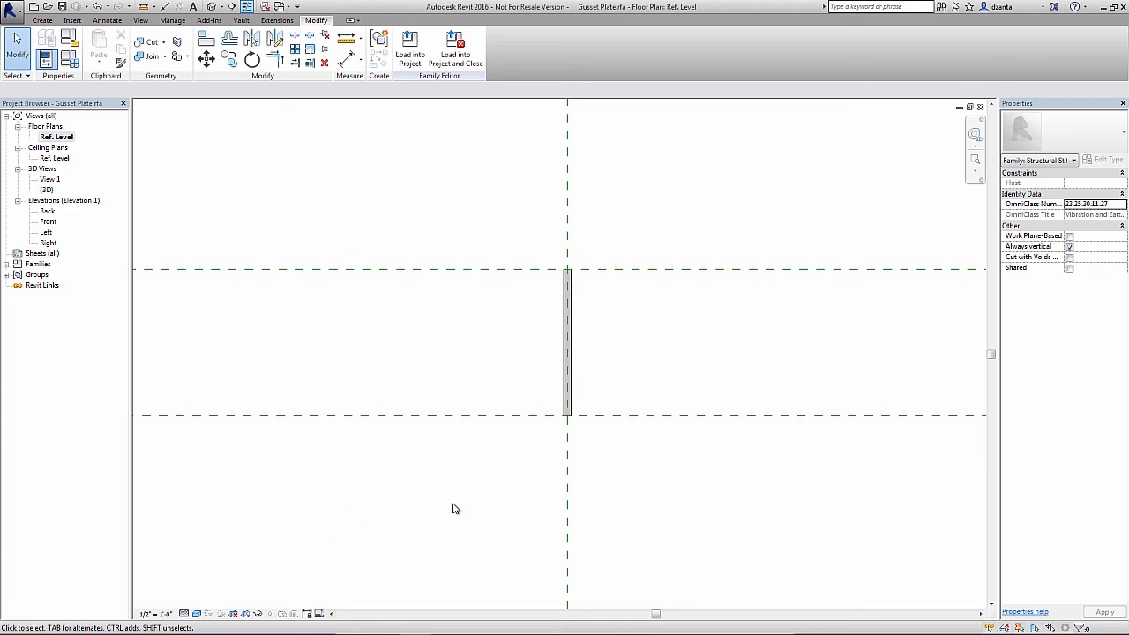
mouse_move(455, 504)
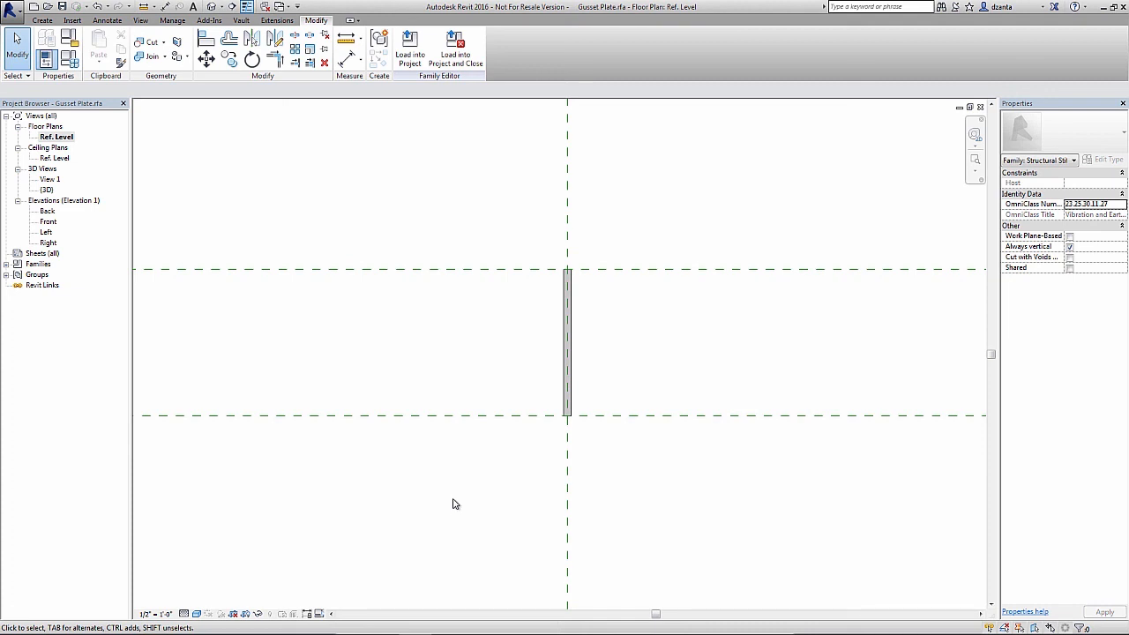
mouse_move(457, 491)
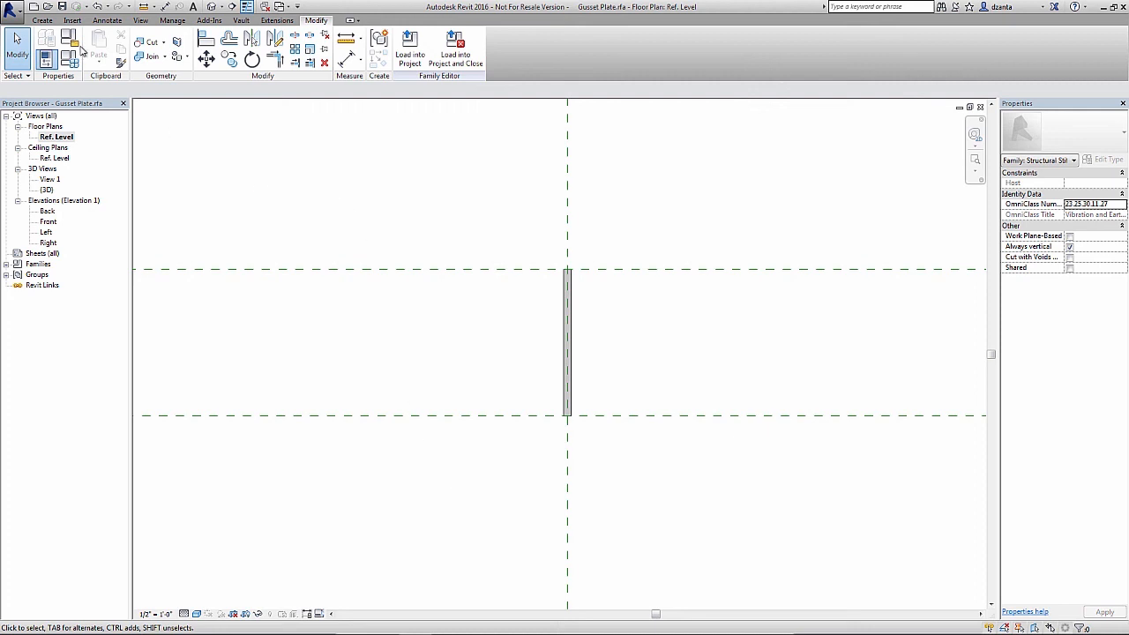
mouse_move(31, 7)
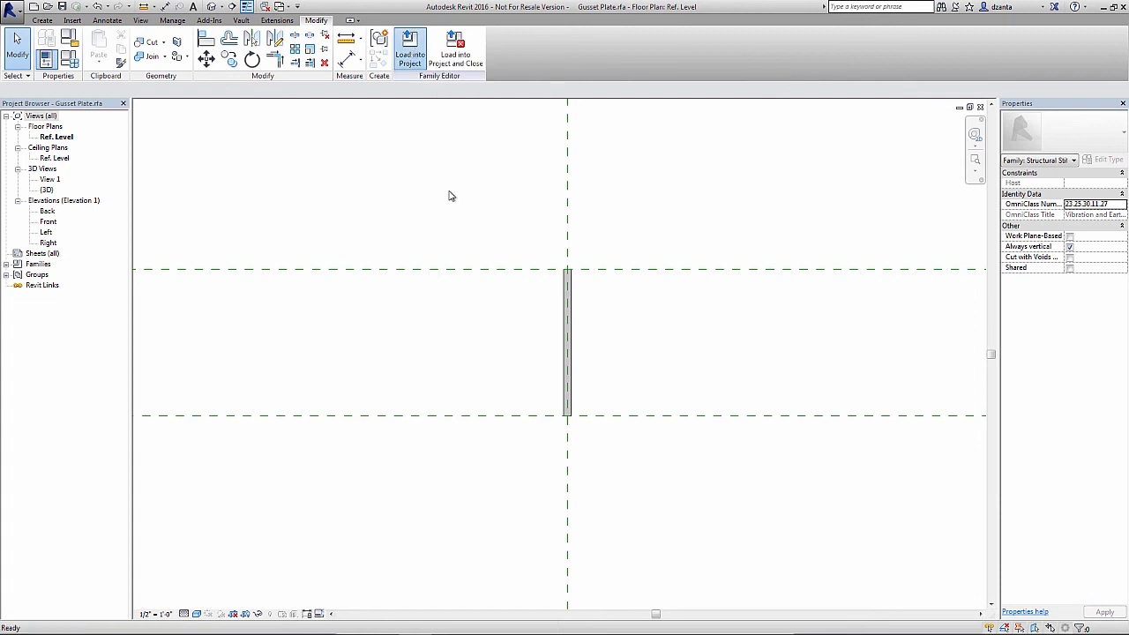
Load the family into Project1 and set the Level 1 plan's Discipline to Coordination.
click(409, 49)
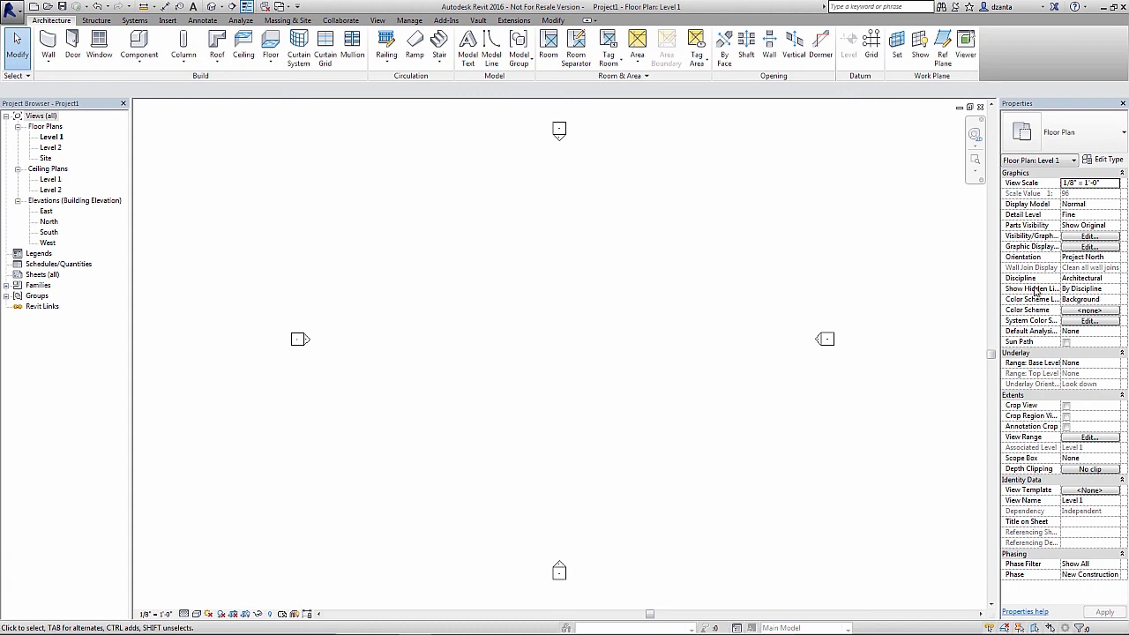
click(1115, 278)
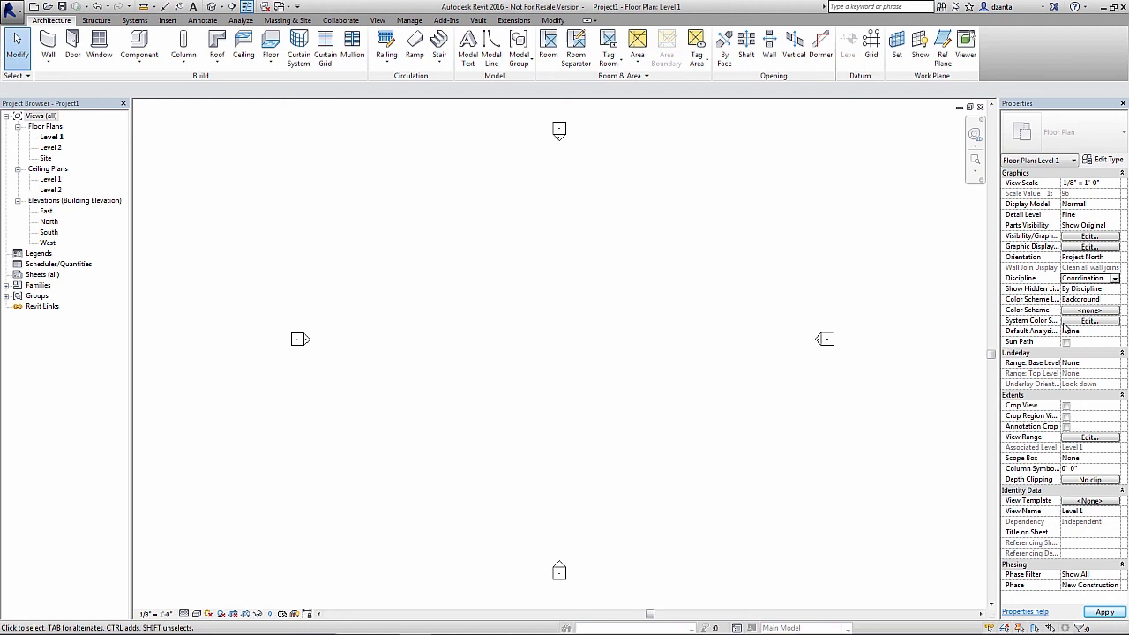
mouse_move(572, 374)
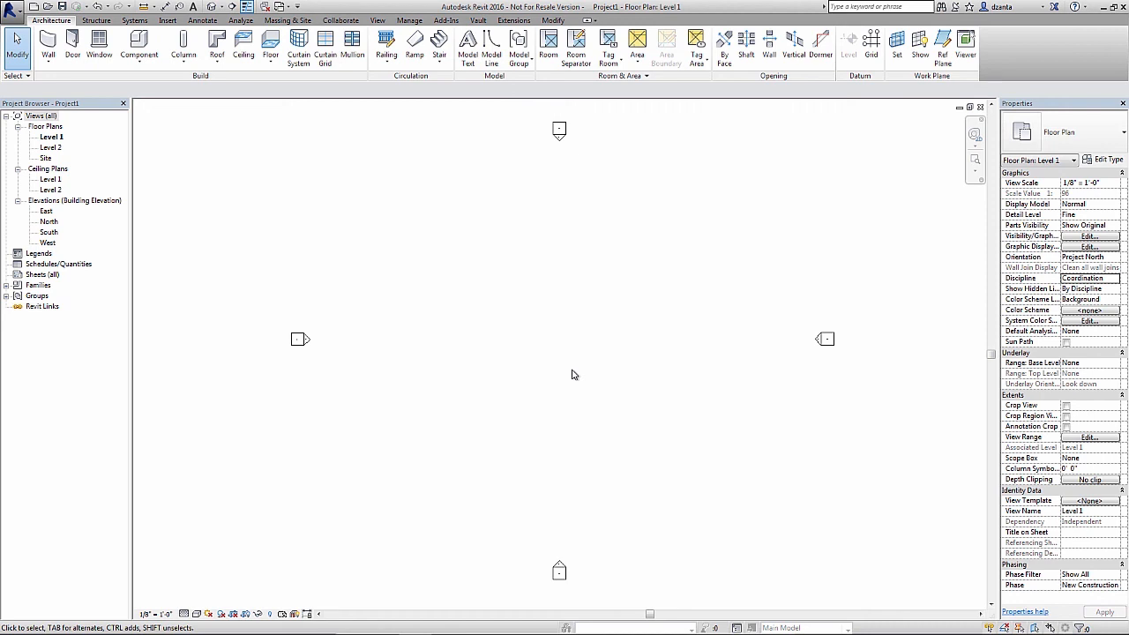
mouse_move(369, 32)
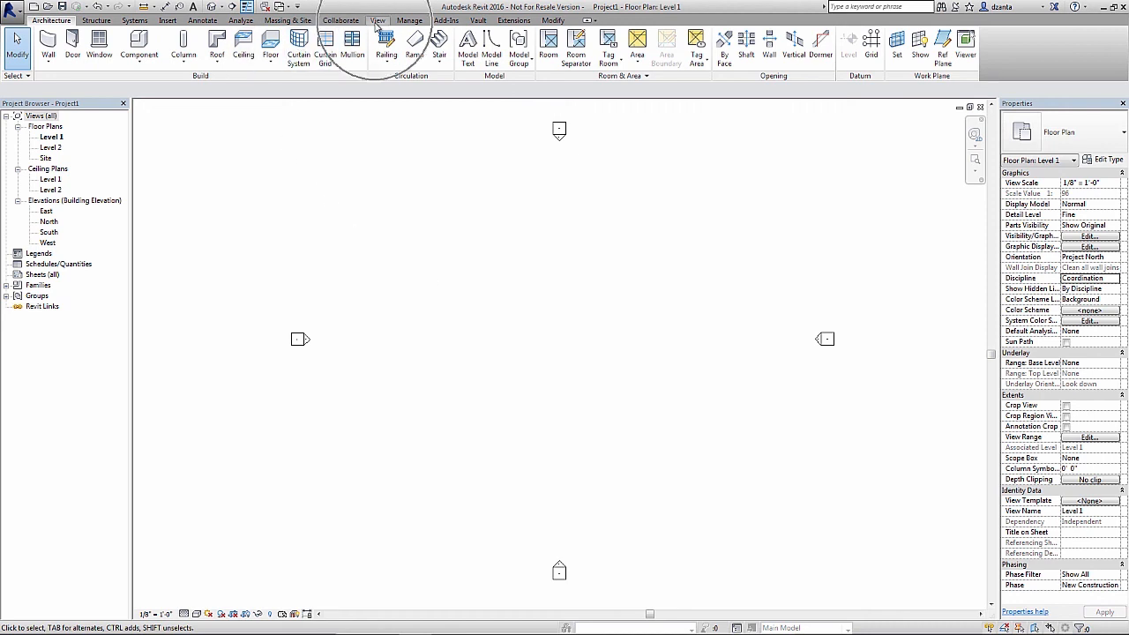
click(377, 21)
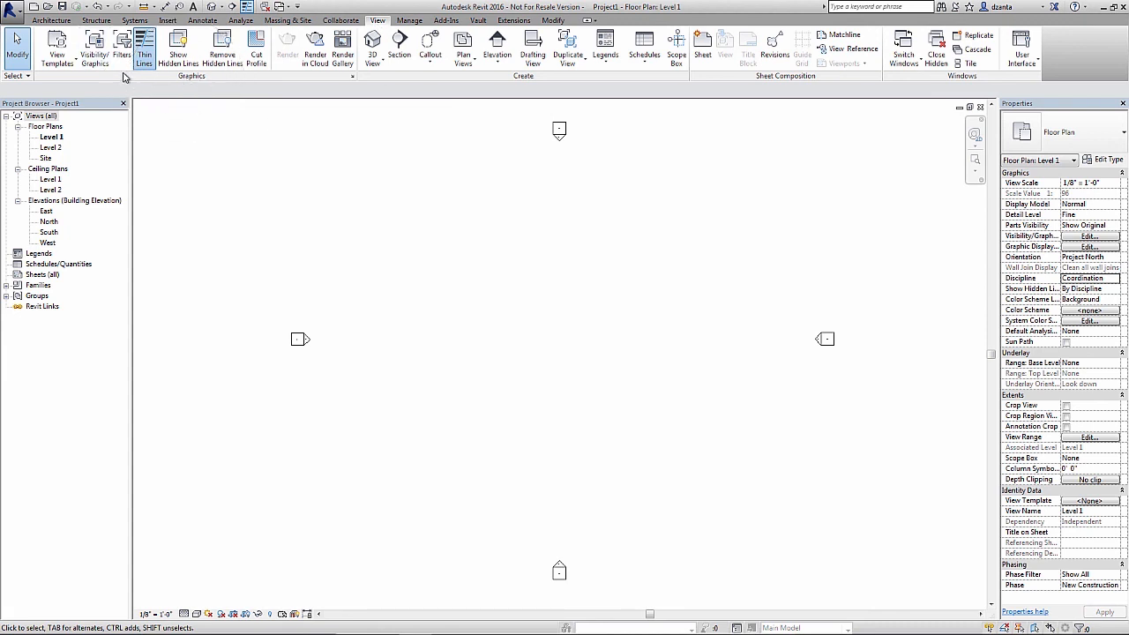
click(96, 49)
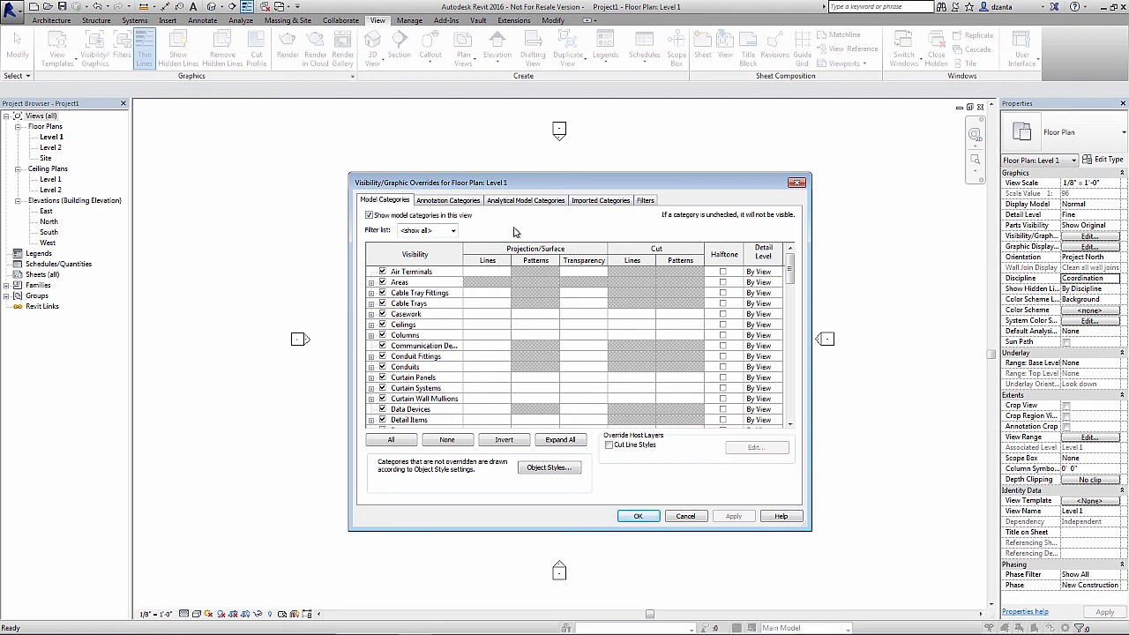
click(452, 229)
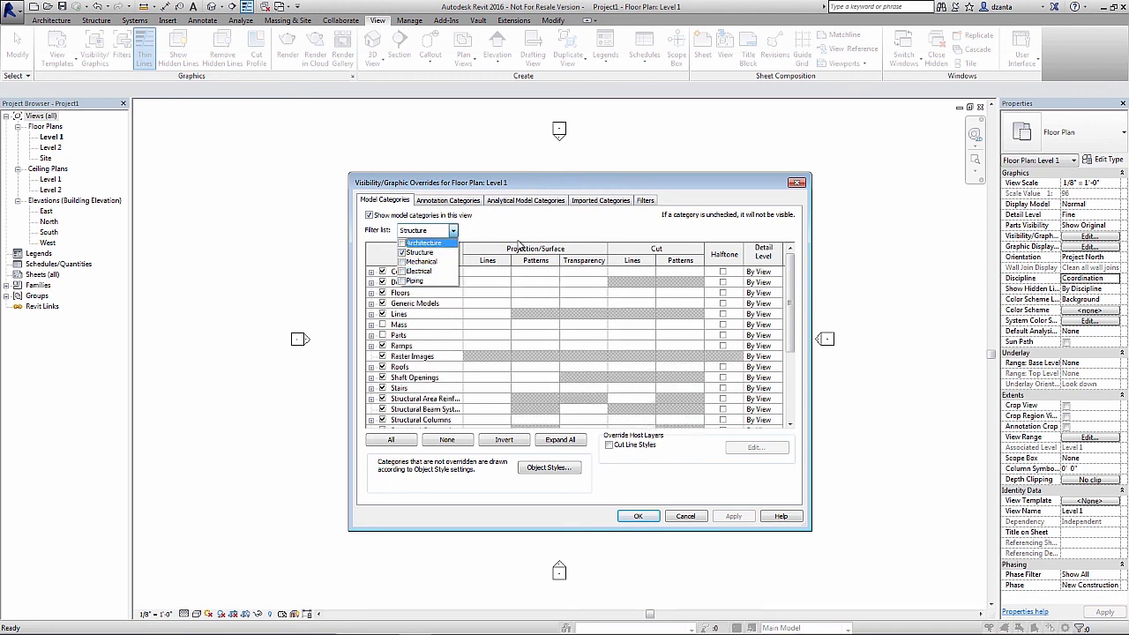
click(392, 440)
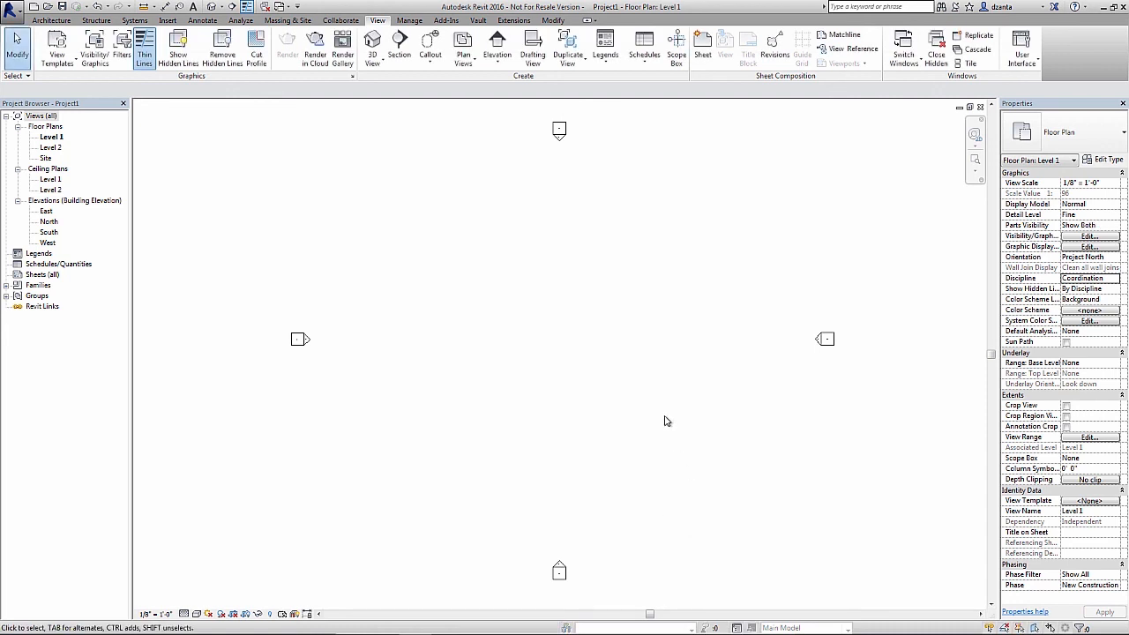
mouse_move(664, 420)
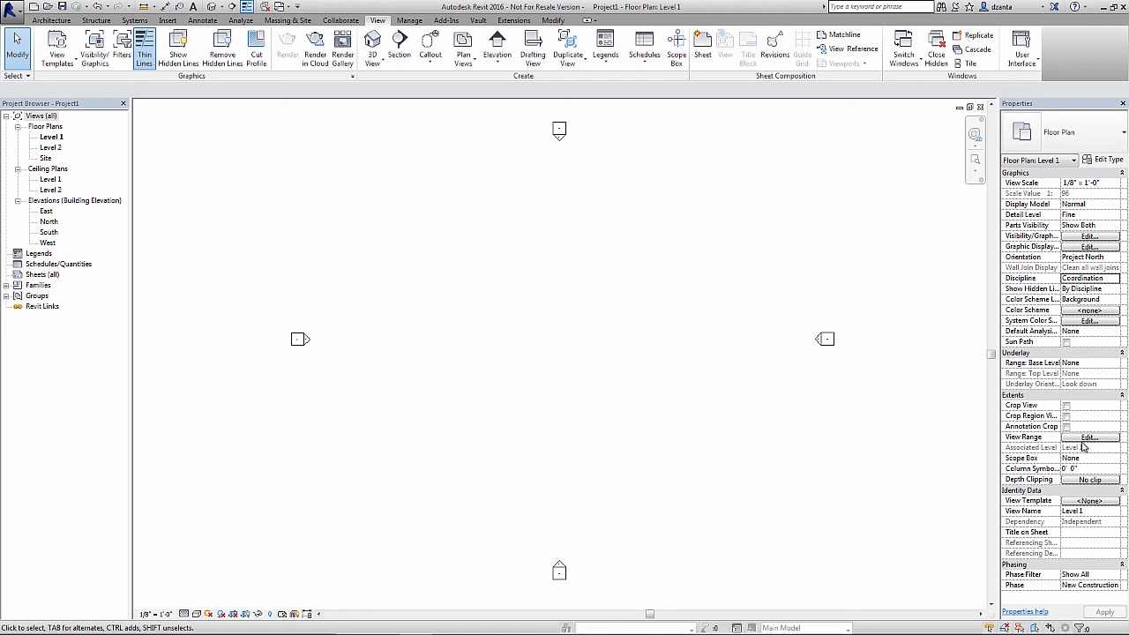
mouse_move(784, 346)
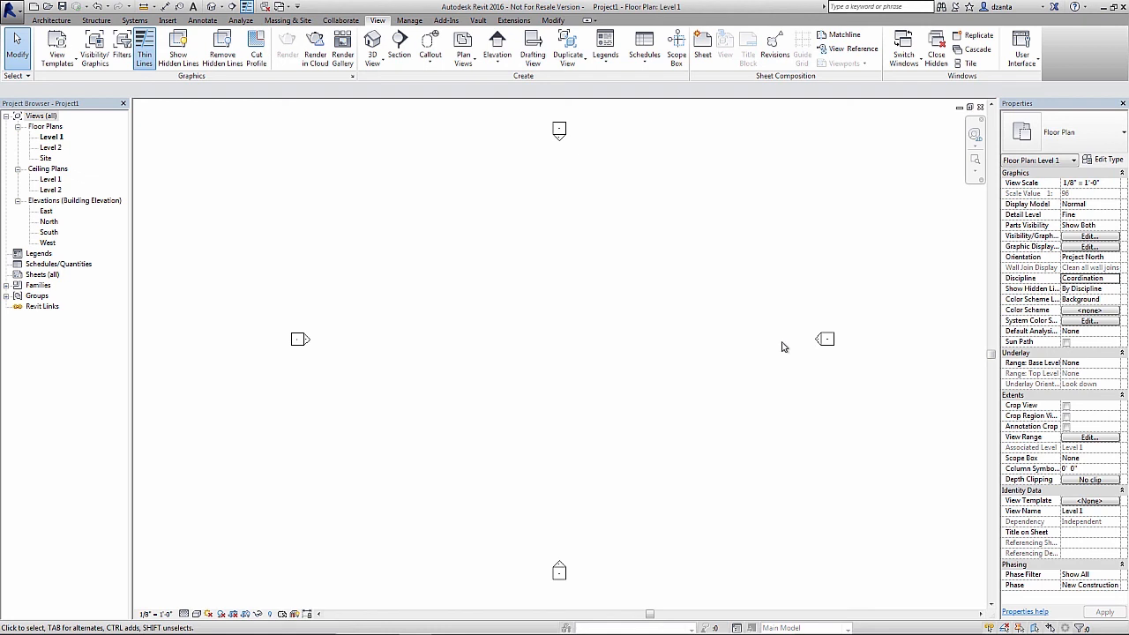
mouse_move(337, 547)
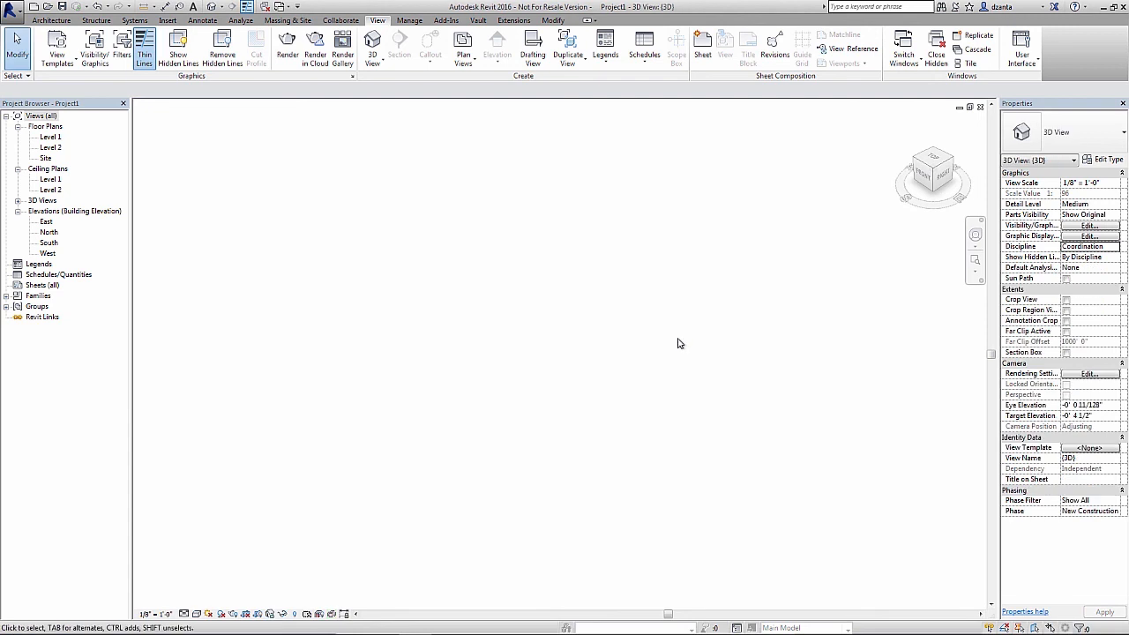
mouse_move(679, 345)
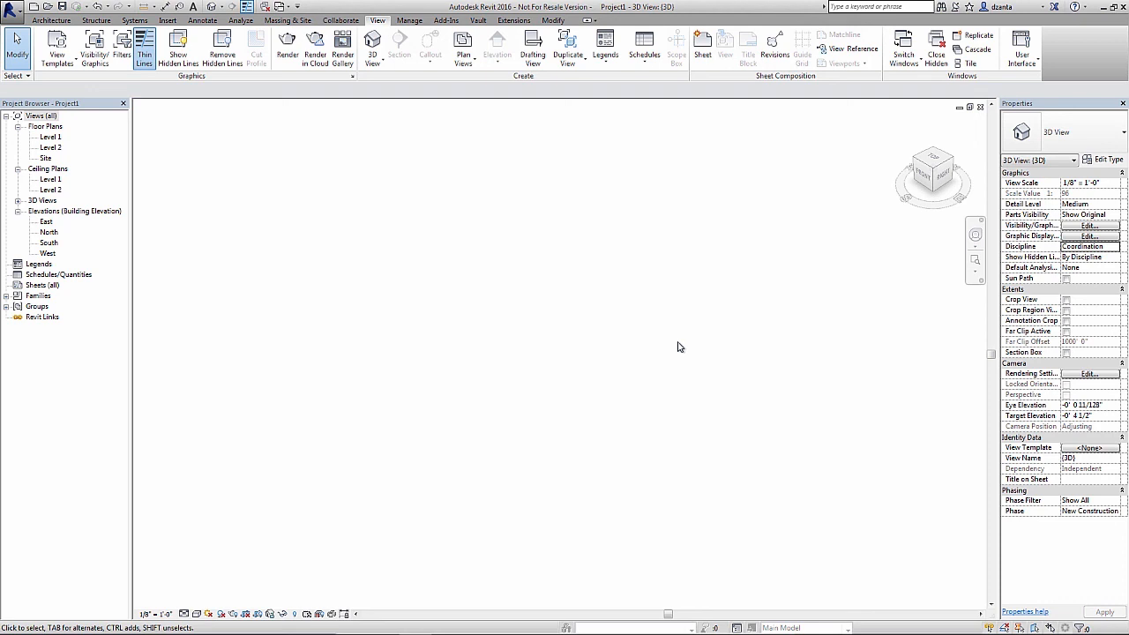
mouse_move(727, 304)
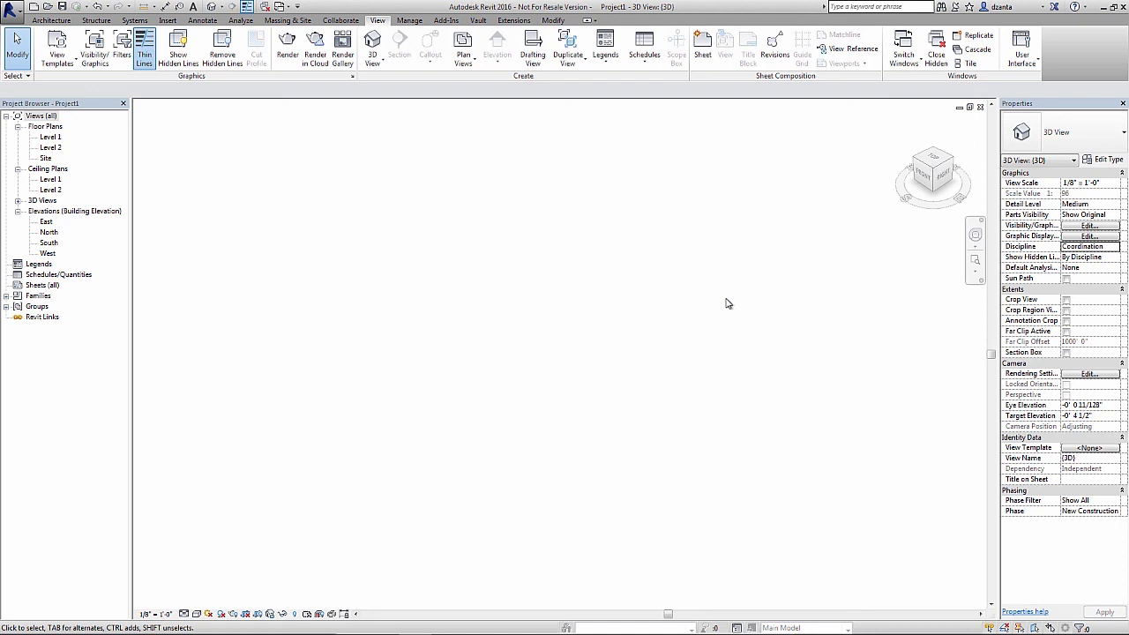
mouse_move(729, 305)
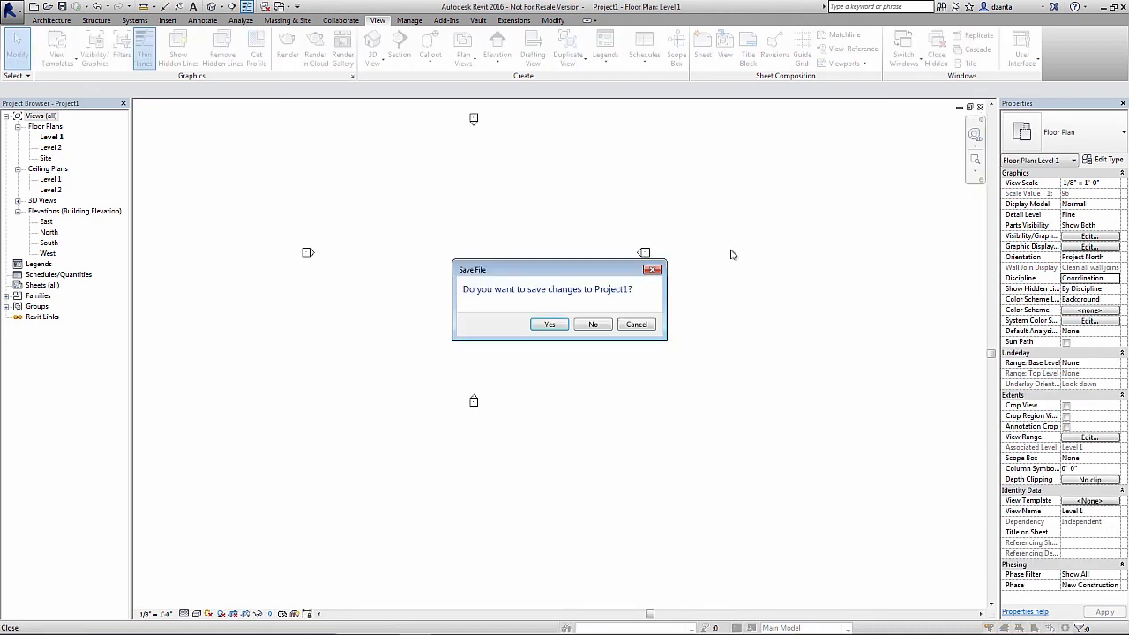
Discard Project1, create Project2 from the Structural Template and load the gusset plate family into it.
click(593, 325)
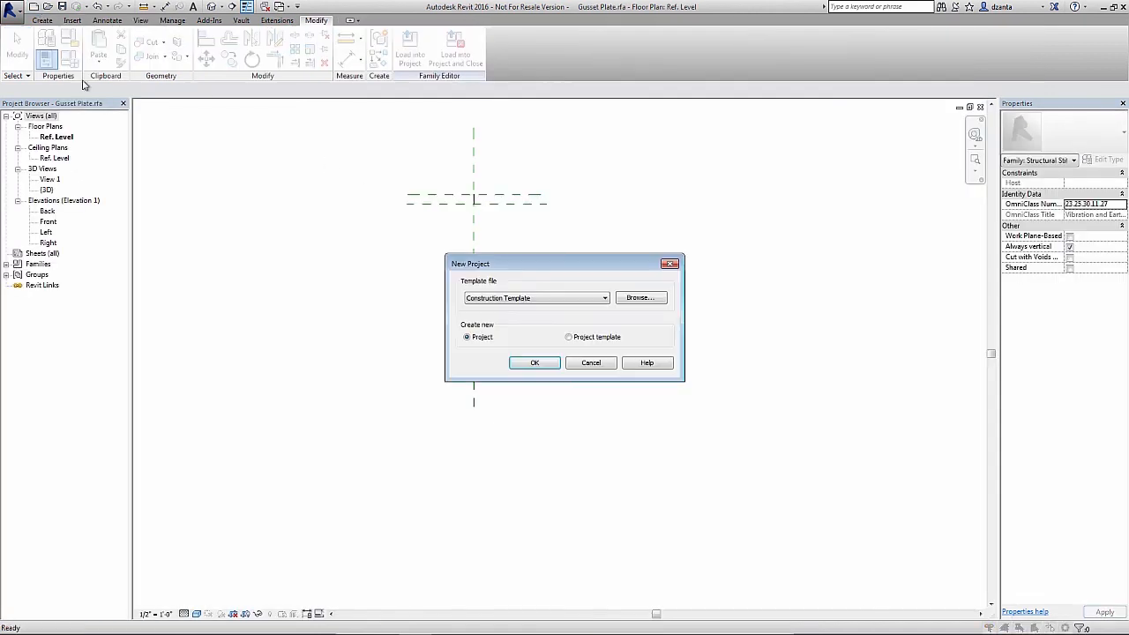
click(536, 296)
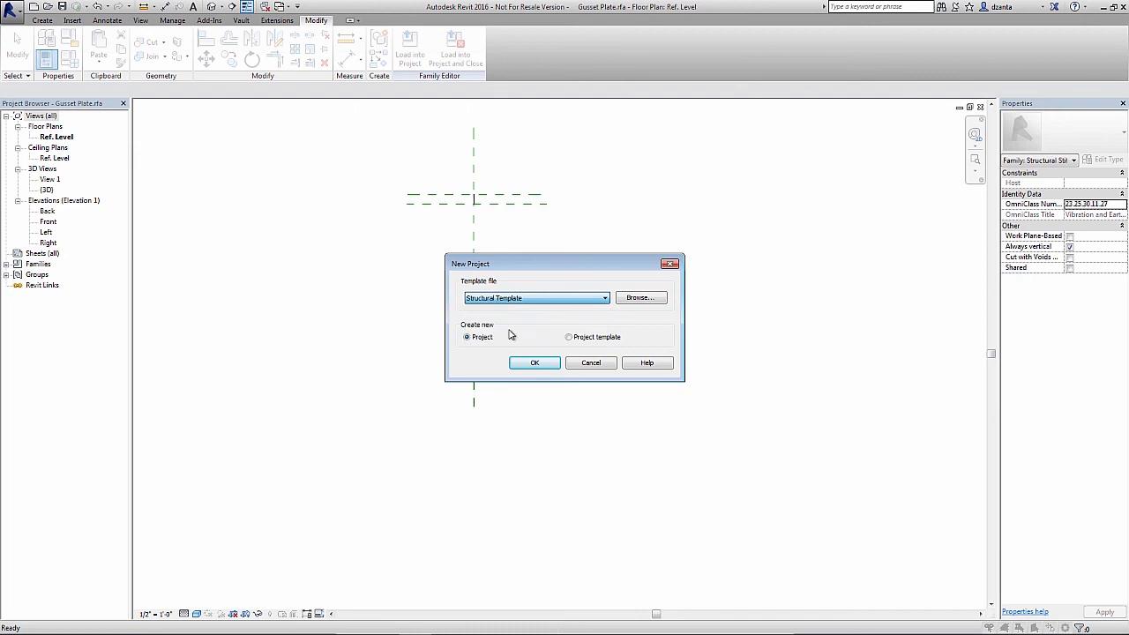
click(533, 363)
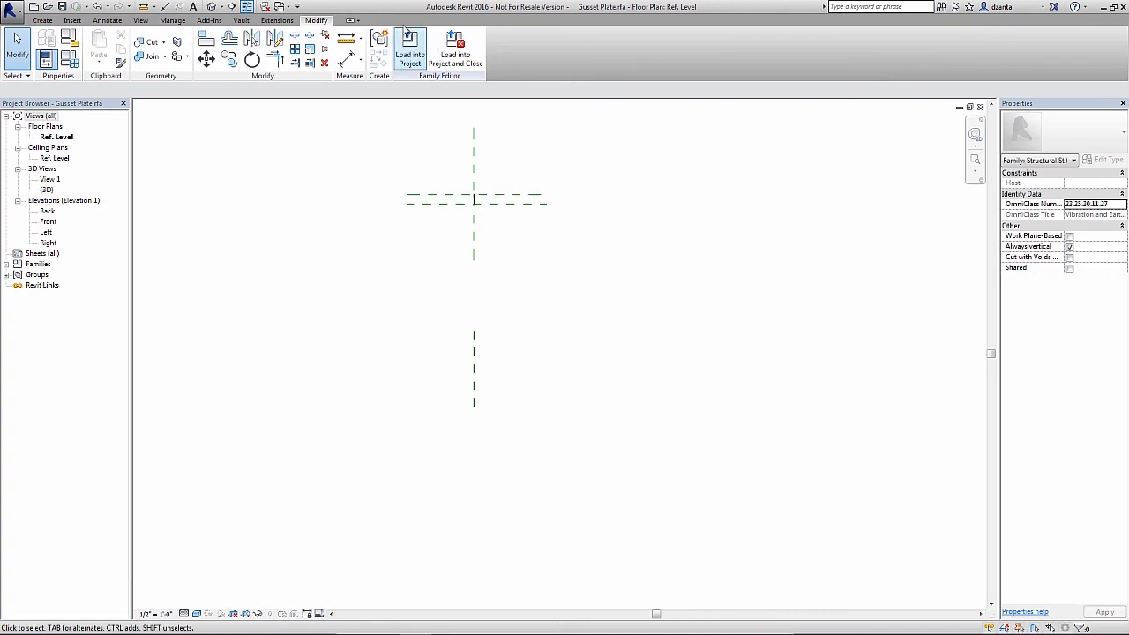
click(409, 50)
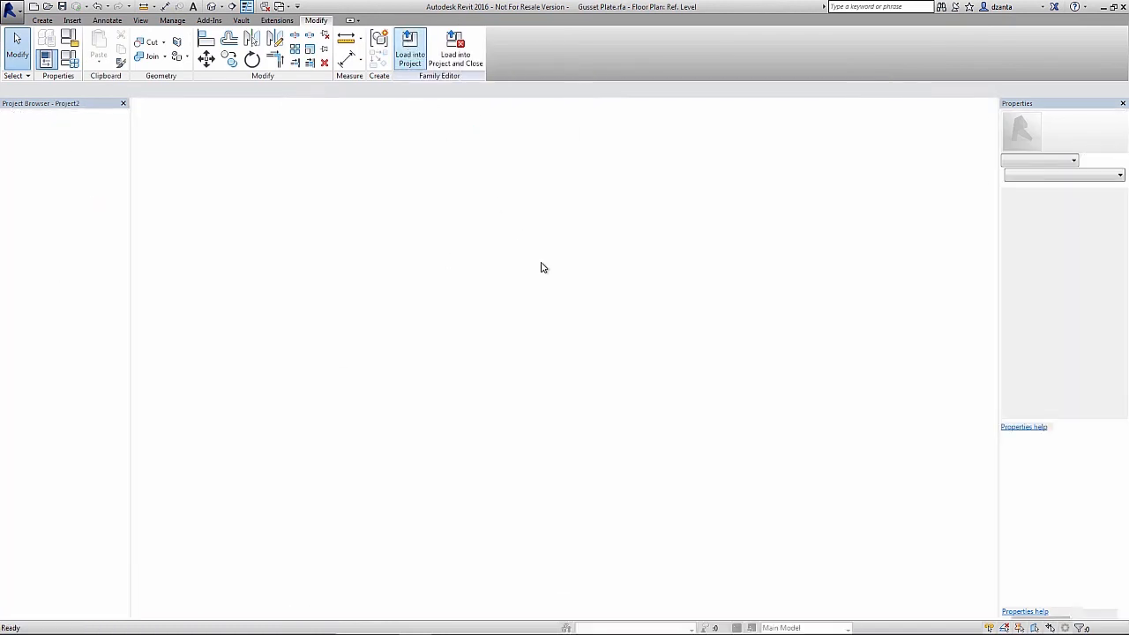
click(410, 50)
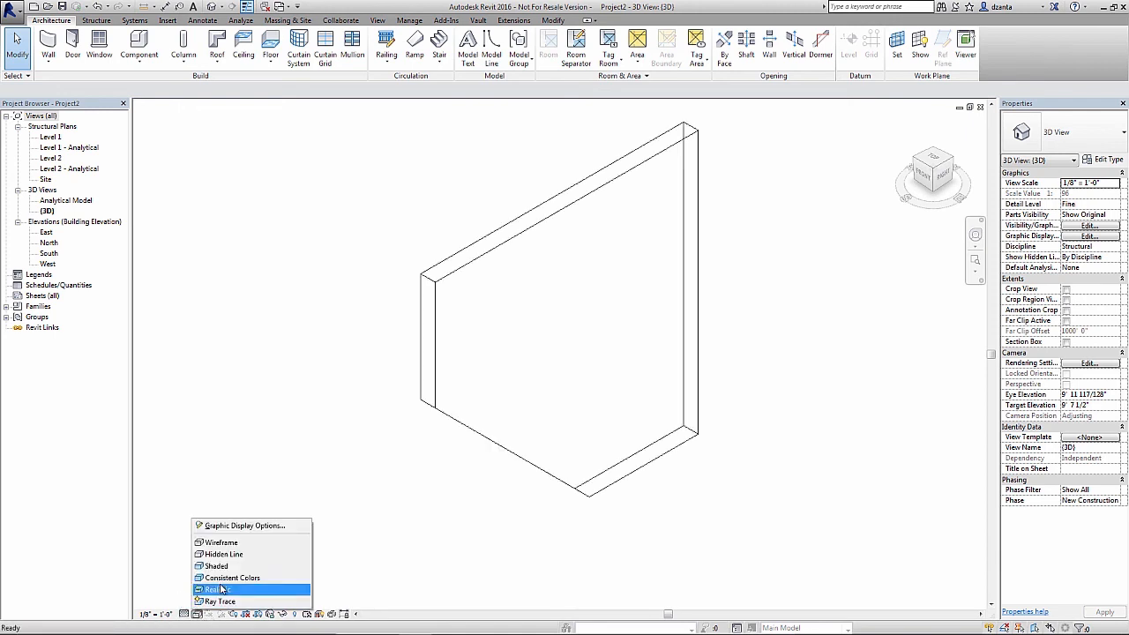
Switch the 3D view to Realistic, select the gusset plate and open its type properties.
click(215, 589)
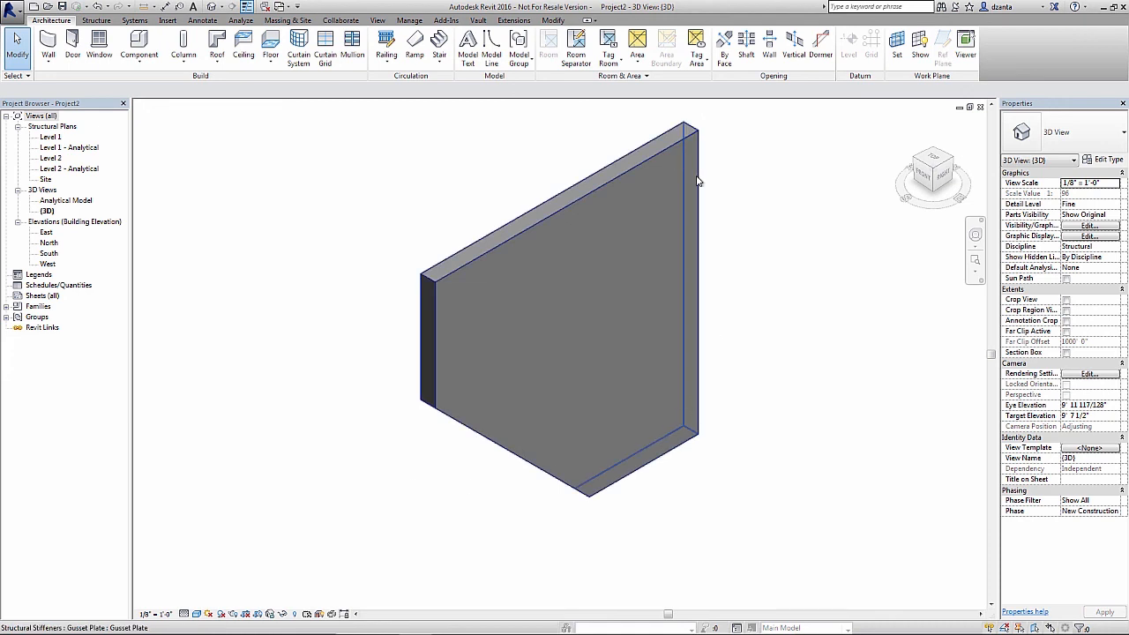
mouse_move(695, 180)
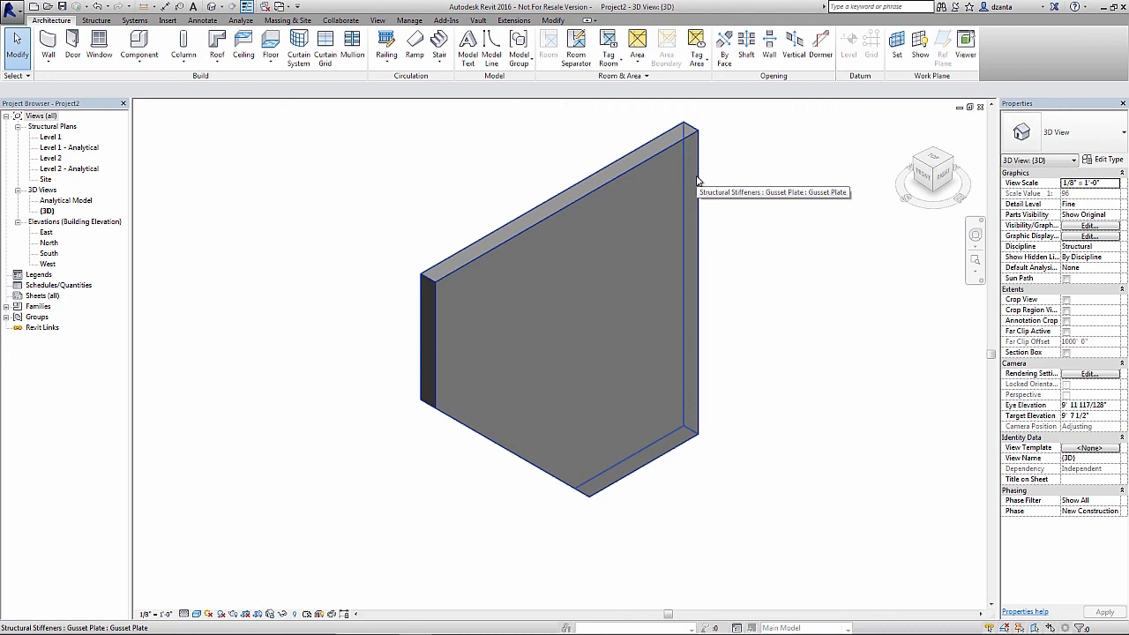
click(556, 308)
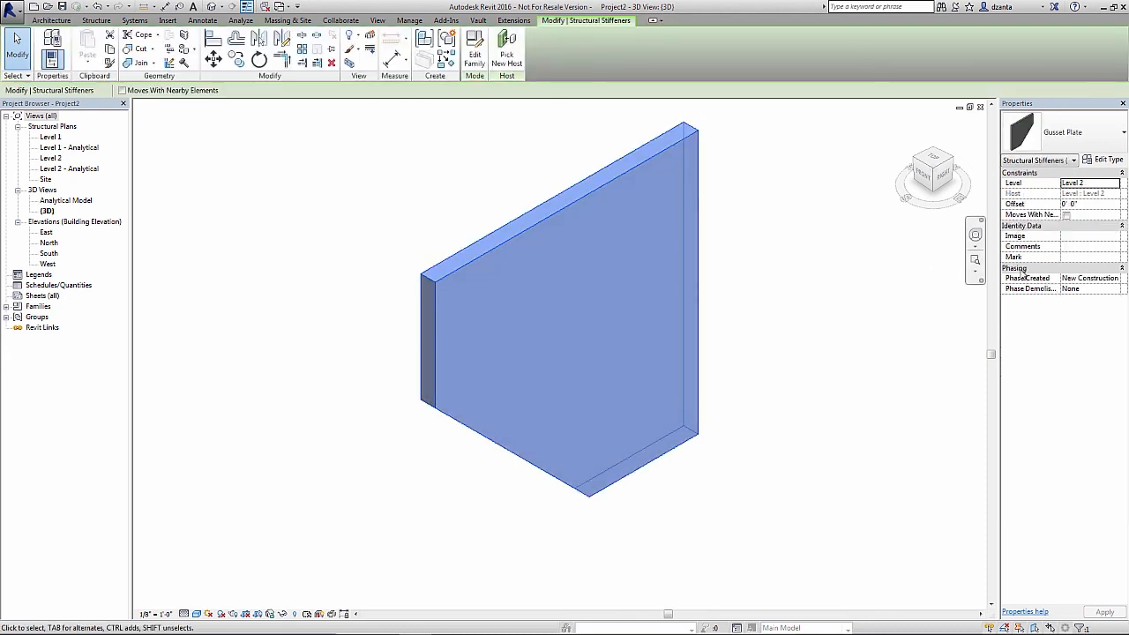
mouse_move(1104, 159)
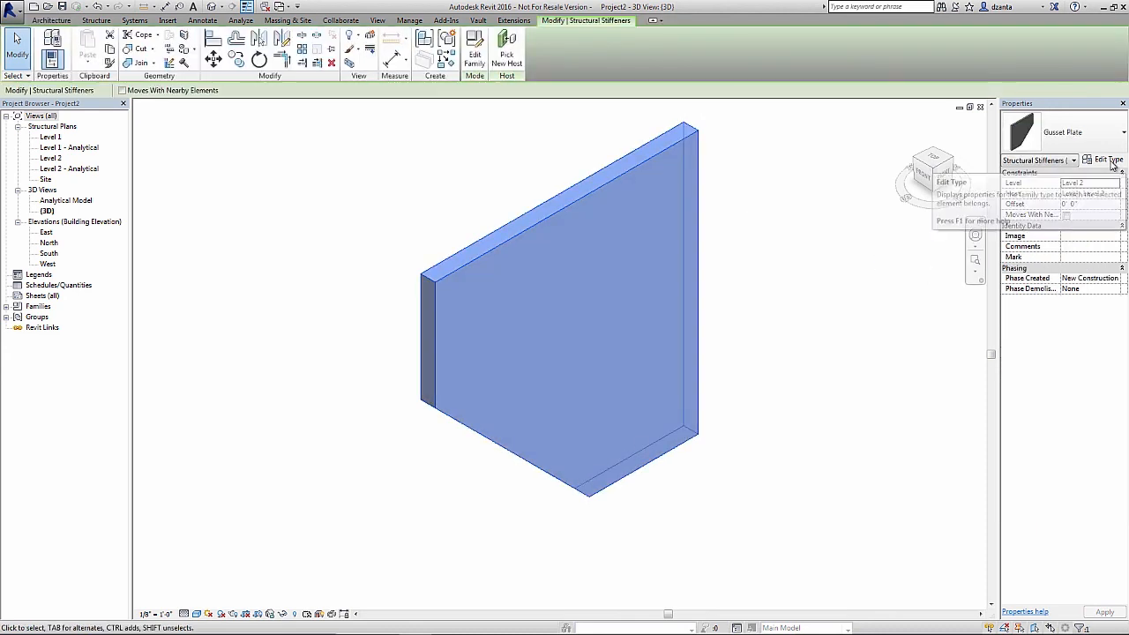
click(1104, 159)
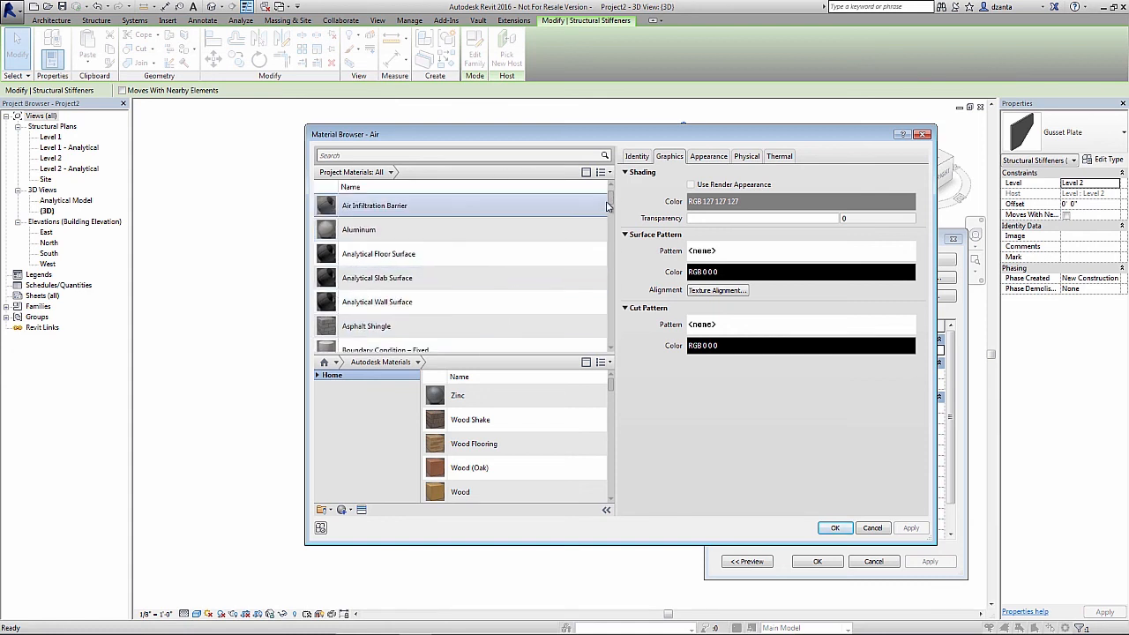
Set Gusset_Plate_Material to Plywood, Sheathing in the Material Browser and apply it.
scroll(down, 3)
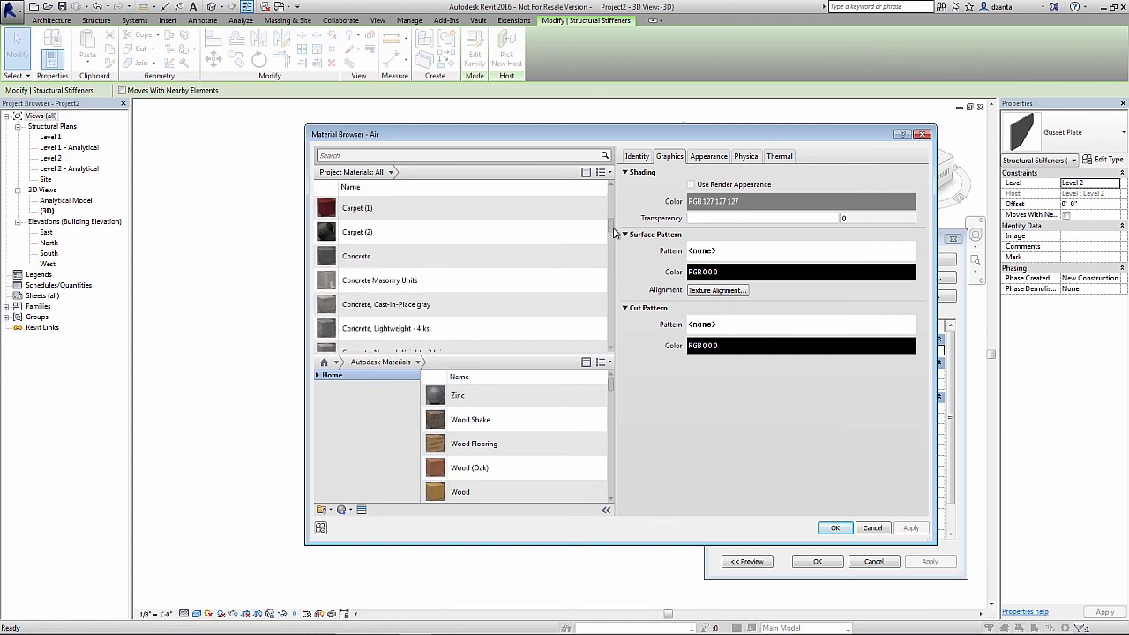
scroll(down, 3)
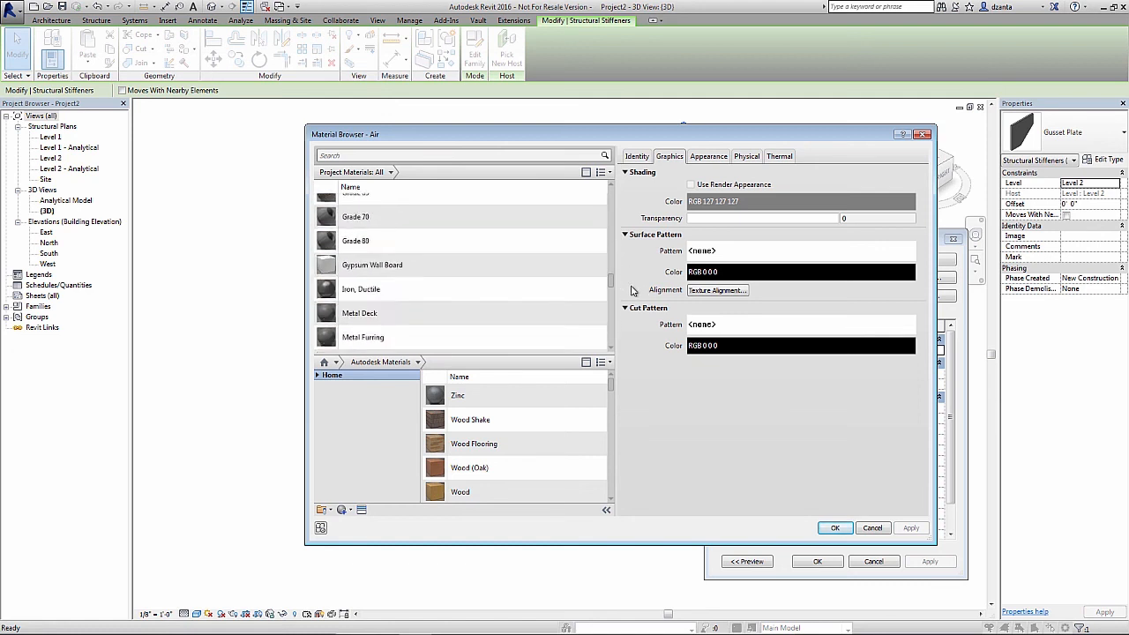
scroll(down, 3)
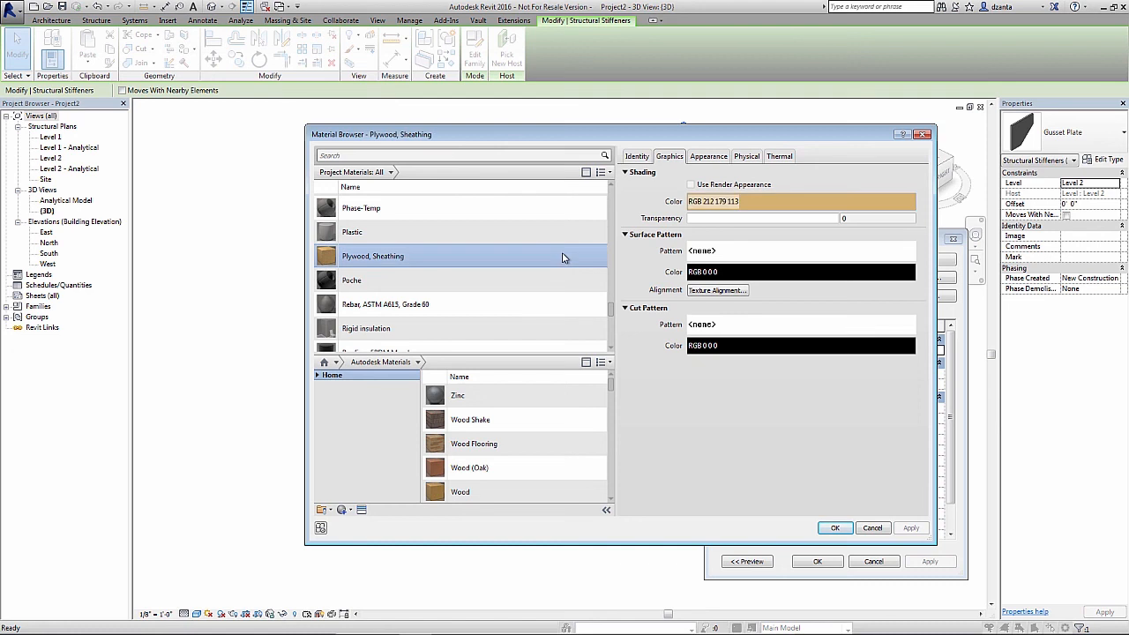
click(835, 527)
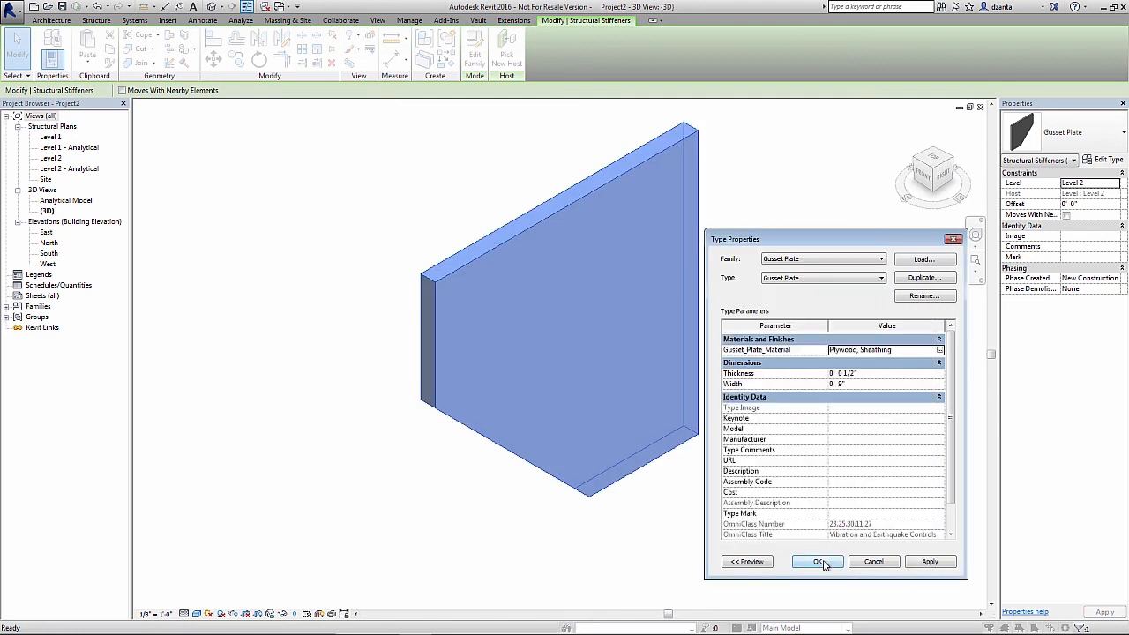
click(817, 561)
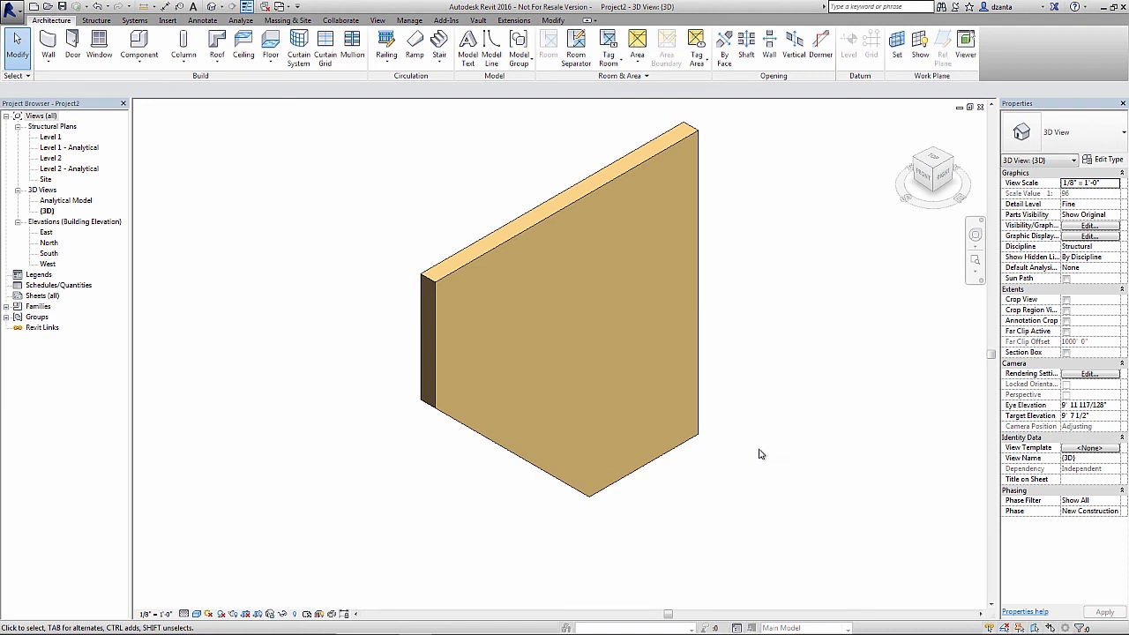
mouse_move(744, 476)
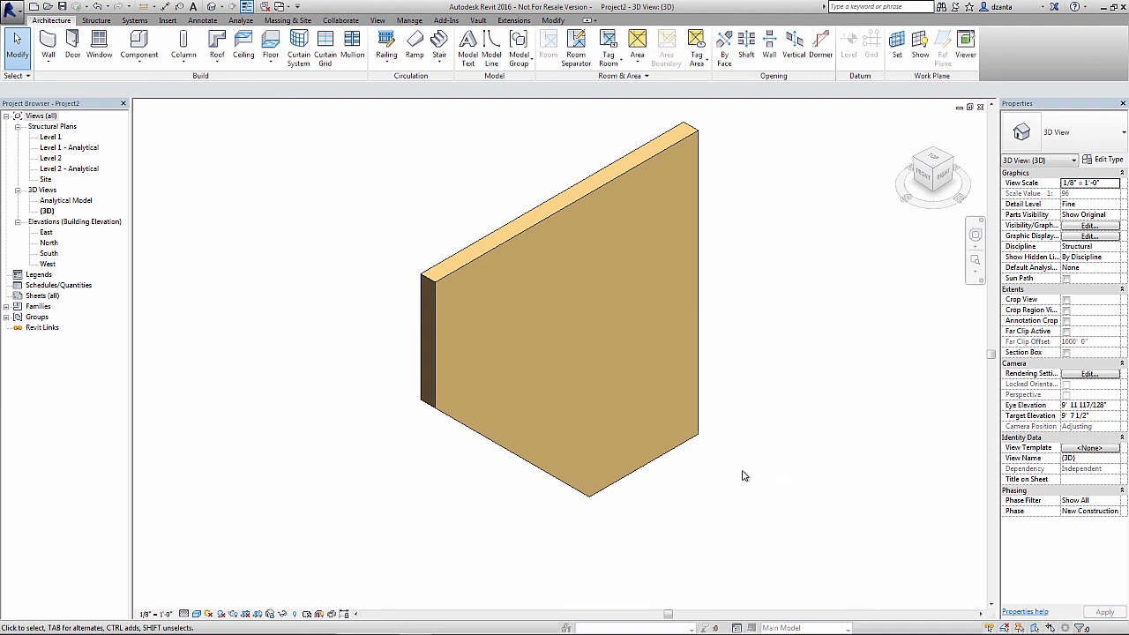
mouse_move(203, 565)
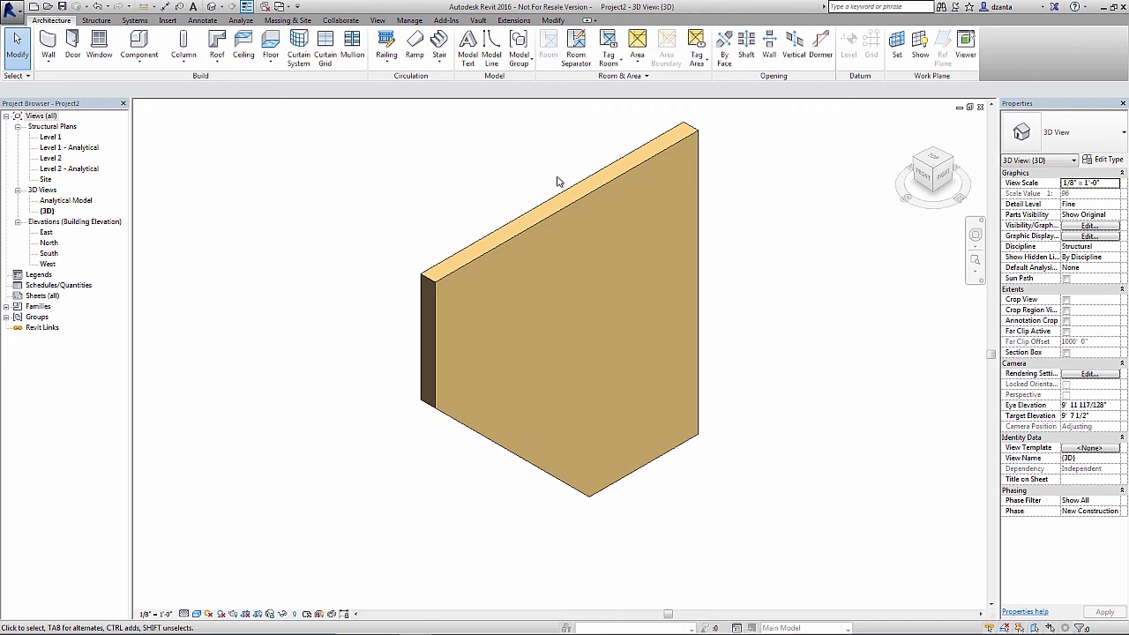
Open the Level 2 structural plan and pick a detail level showing the plywood plate edge-on.
double_click(51, 159)
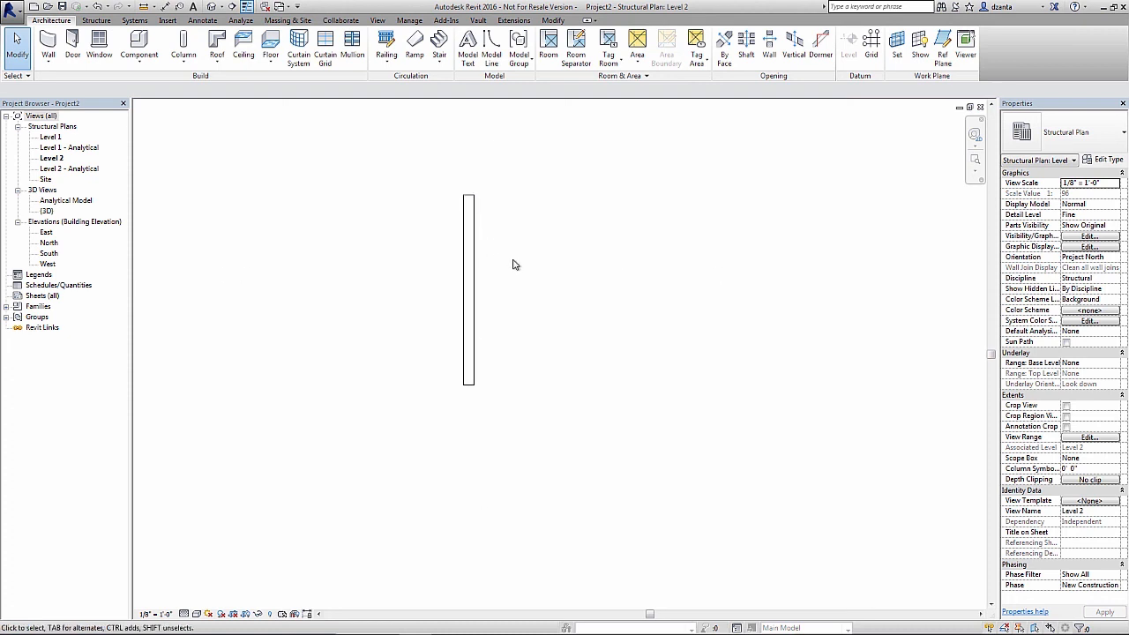
mouse_move(519, 295)
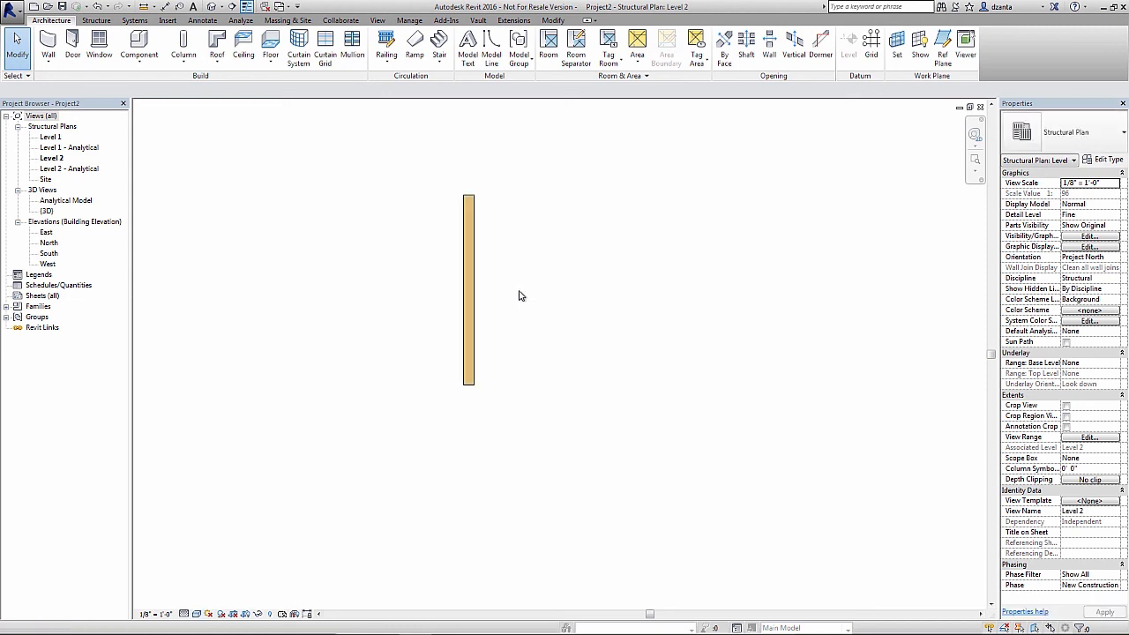
click(469, 291)
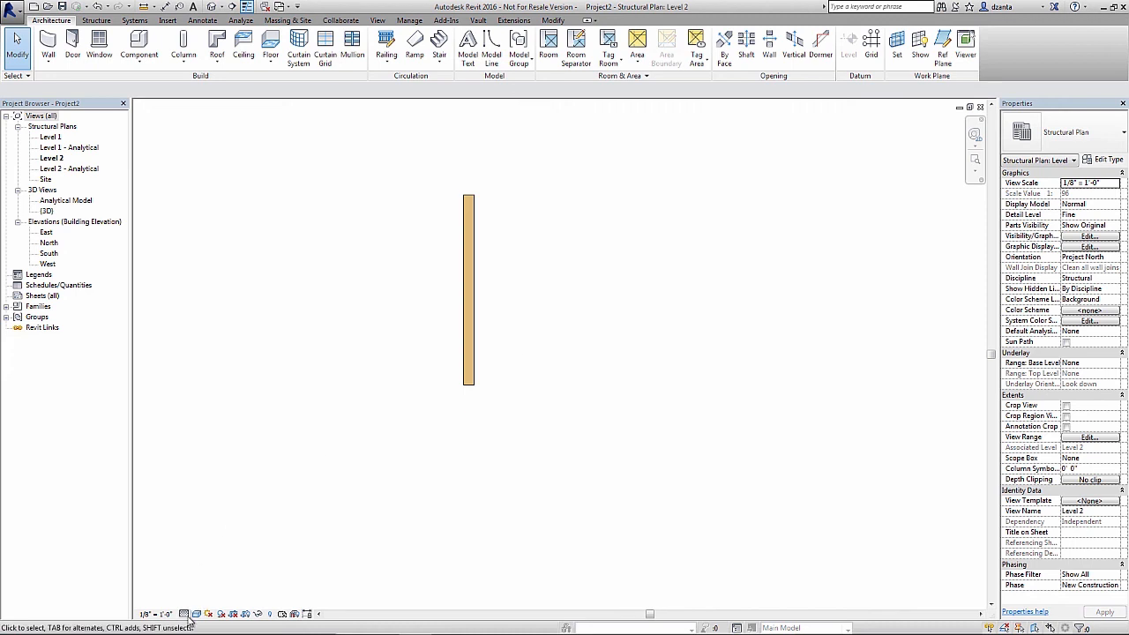
click(183, 614)
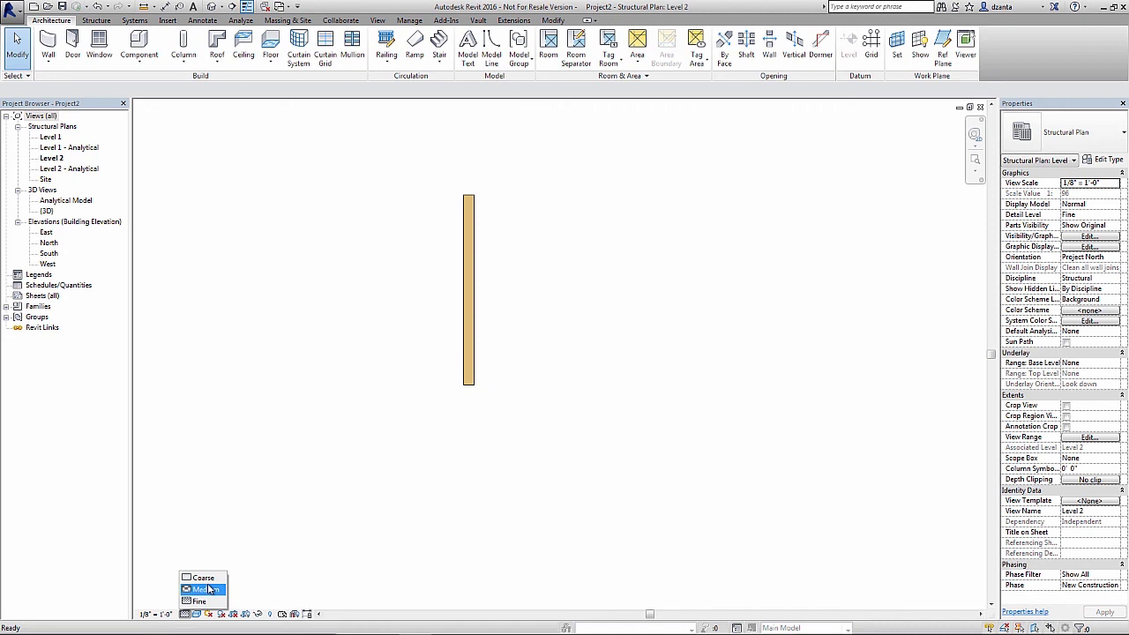
click(203, 579)
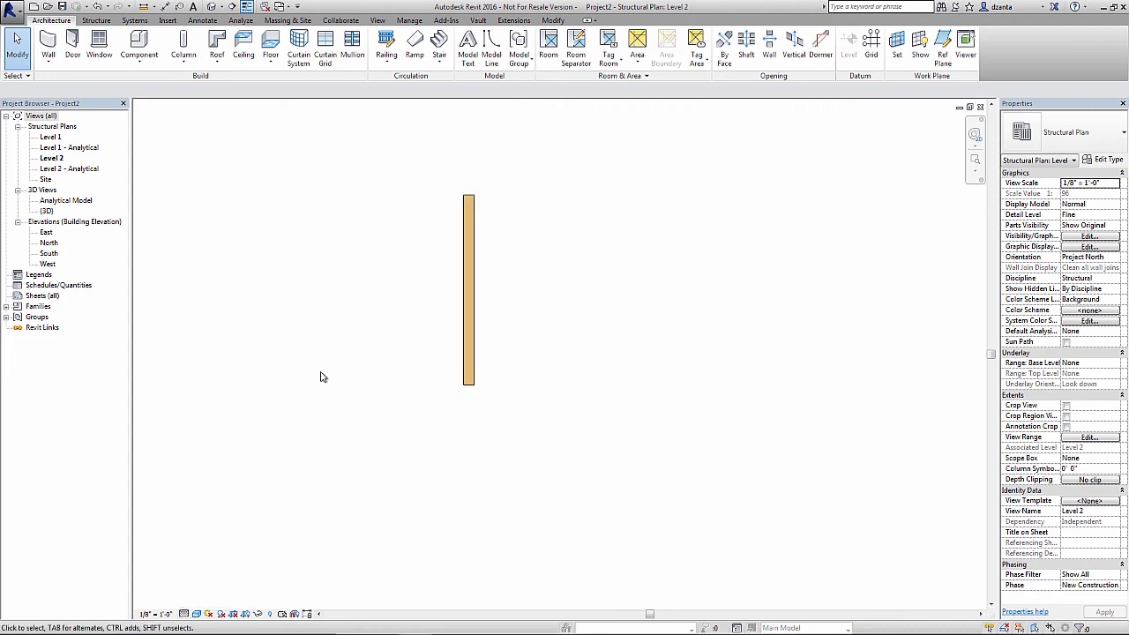
mouse_move(555, 402)
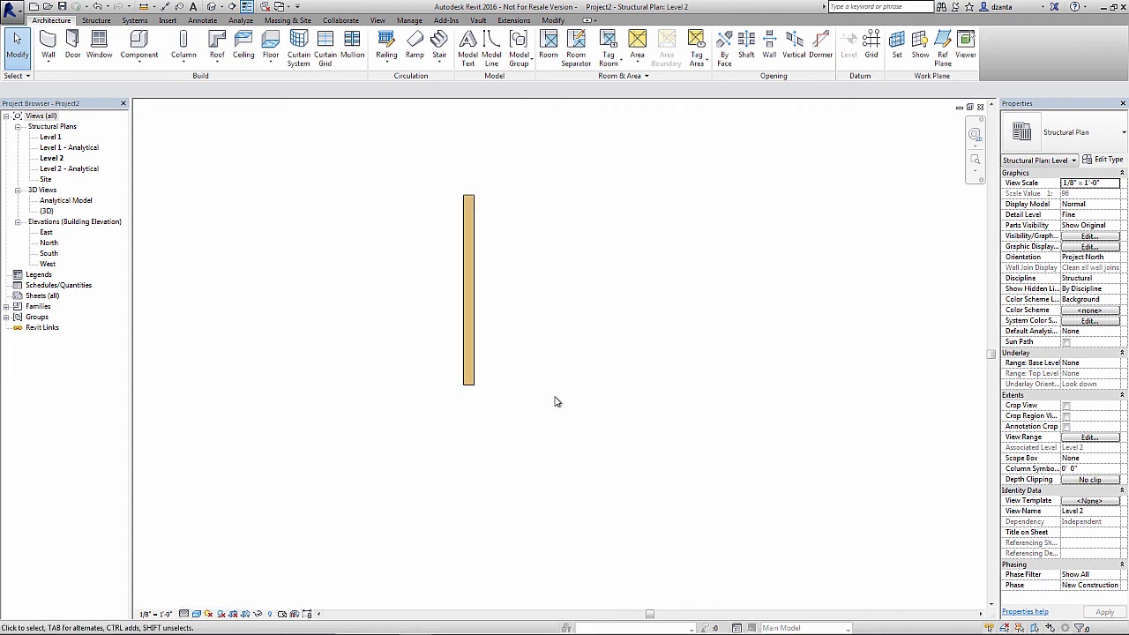